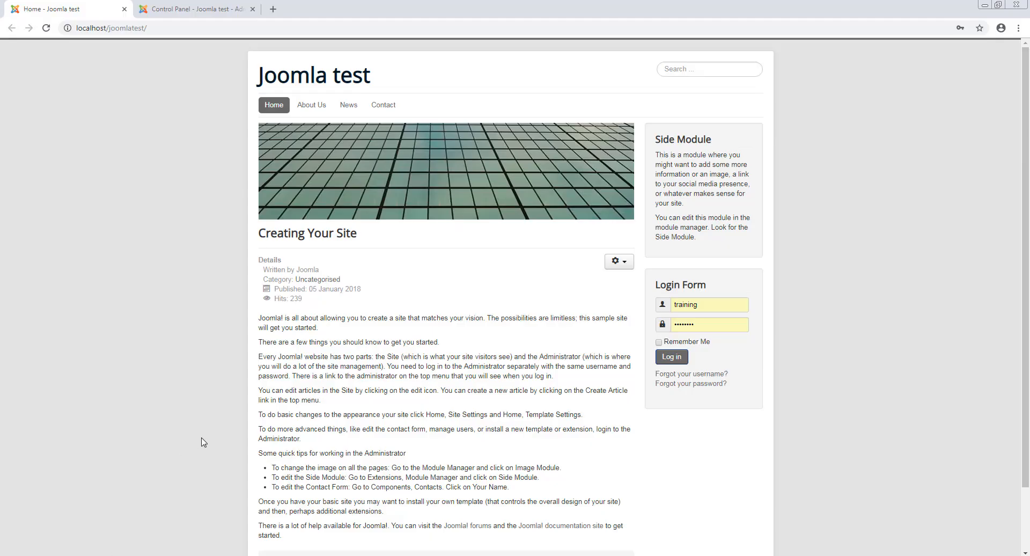
mouse_move(216, 310)
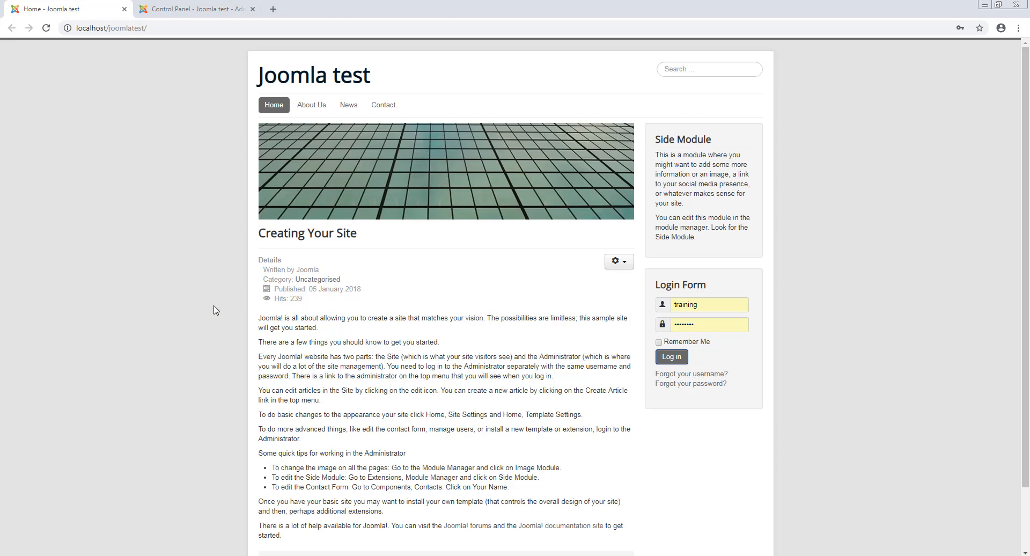
mouse_move(271, 129)
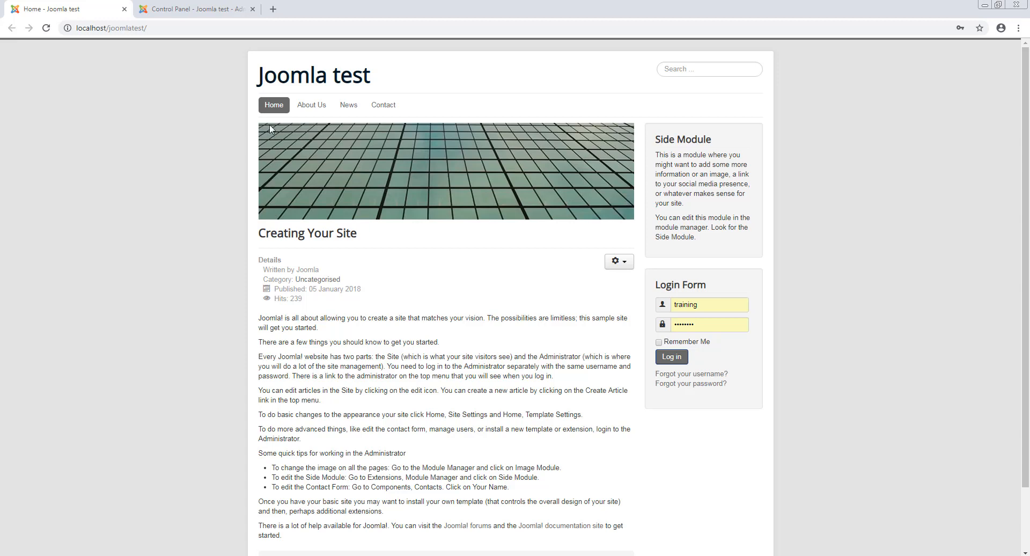
mouse_move(383, 105)
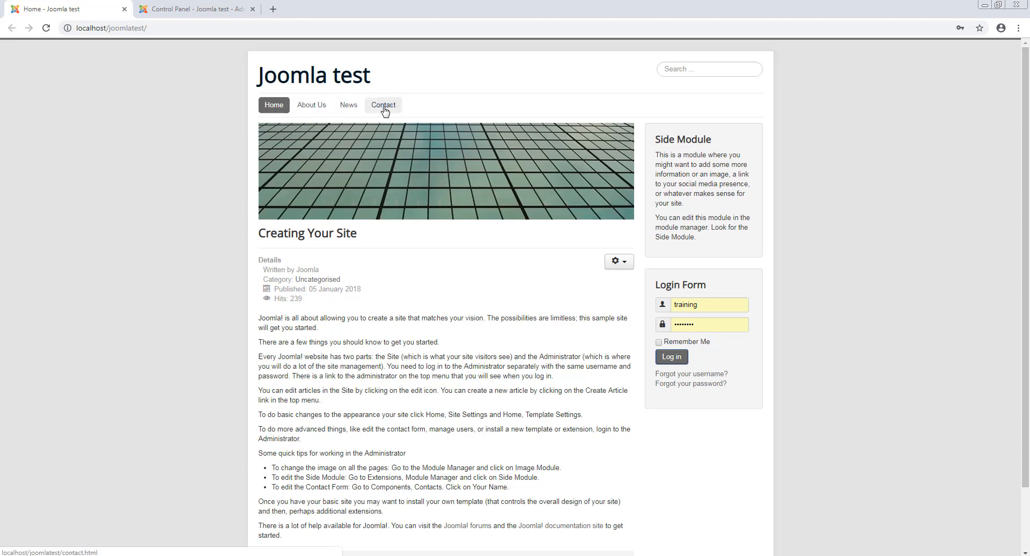
mouse_move(458, 108)
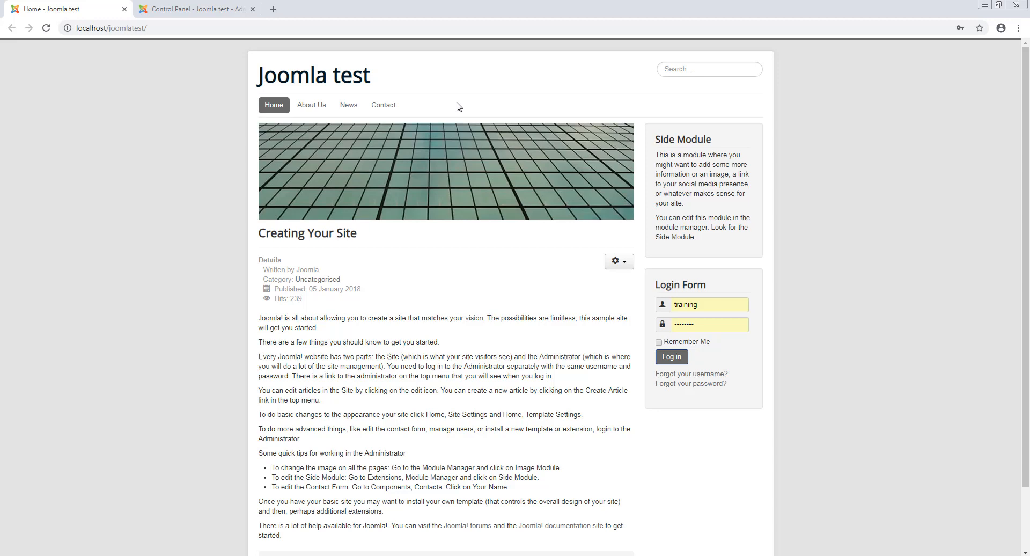
mouse_move(383, 106)
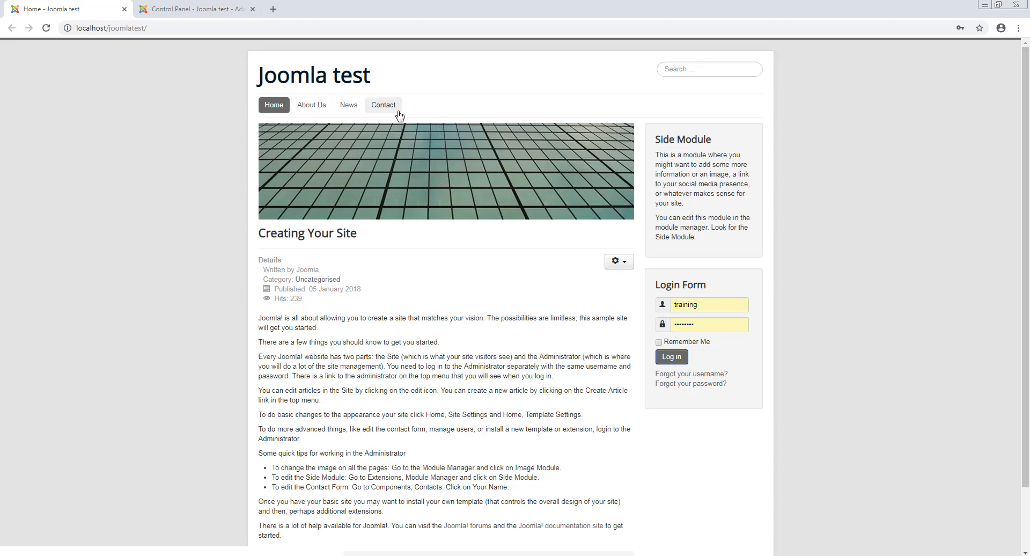
mouse_move(725, 239)
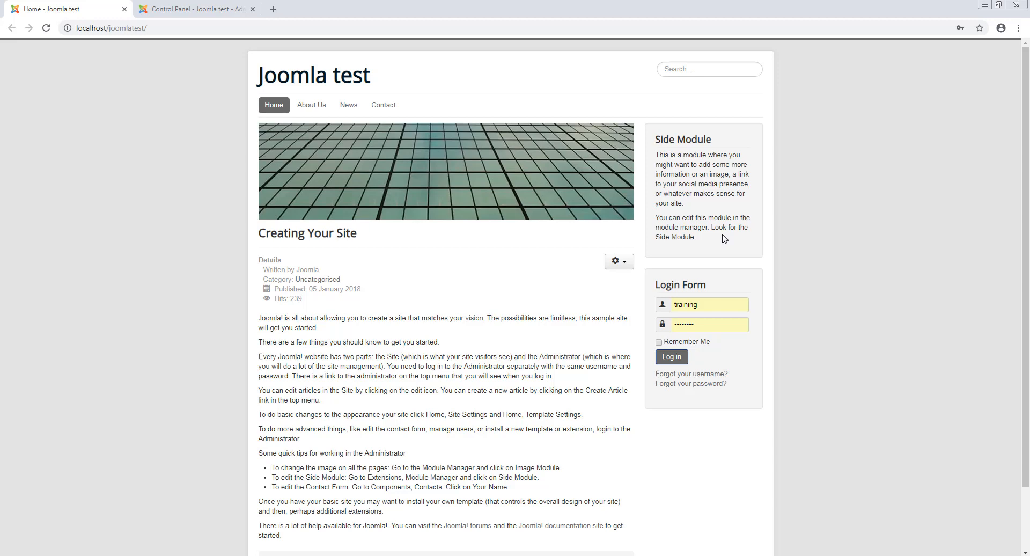
mouse_move(204, 24)
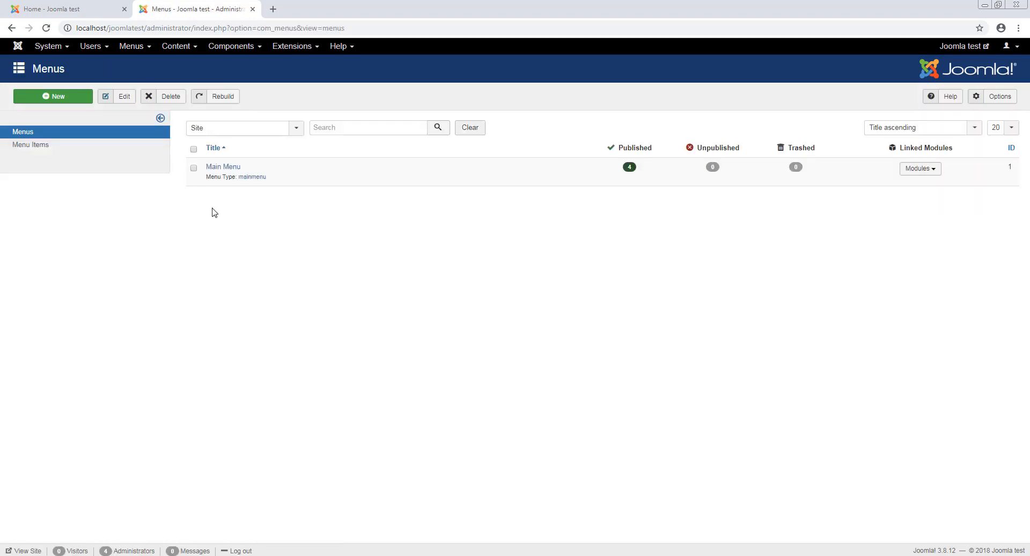
mouse_move(630, 177)
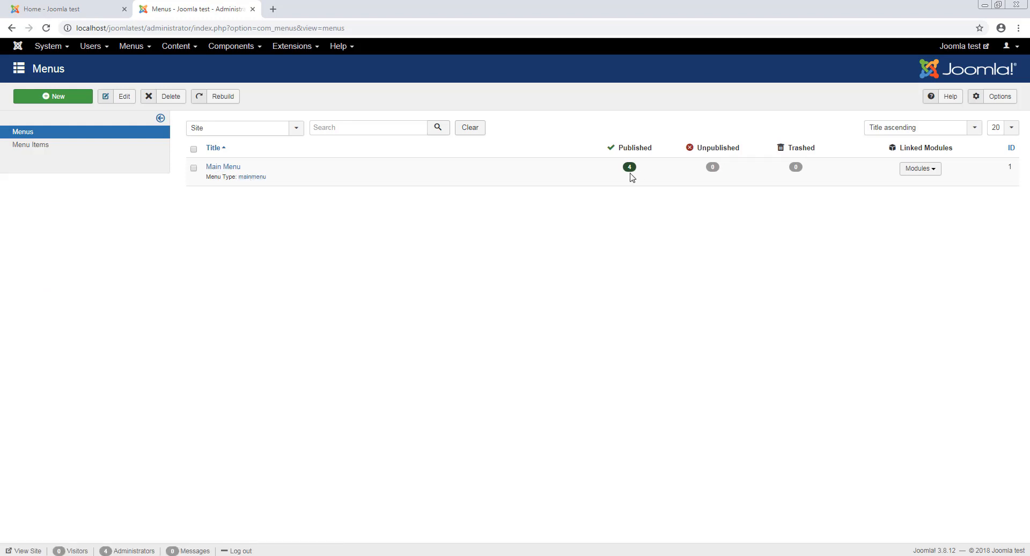
mouse_move(65, 102)
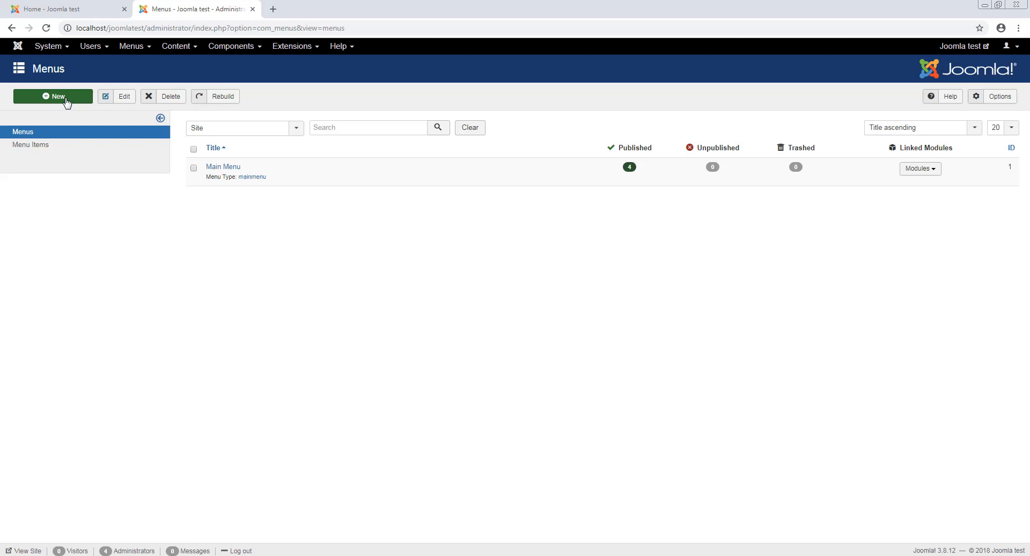
mouse_move(272, 200)
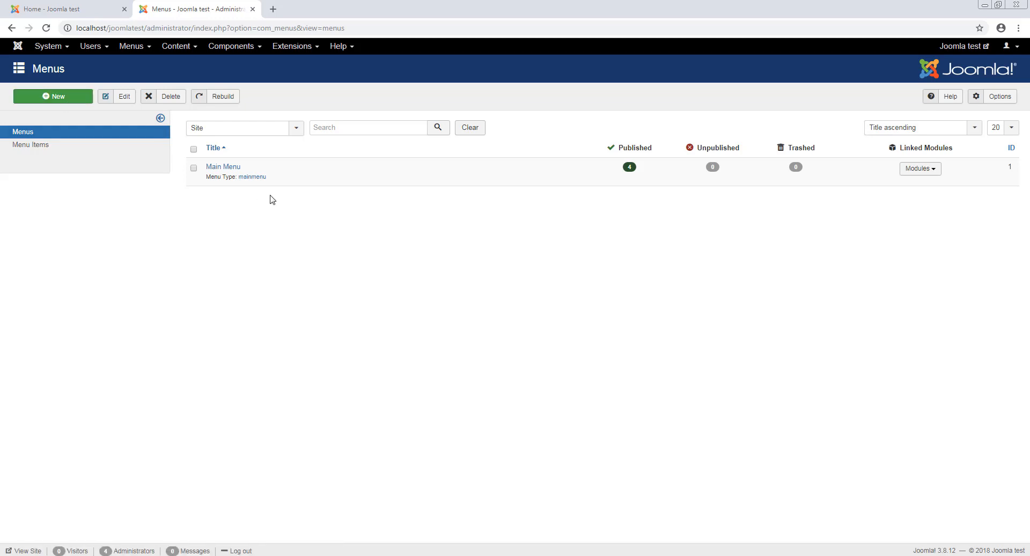
mouse_move(598, 250)
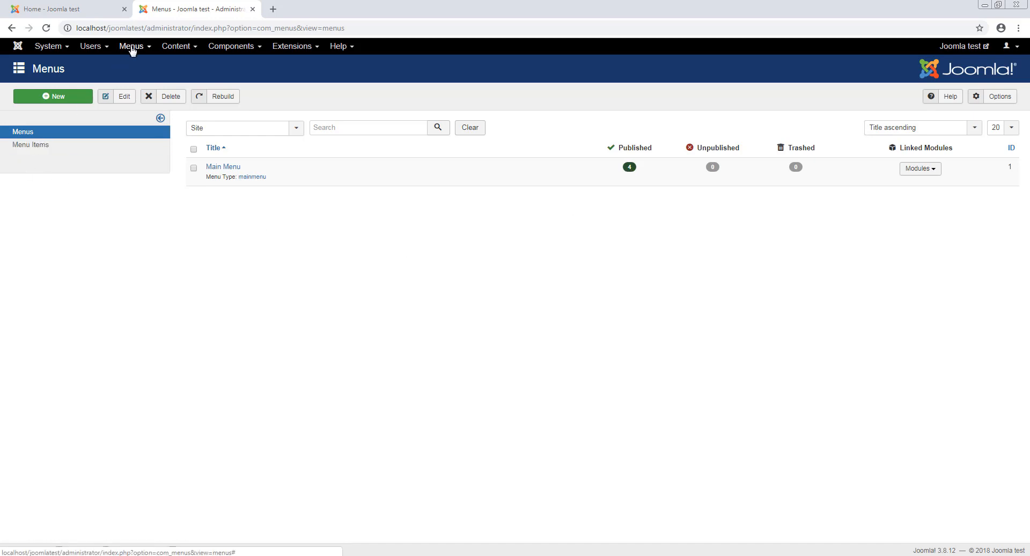
Go to the administrator's Menus manager listing the single Main Menu
click(131, 46)
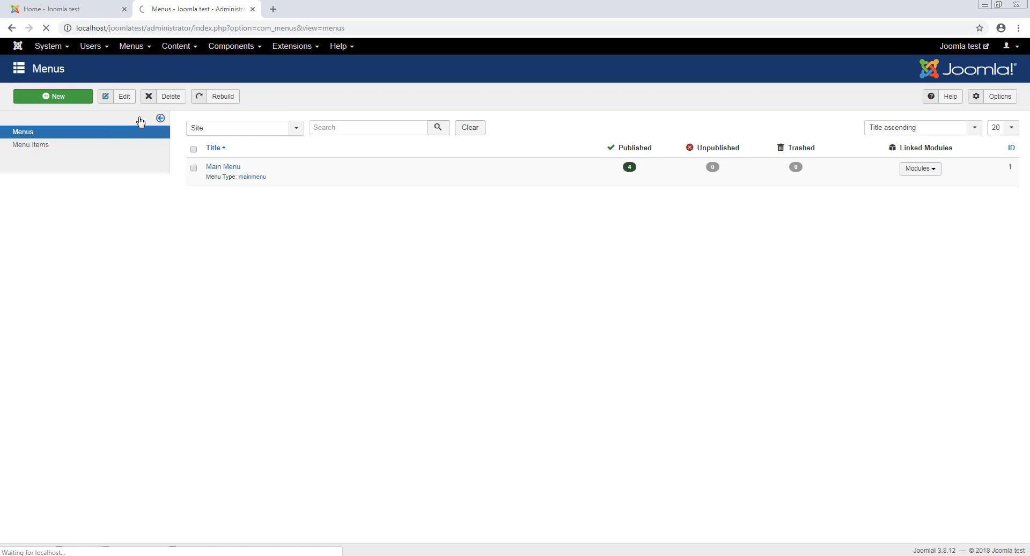
List the Main Menu's items (Home, About Us, News, Contact) and compare with the live site
click(31, 145)
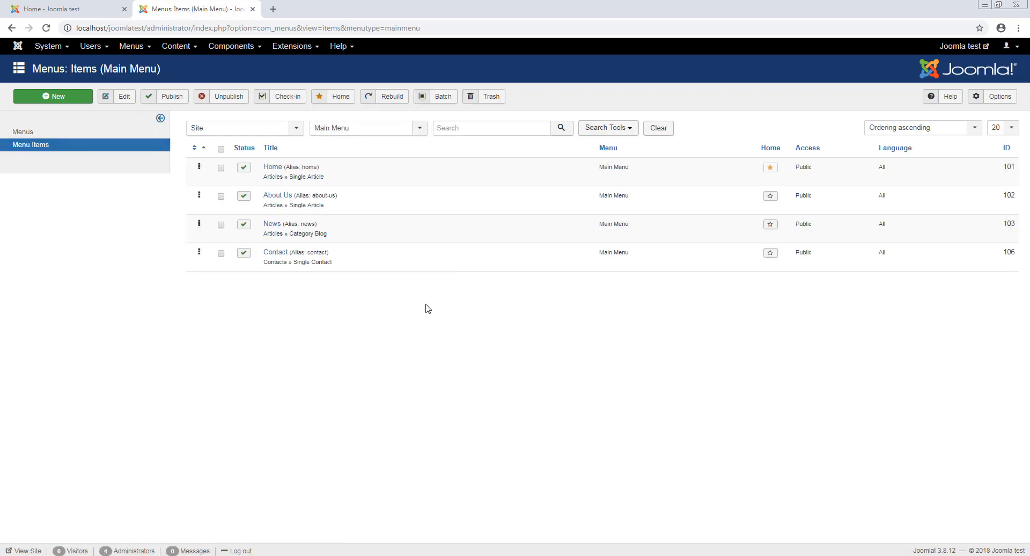
mouse_move(328, 168)
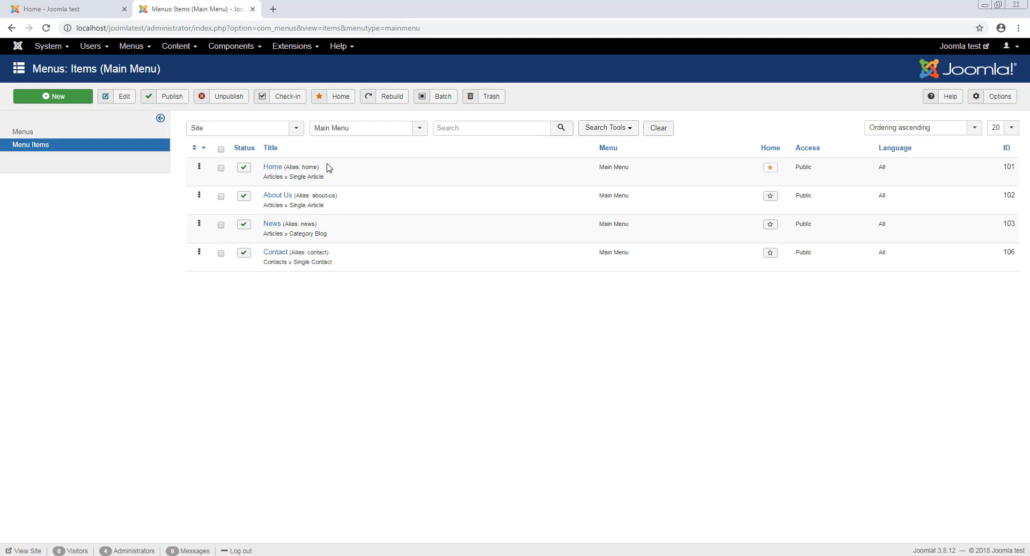
click(59, 9)
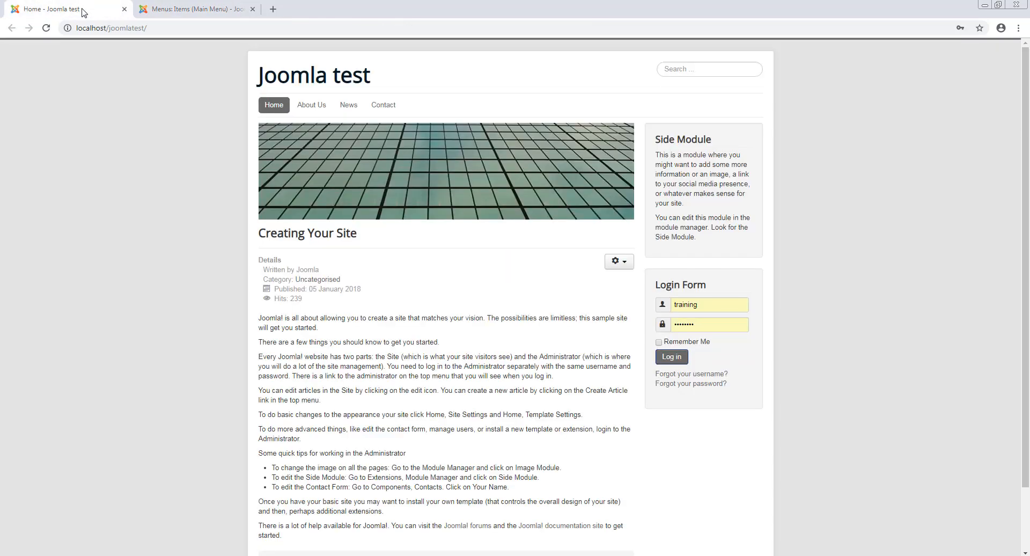
mouse_move(403, 118)
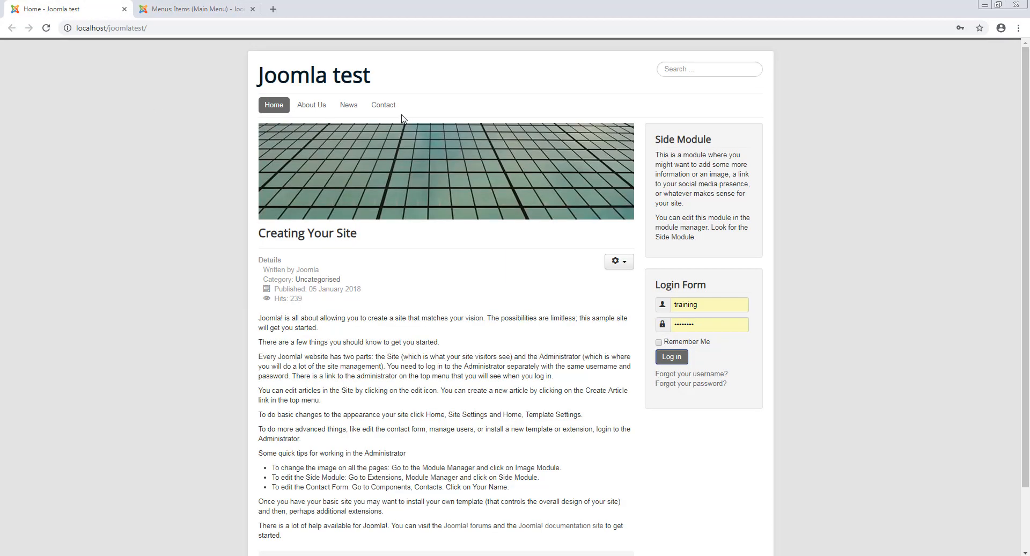
mouse_move(175, 7)
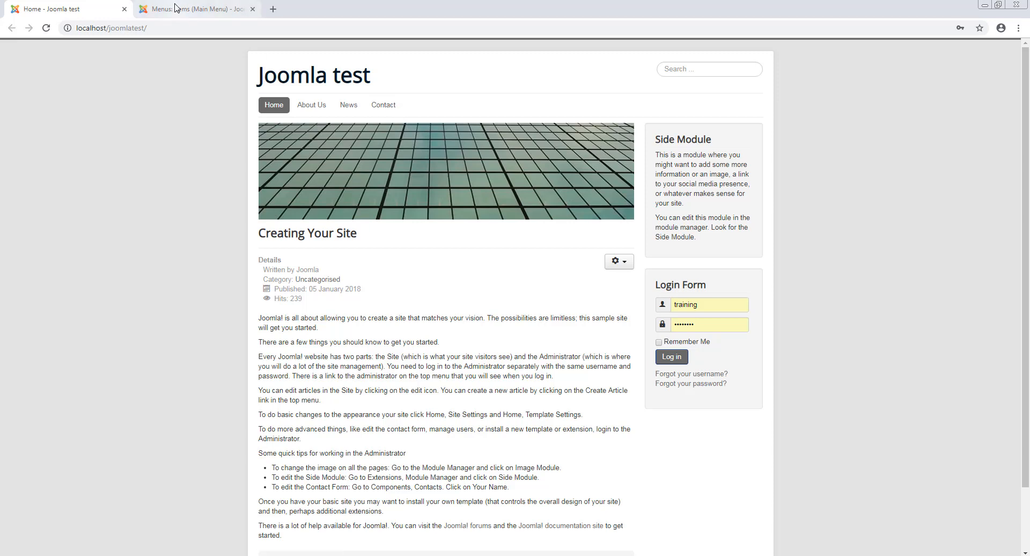
click(194, 8)
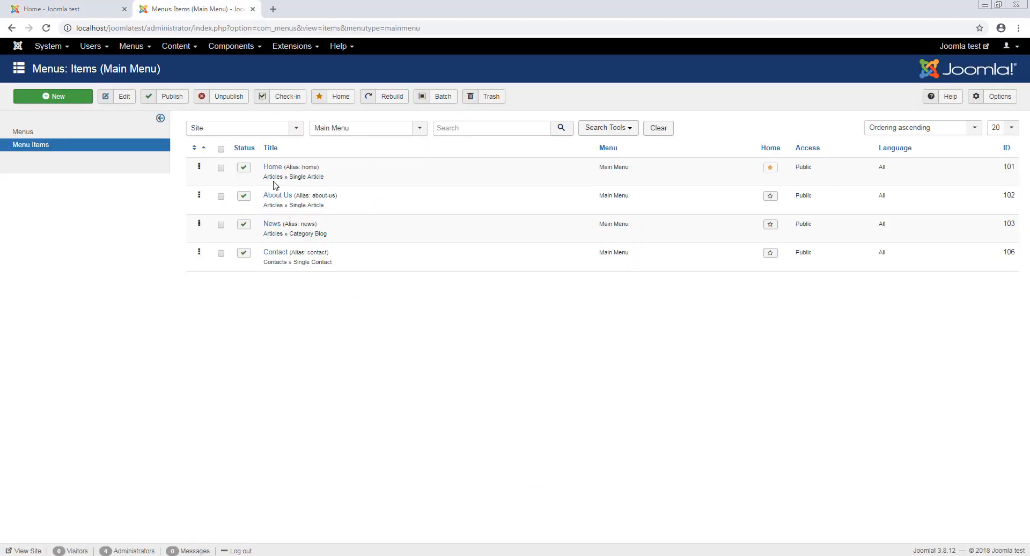
mouse_move(315, 189)
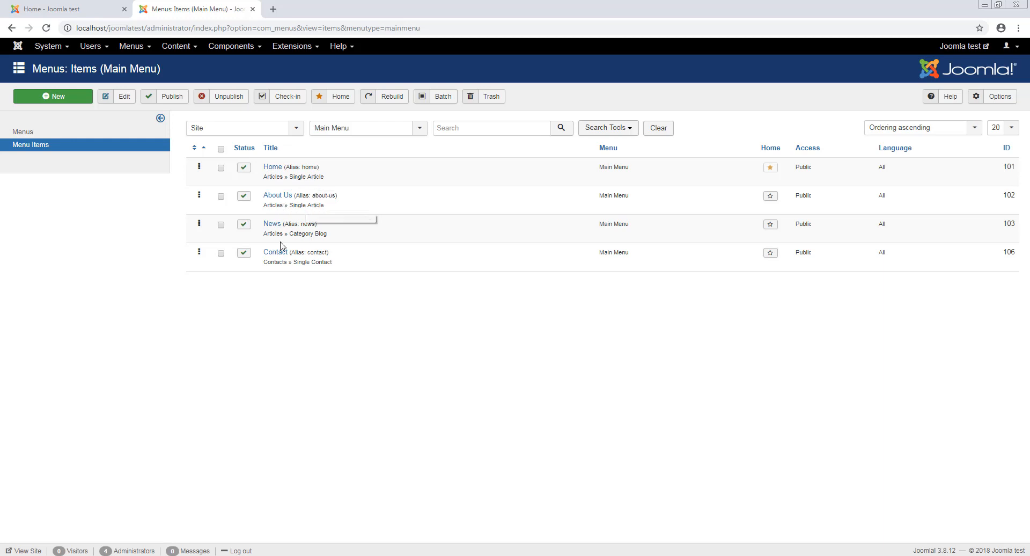
mouse_move(318, 244)
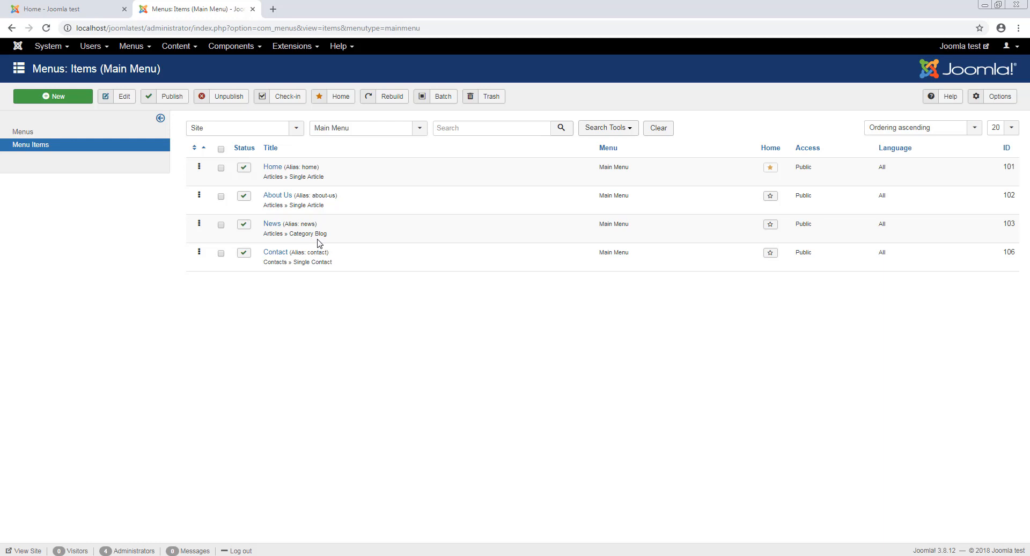
mouse_move(283, 241)
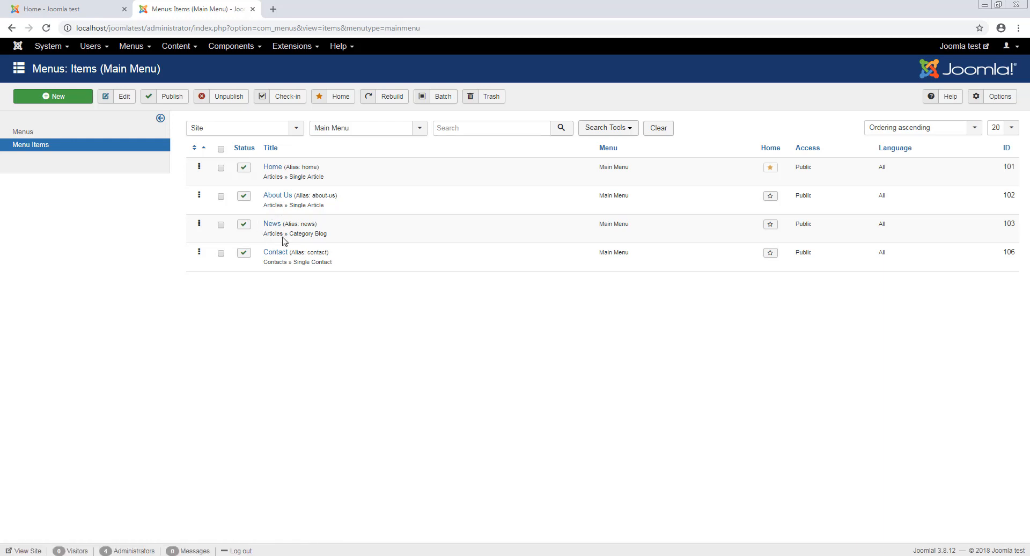
mouse_move(291, 224)
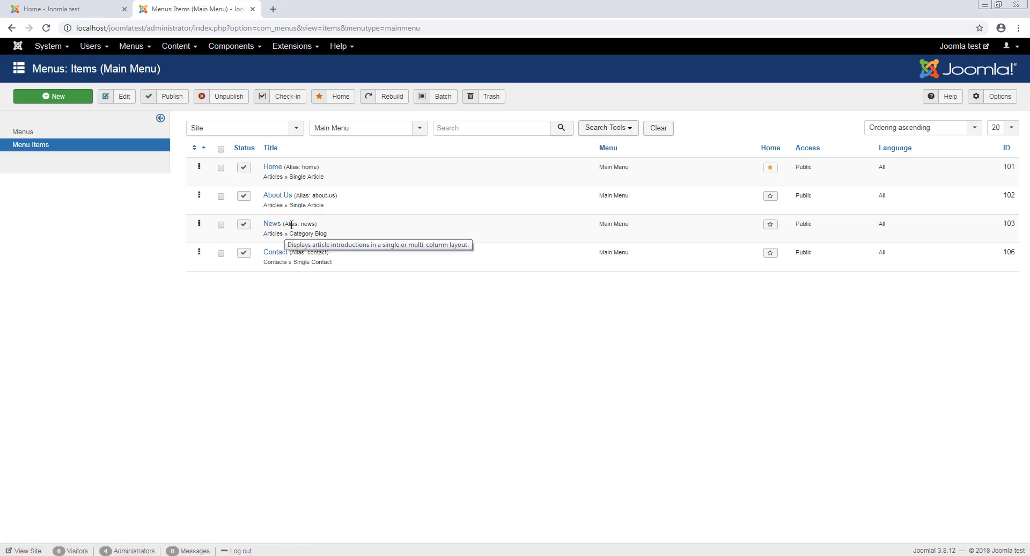
mouse_move(301, 238)
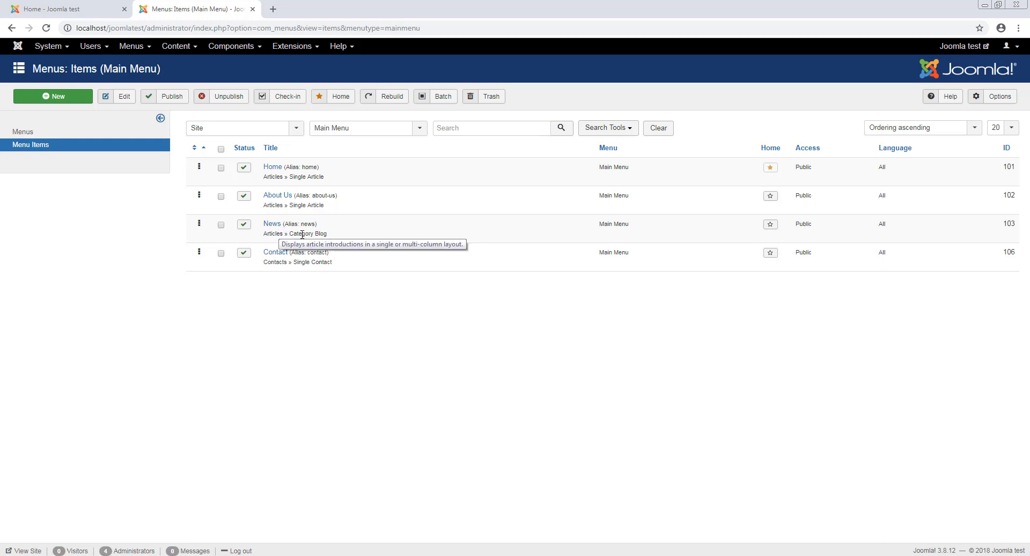
mouse_move(327, 234)
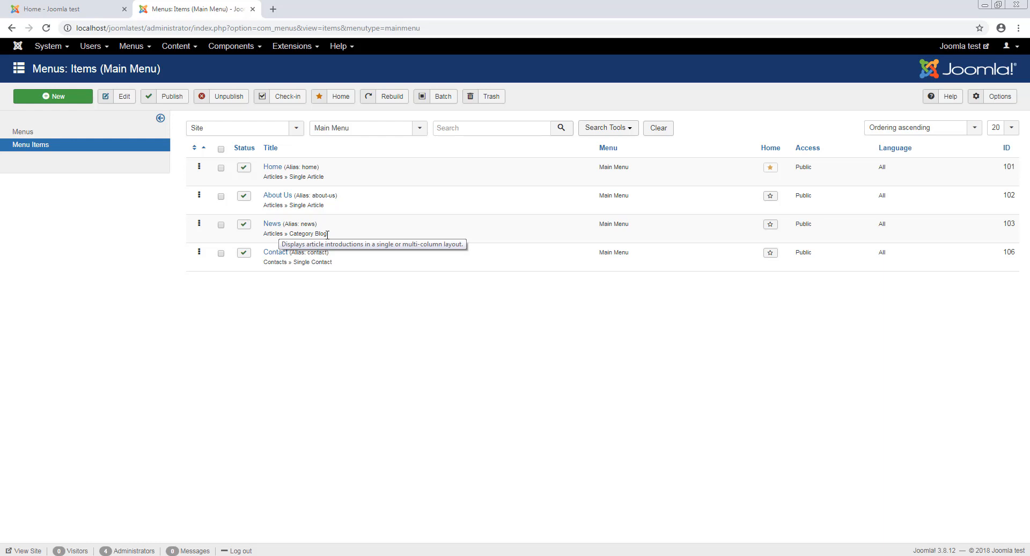
mouse_move(282, 259)
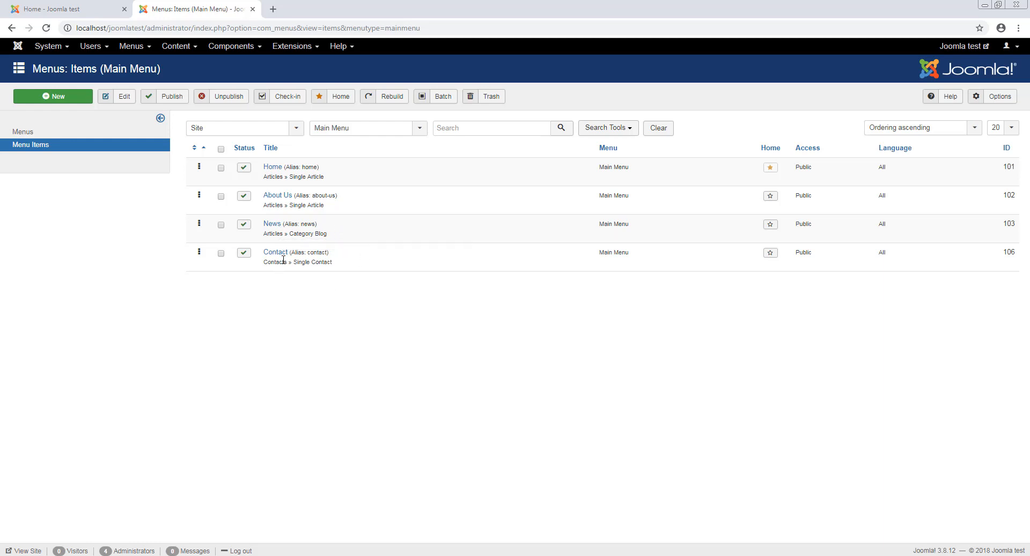
mouse_move(286, 271)
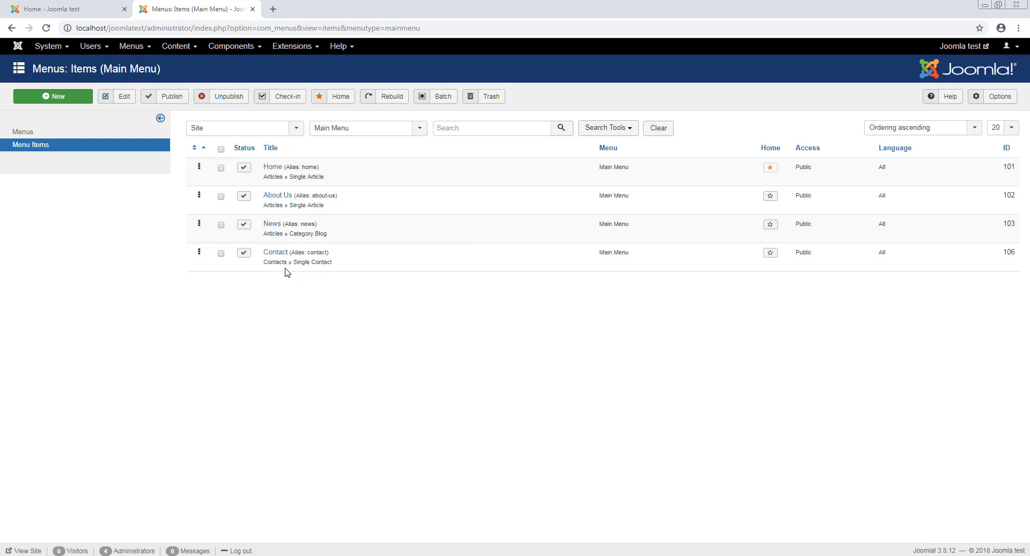
mouse_move(446, 316)
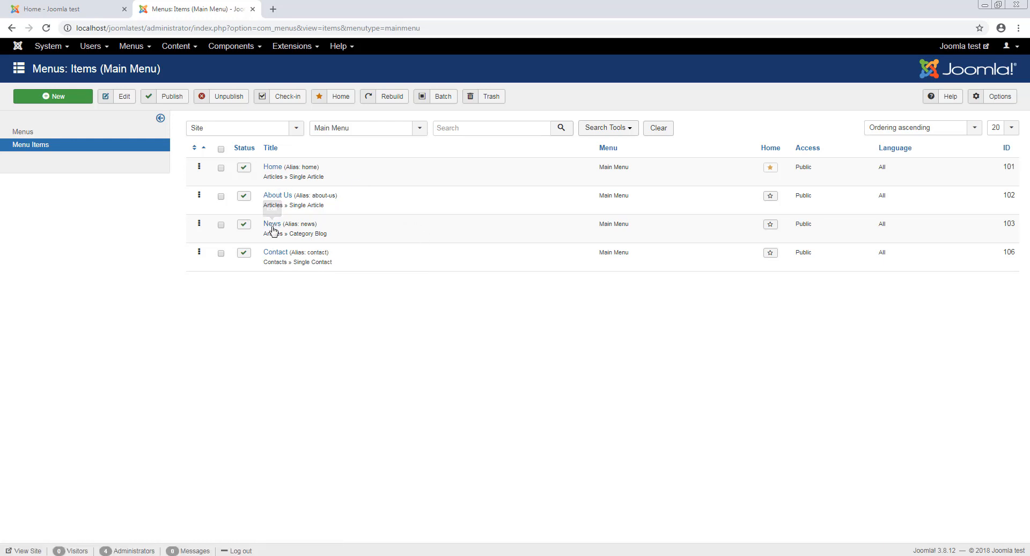
click(271, 223)
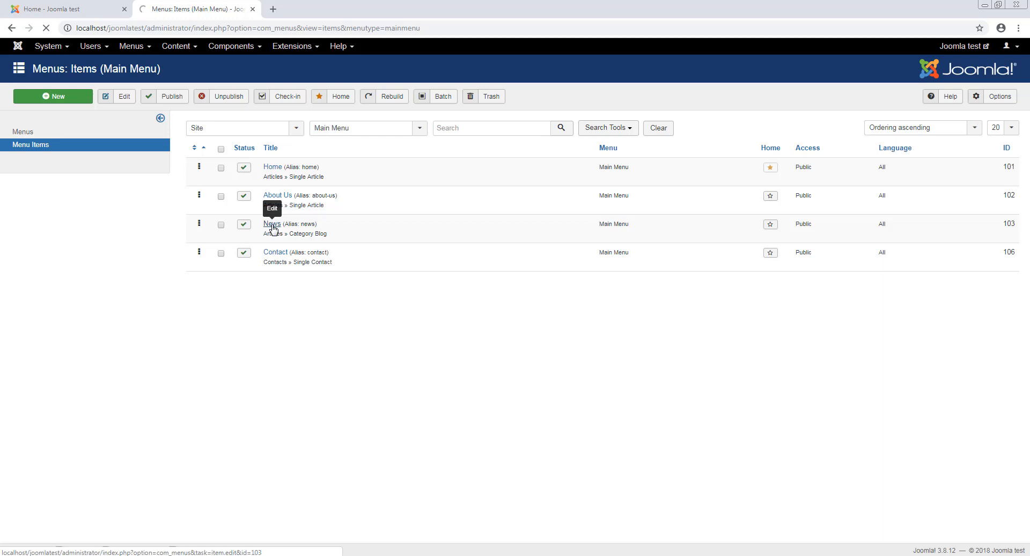
click(272, 224)
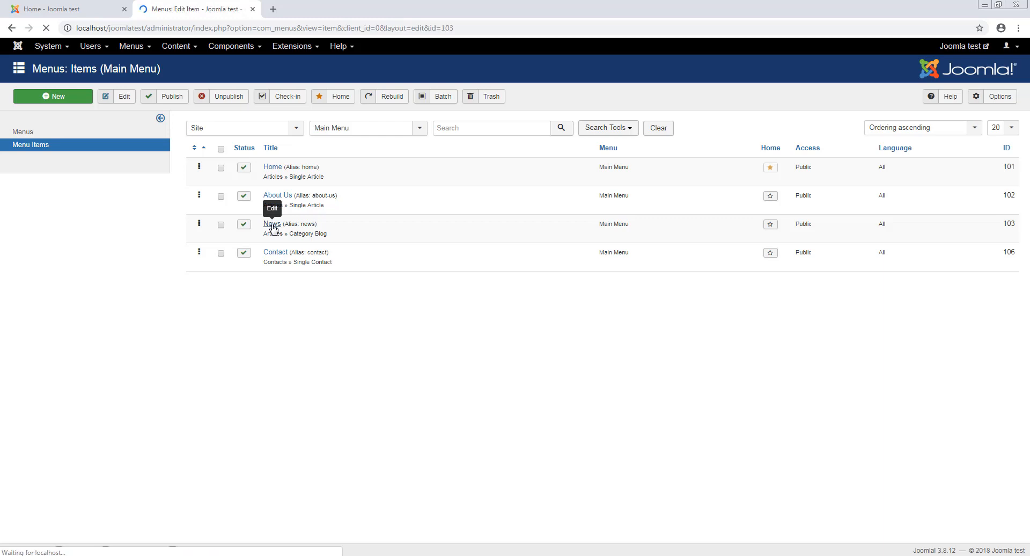
click(272, 223)
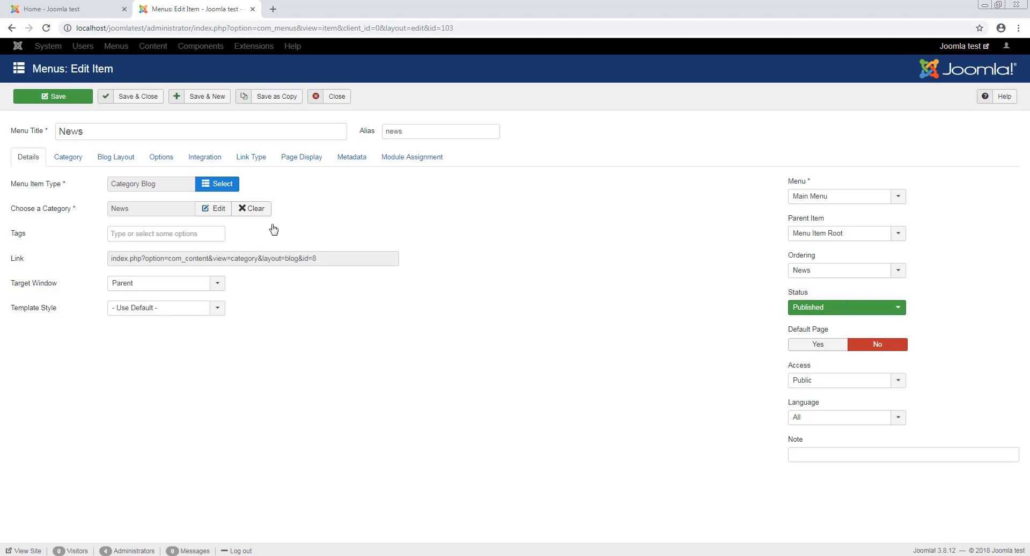
mouse_move(152, 200)
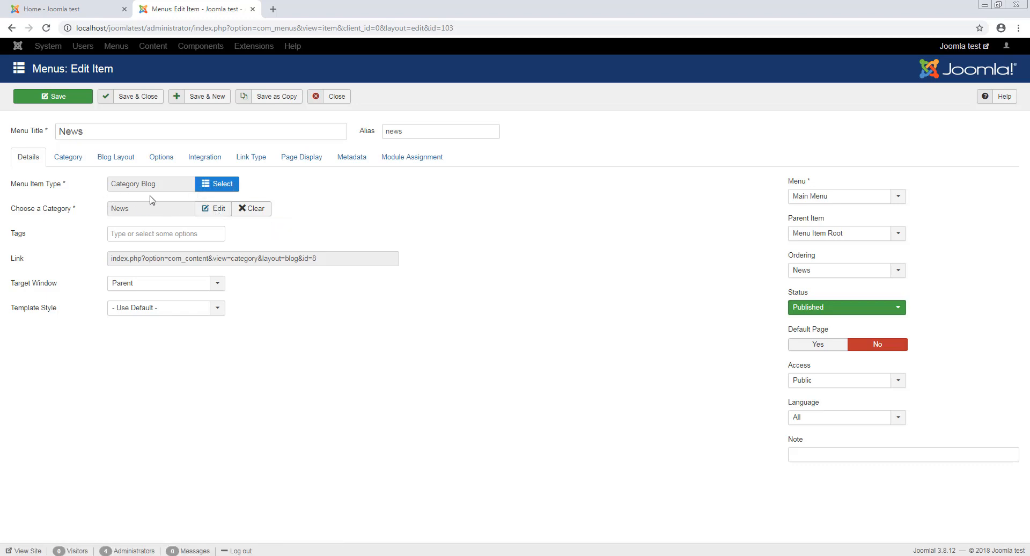
mouse_move(122, 215)
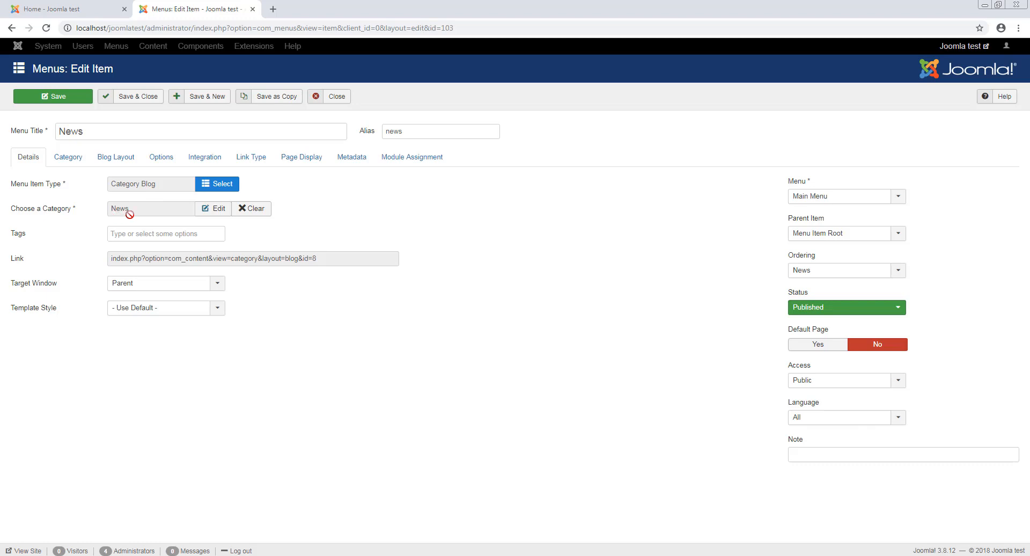
mouse_move(117, 201)
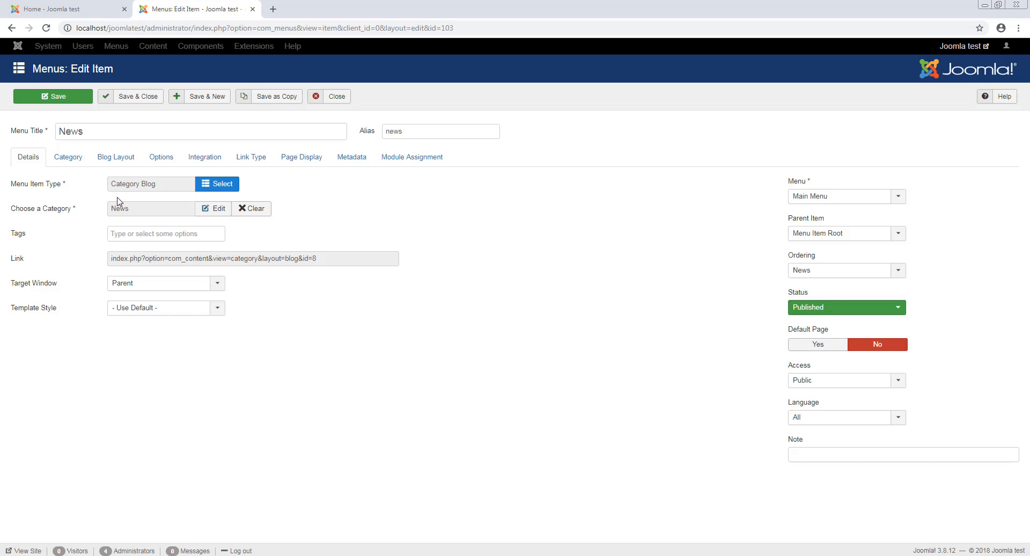
Show the News menu item's Category settings, with Category Description set to Show
click(68, 157)
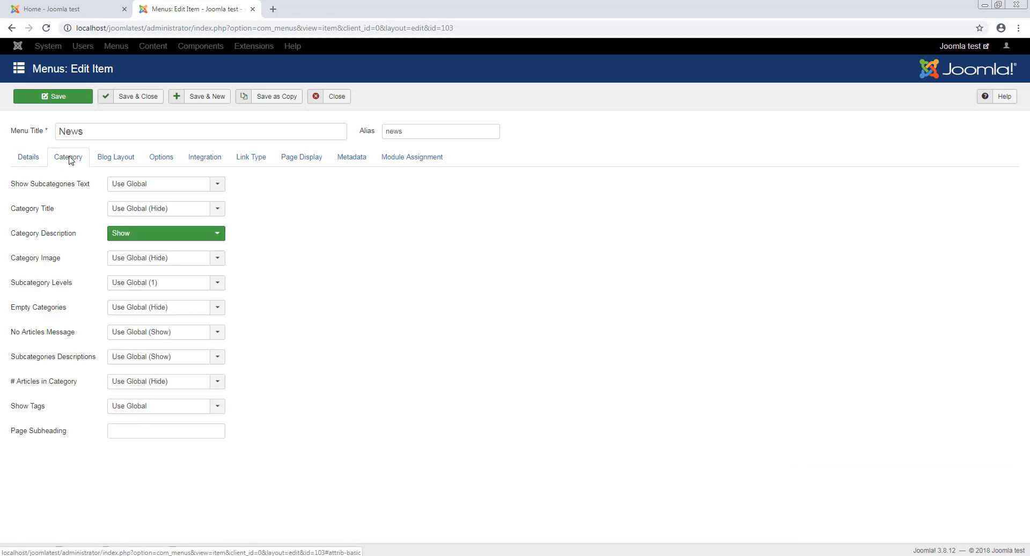
mouse_move(62, 206)
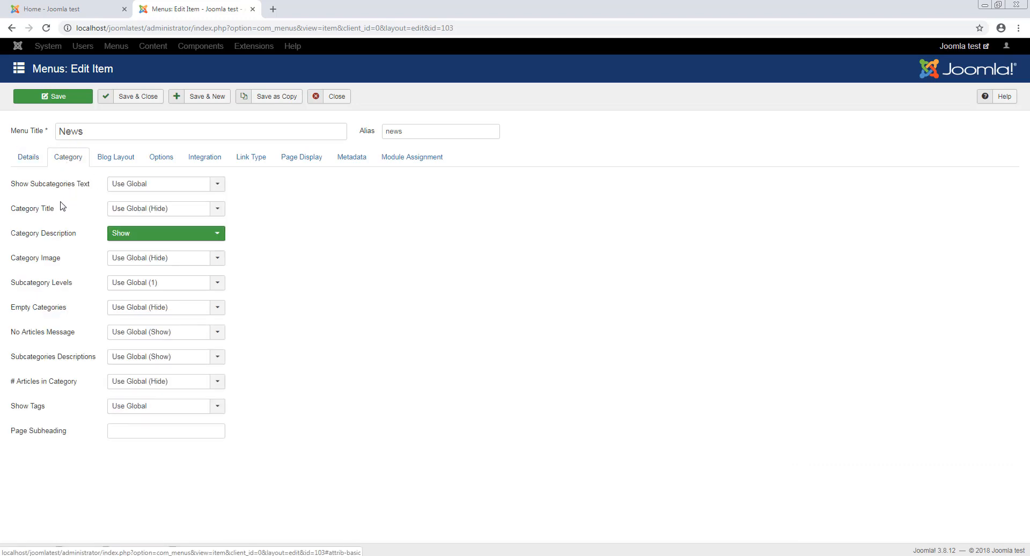
mouse_move(43, 233)
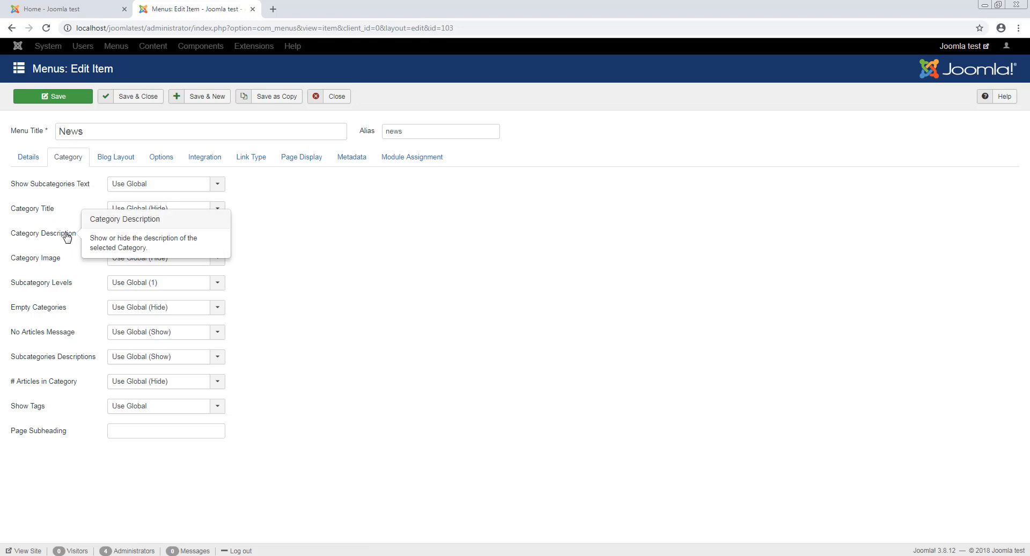
click(164, 233)
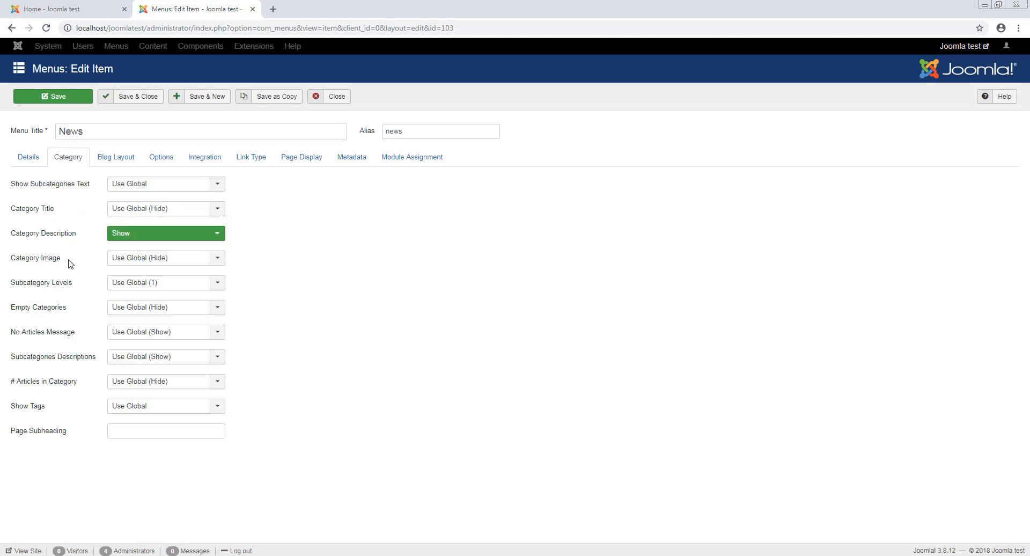
mouse_move(42, 331)
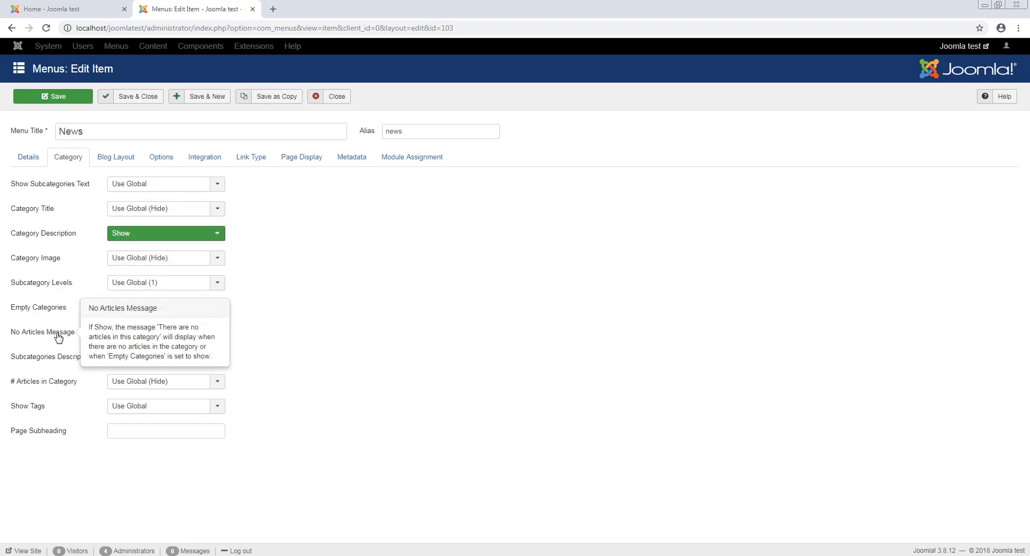
mouse_move(60, 387)
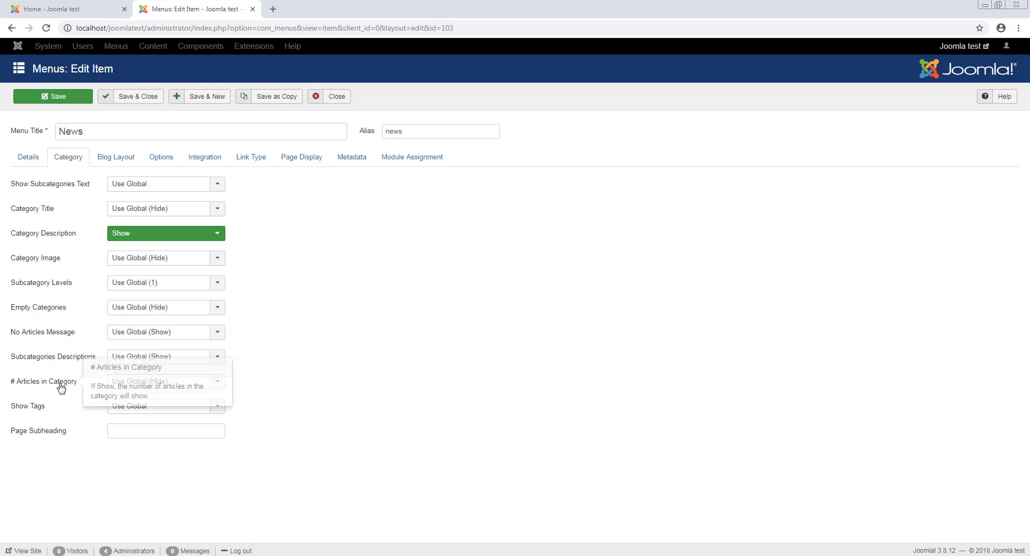
mouse_move(116, 156)
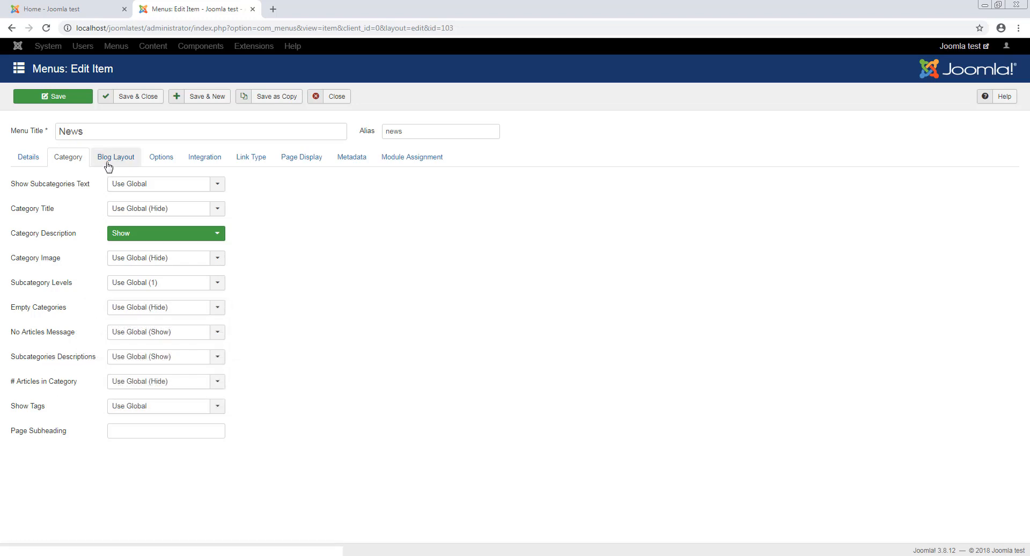
Show the News menu item's Blog Layout settings (one column, pagination hidden)
click(116, 158)
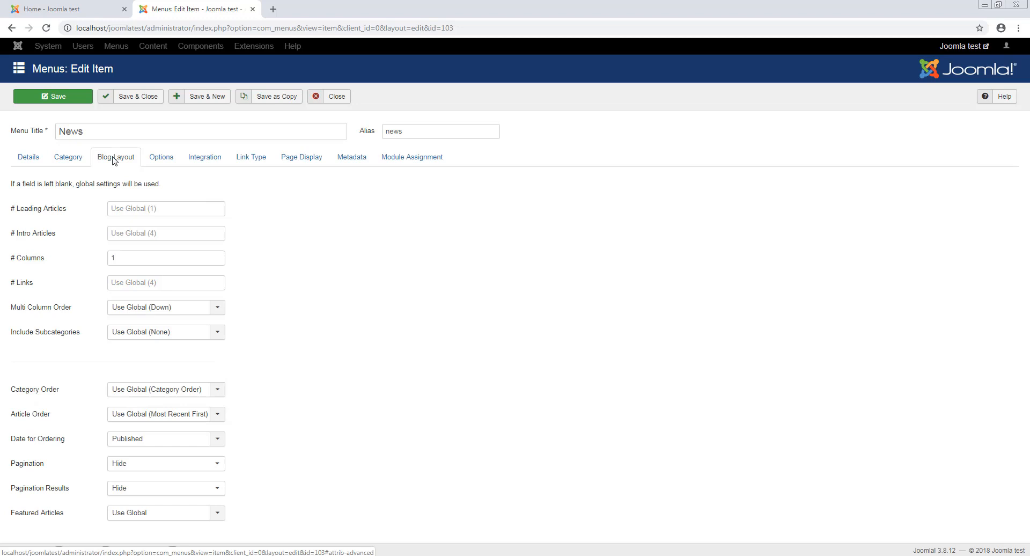
mouse_move(130, 171)
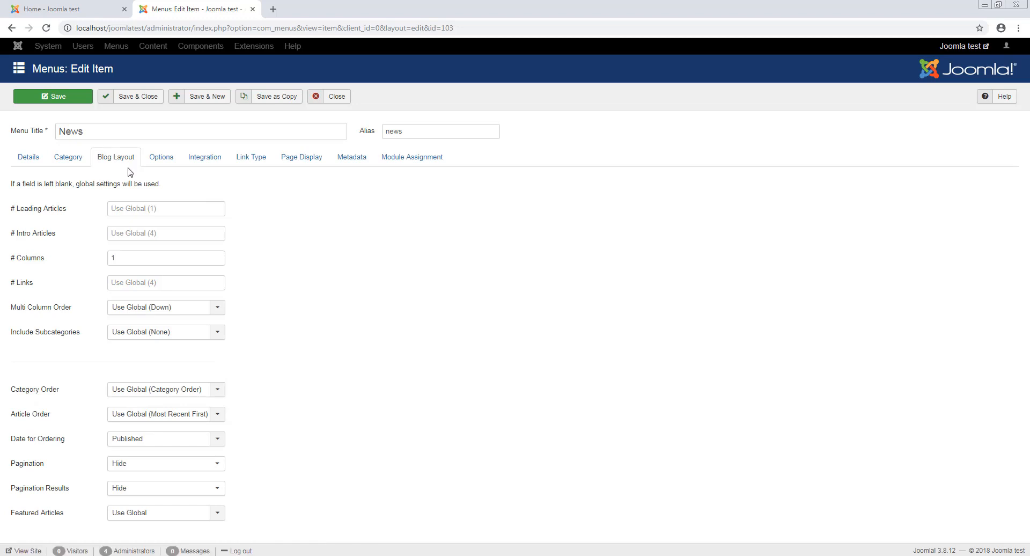
mouse_move(138, 171)
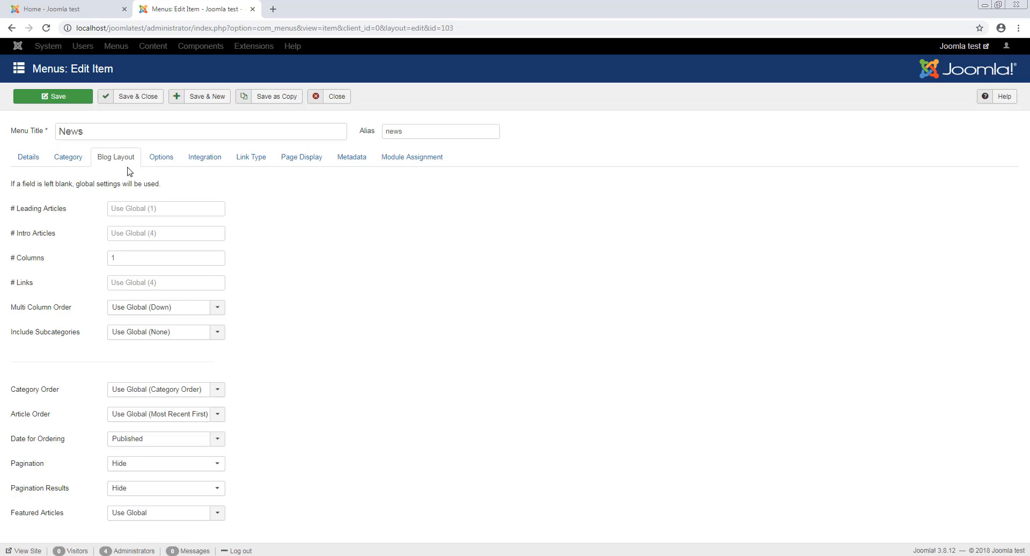
mouse_move(47, 268)
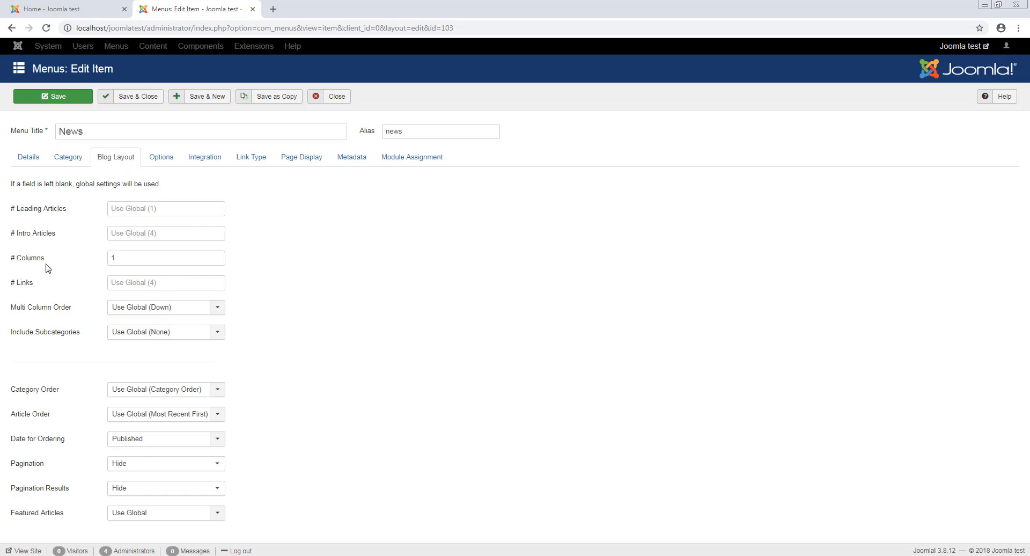
mouse_move(30, 292)
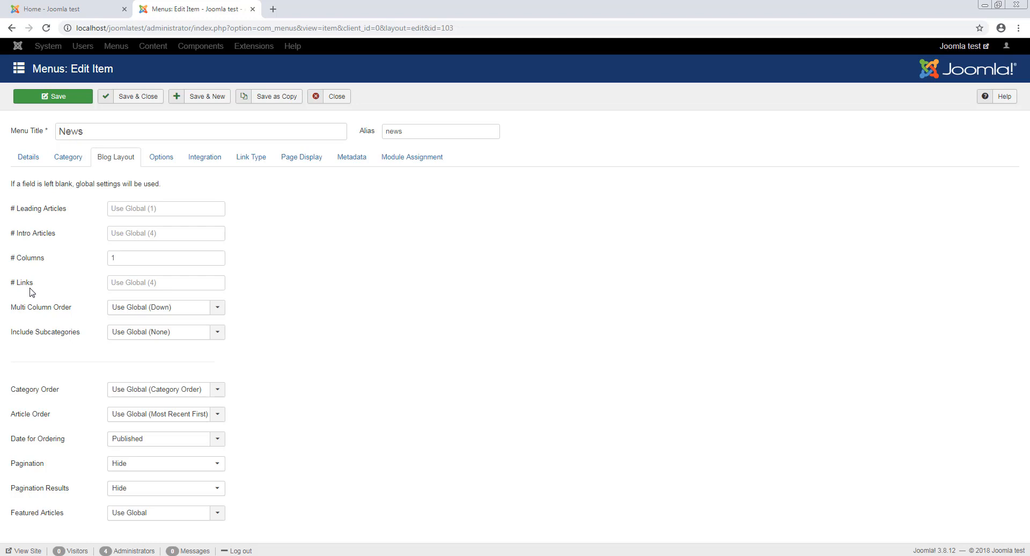
mouse_move(35, 289)
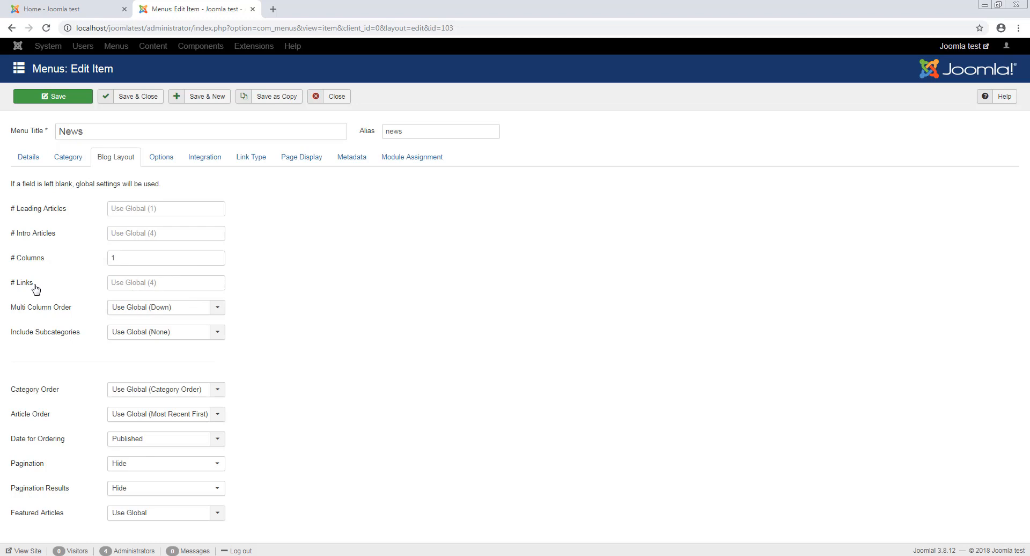
mouse_move(58, 276)
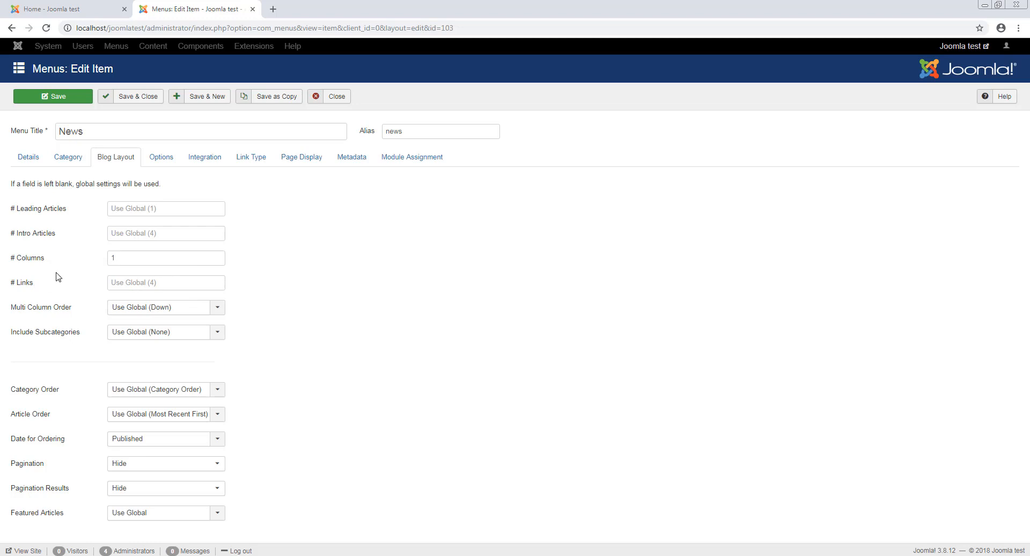
mouse_move(46, 377)
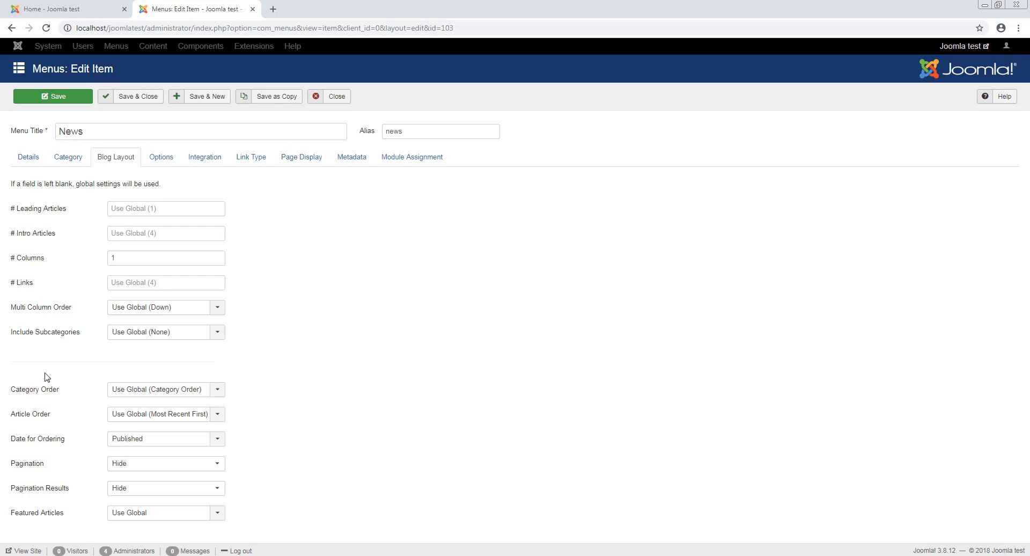
mouse_move(329, 95)
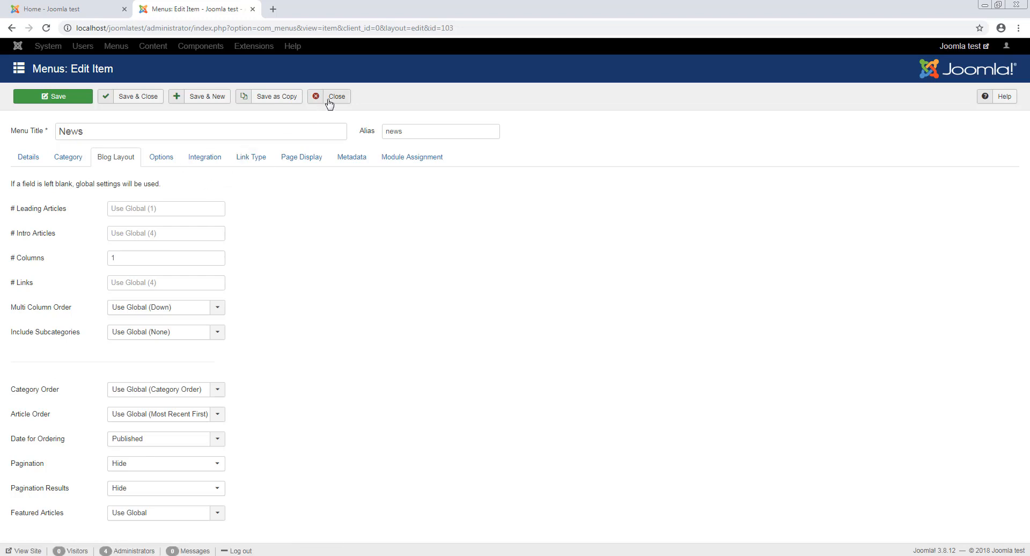
Close the News item editor unsaved and return to the Menus manager
click(336, 95)
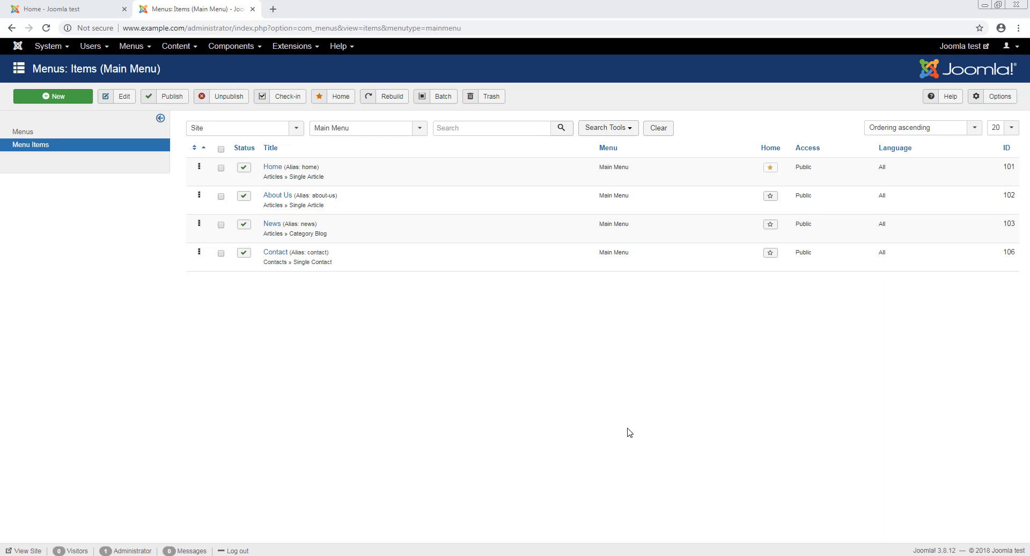
click(22, 132)
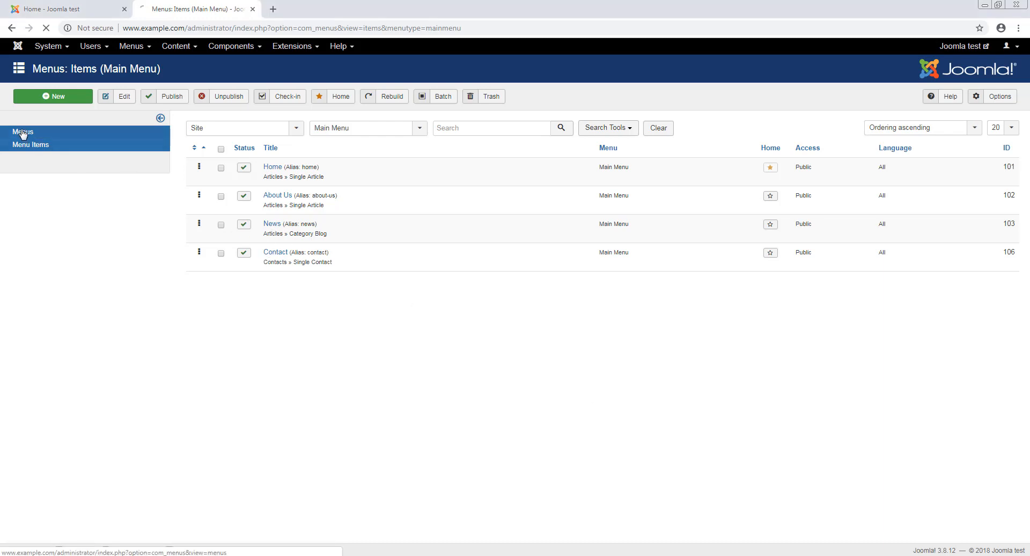
click(23, 131)
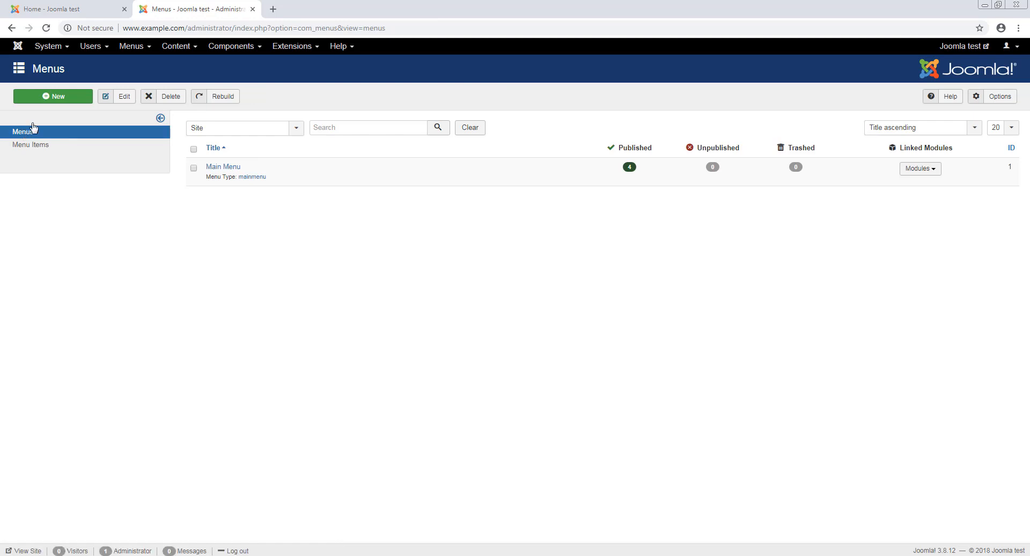
Start a new site menu and give it the title Fruit
click(52, 96)
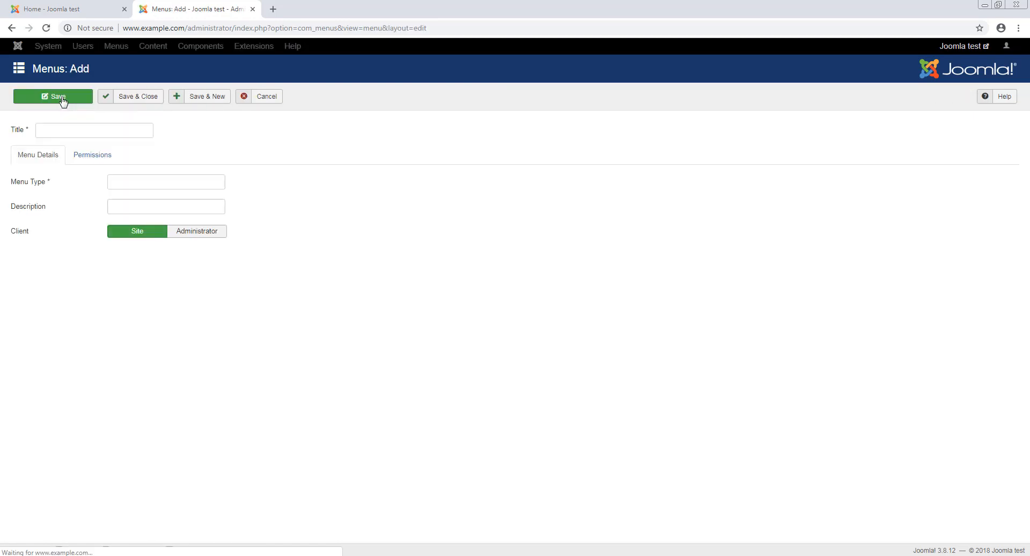
click(52, 96)
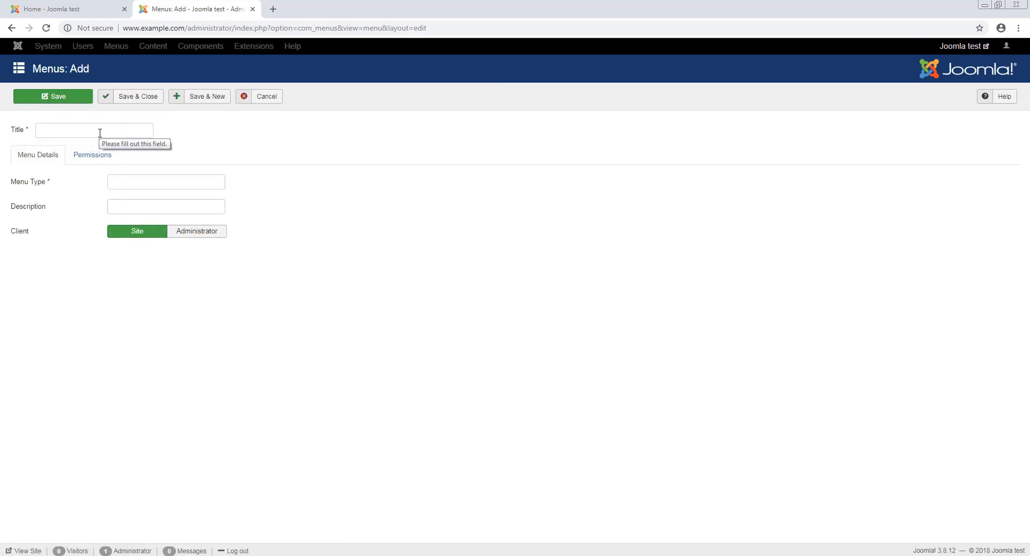
mouse_move(30, 182)
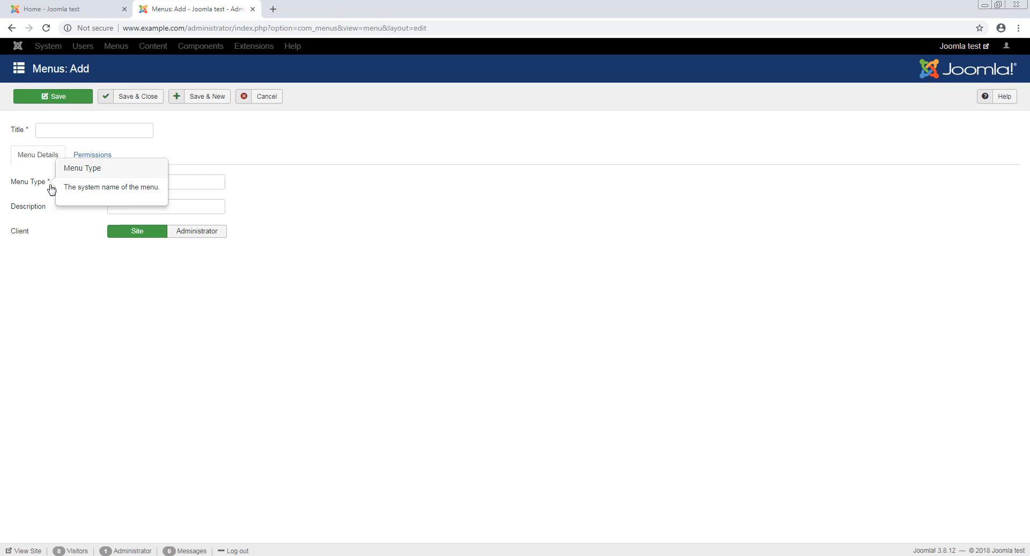
mouse_move(42, 210)
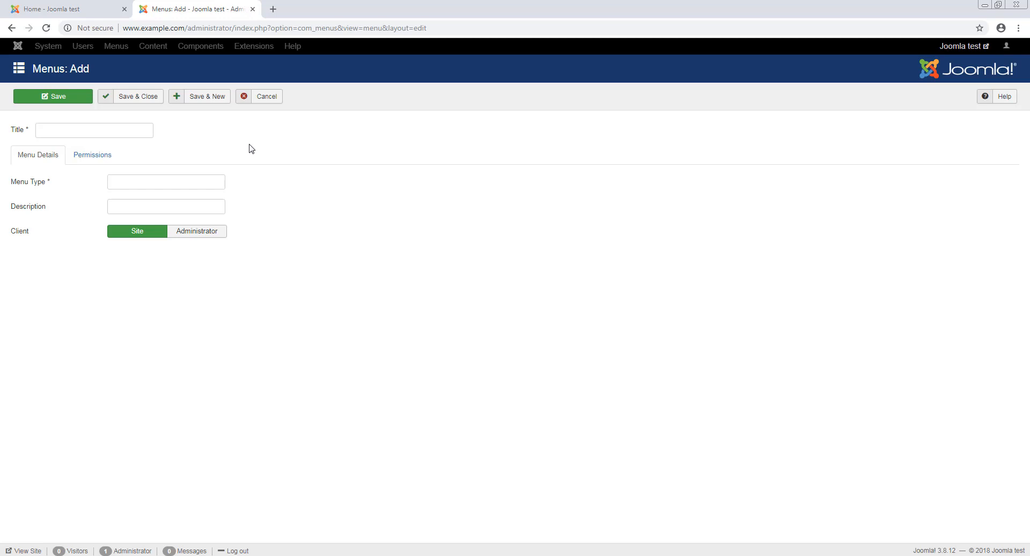
click(94, 130)
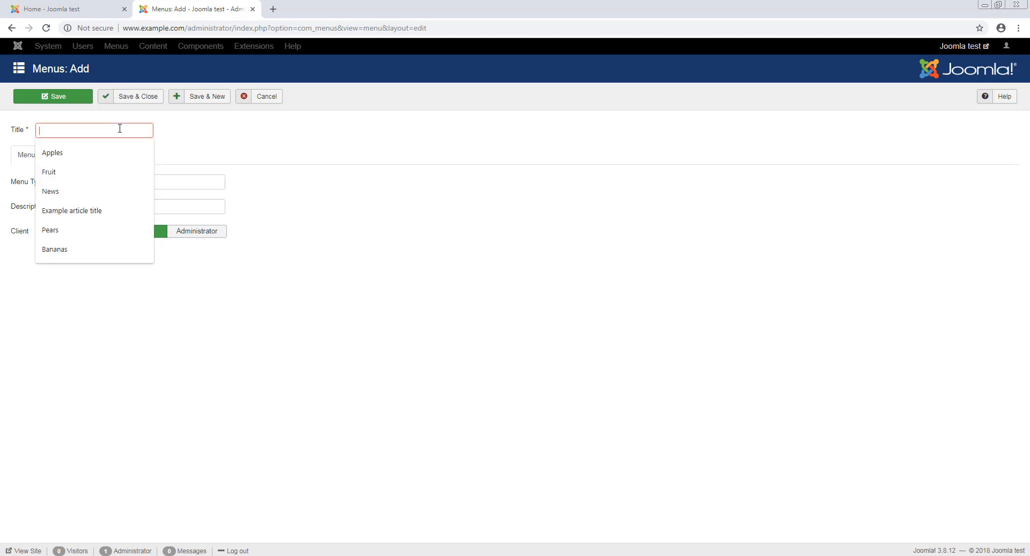
text(Fru)
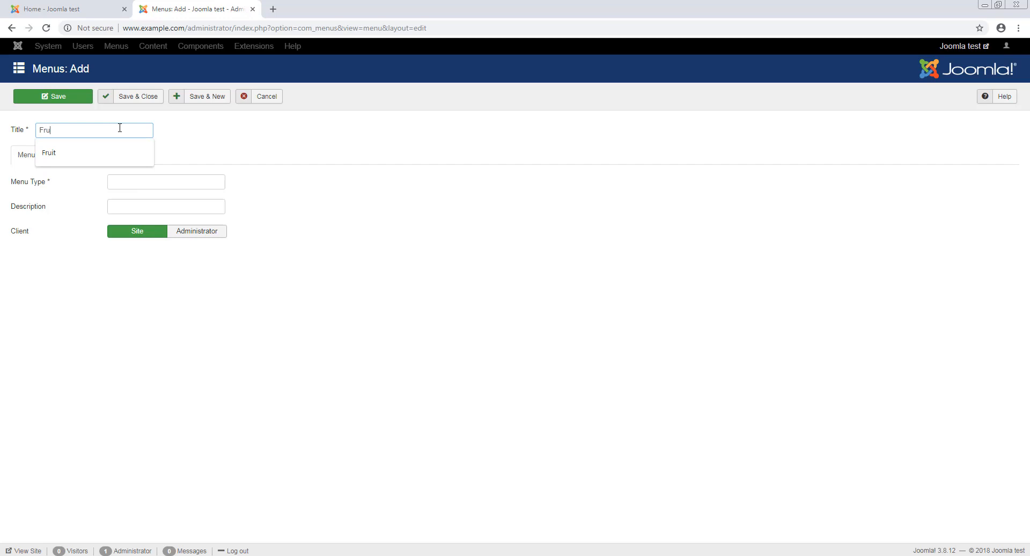
click(48, 153)
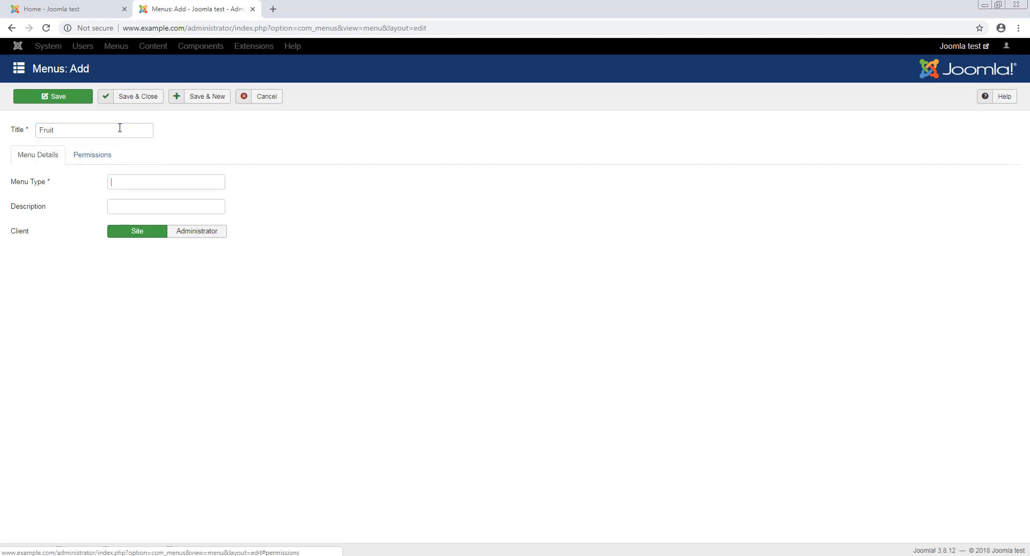
Set the menu type to fruit-menu and save the new Fruit menu
text(fruit)
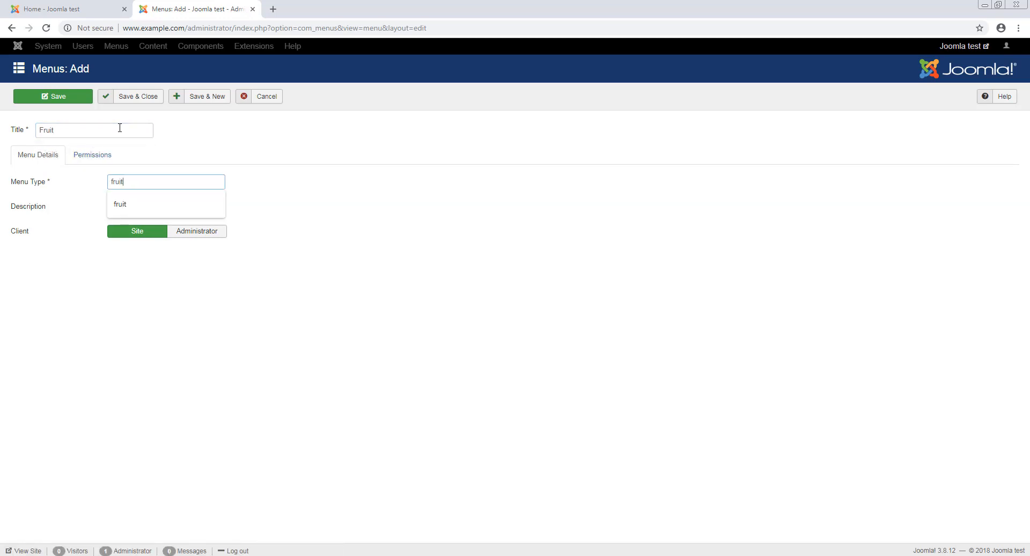
text(-menu)
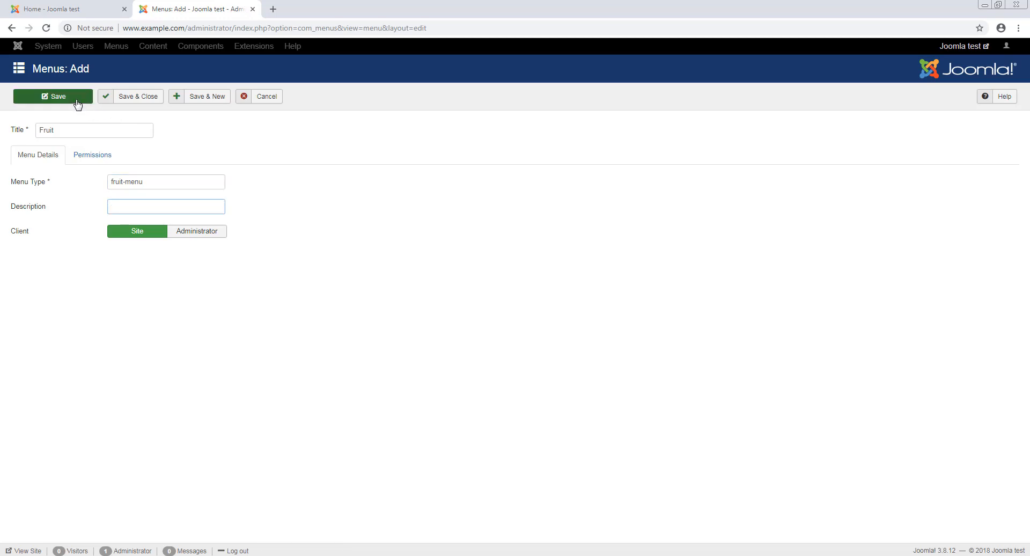
click(52, 95)
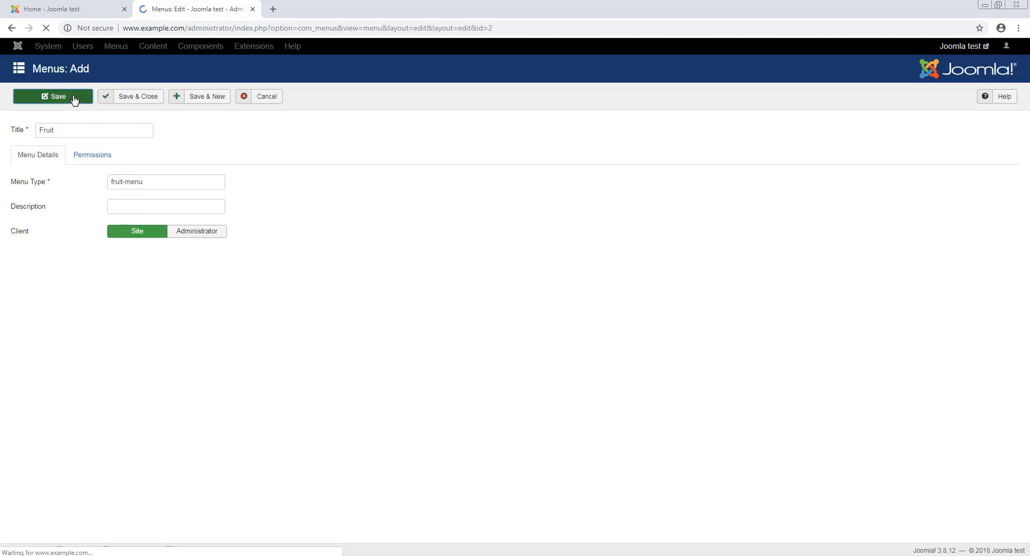
click(53, 96)
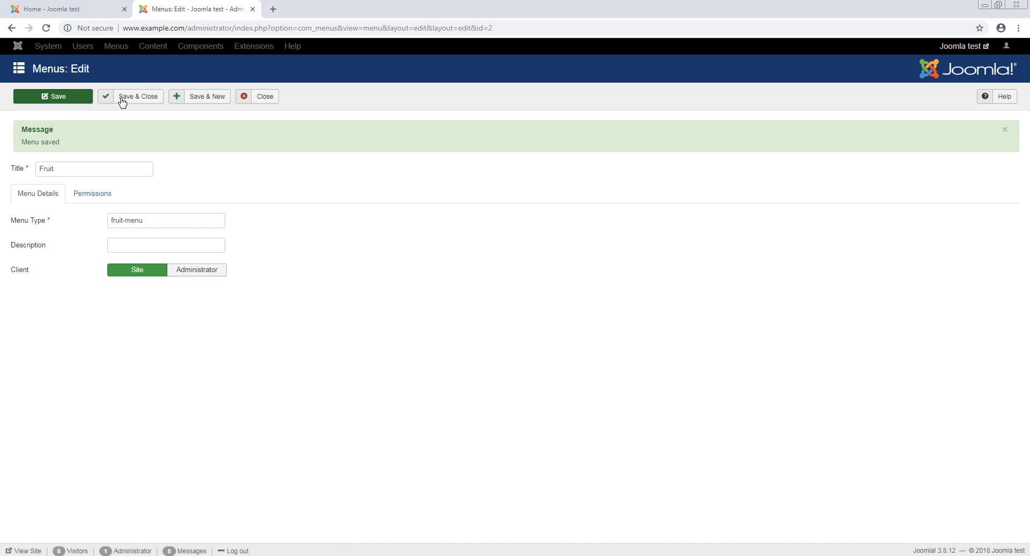
click(257, 96)
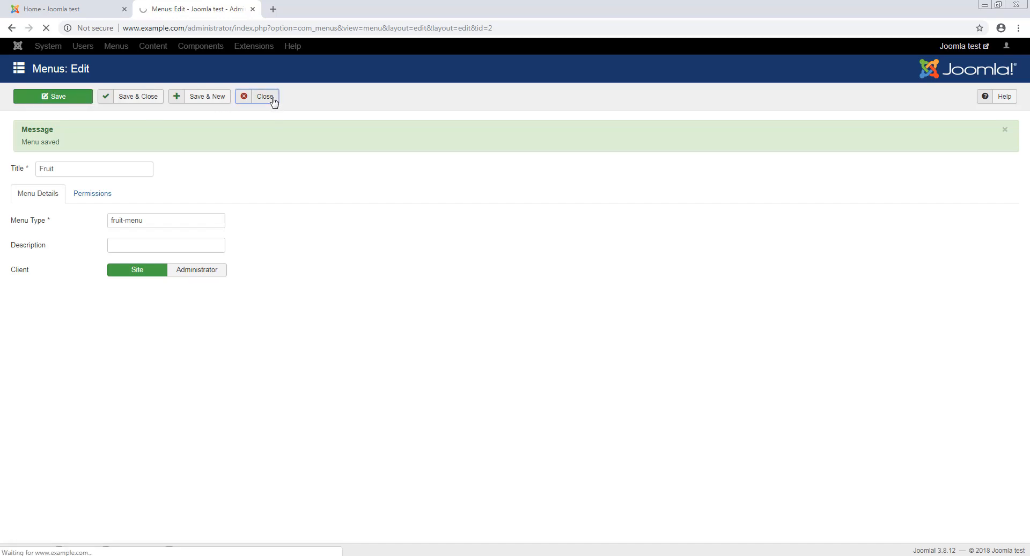
Close the Fruit menu editor so the Menus list shows Fruit beside Main Menu
click(264, 96)
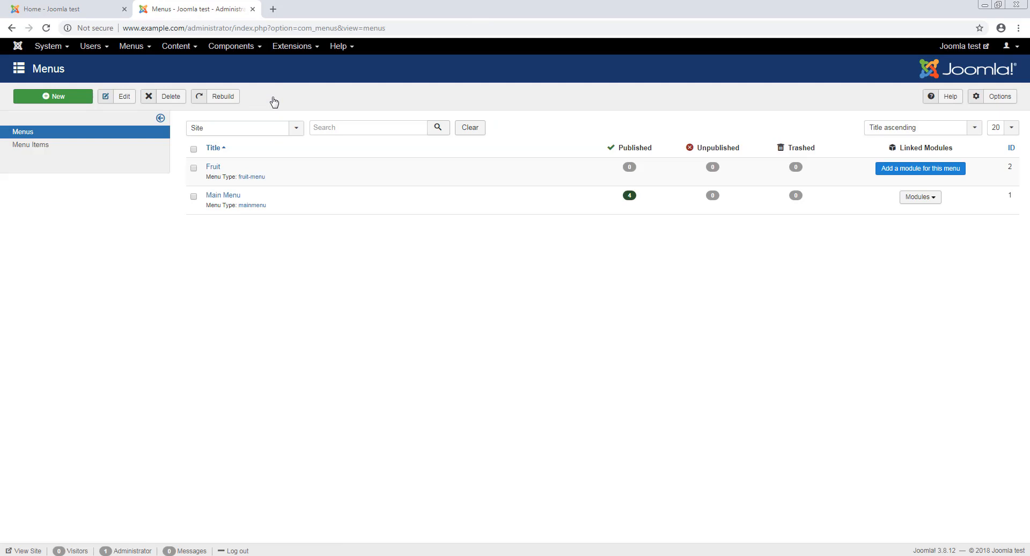
mouse_move(569, 161)
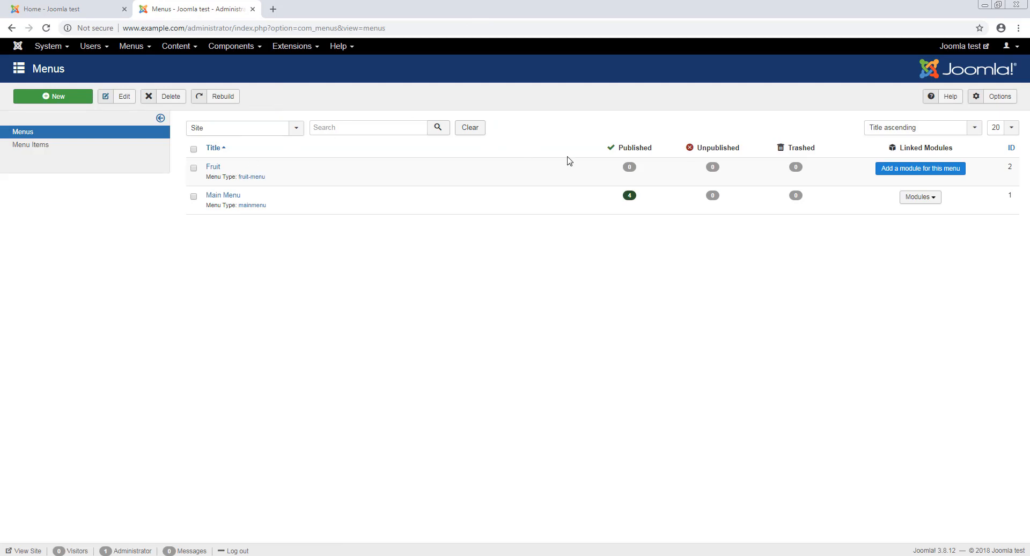
mouse_move(625, 175)
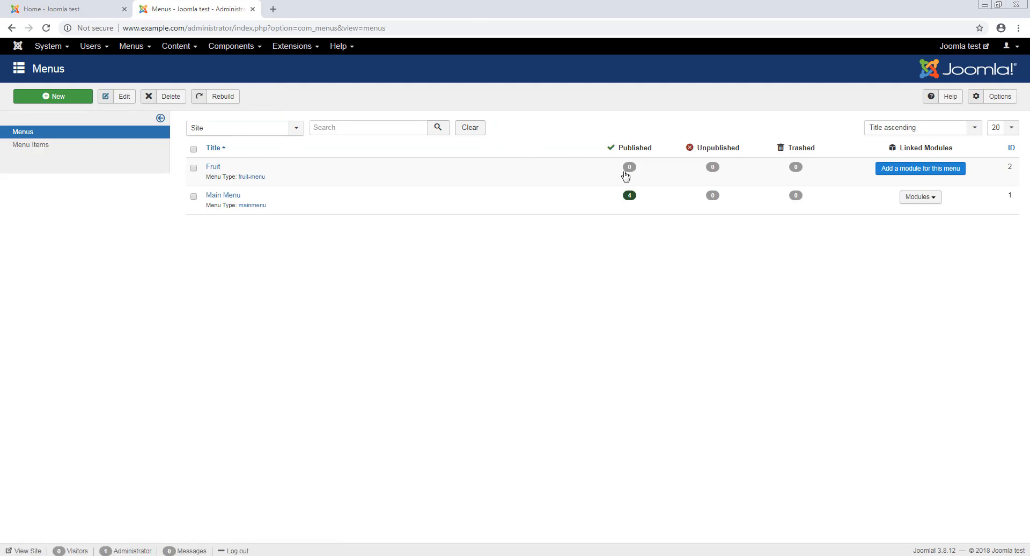
mouse_move(625, 175)
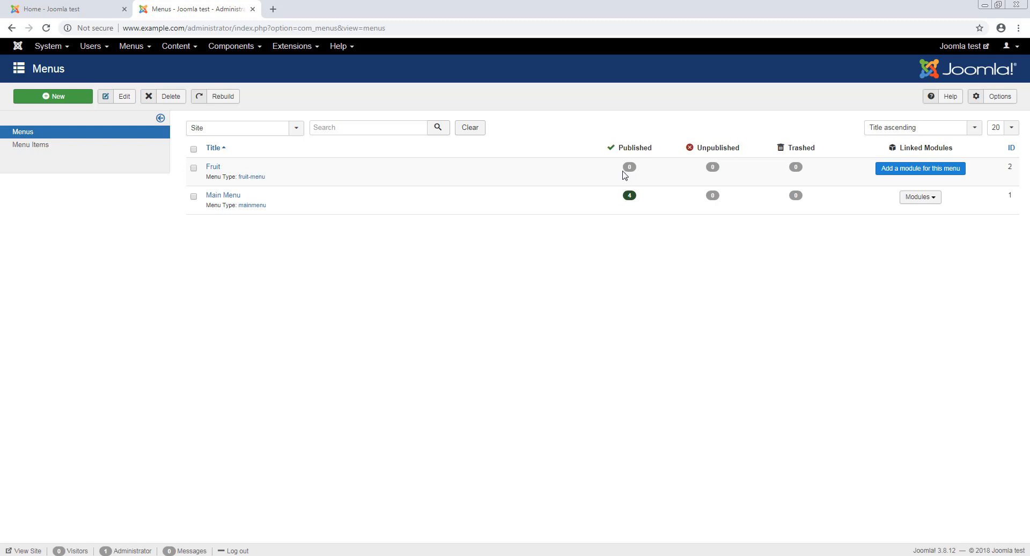
click(31, 145)
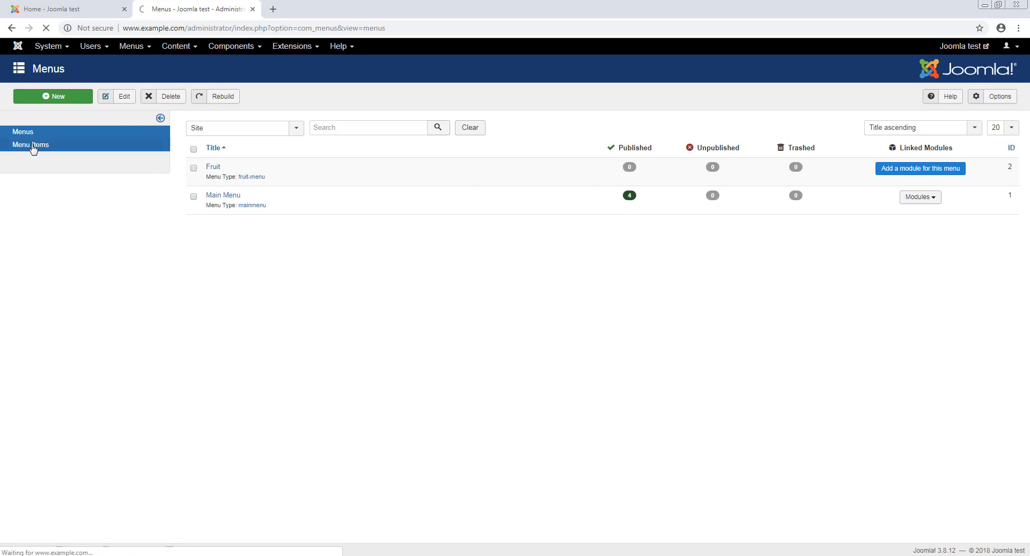
Filter Menu Items to the empty Fruit menu and start a new item in it
click(31, 145)
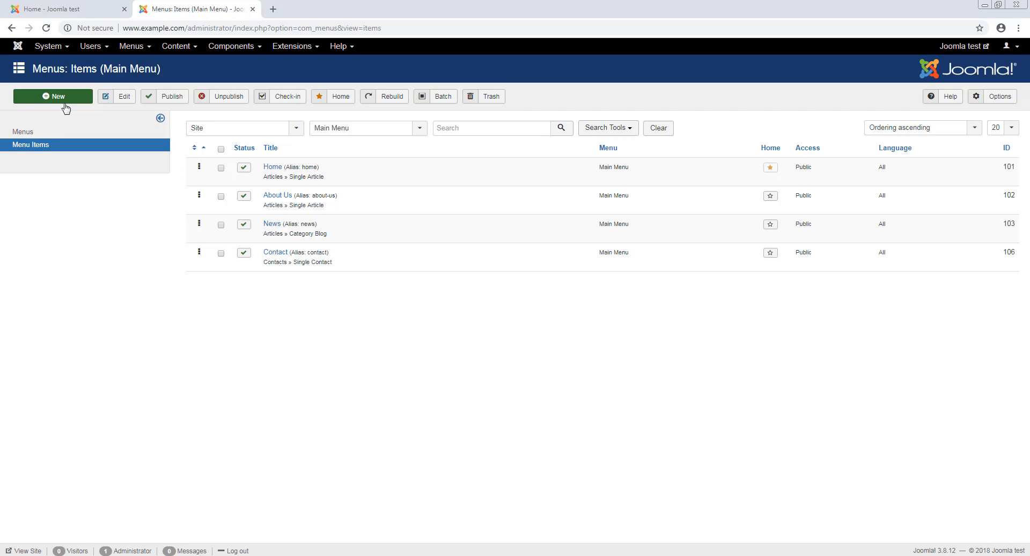
click(368, 128)
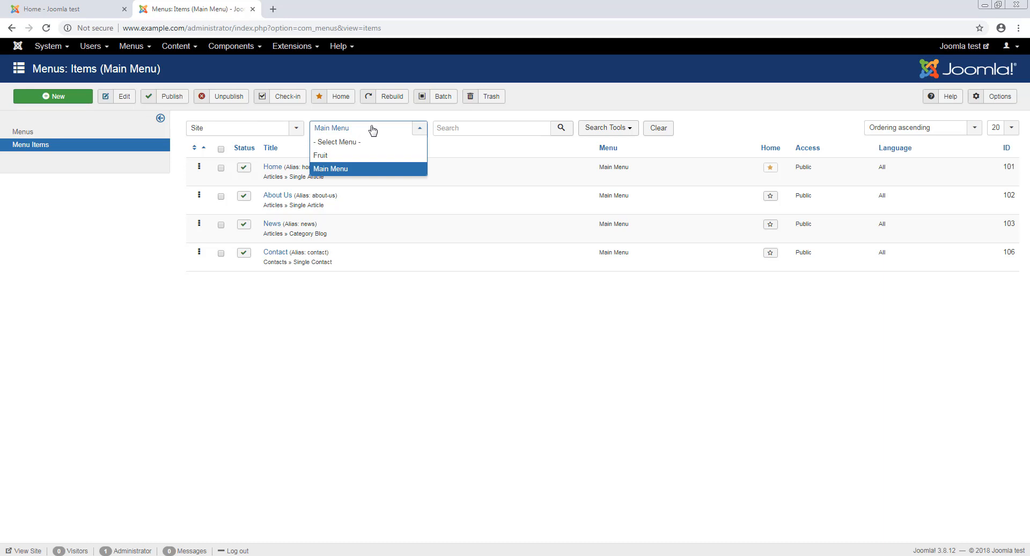
click(321, 155)
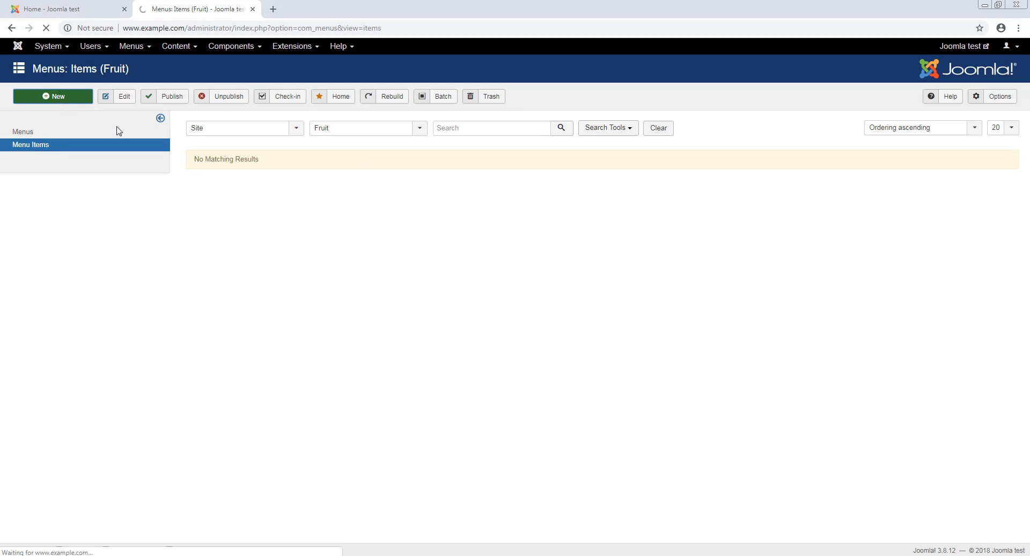
click(53, 95)
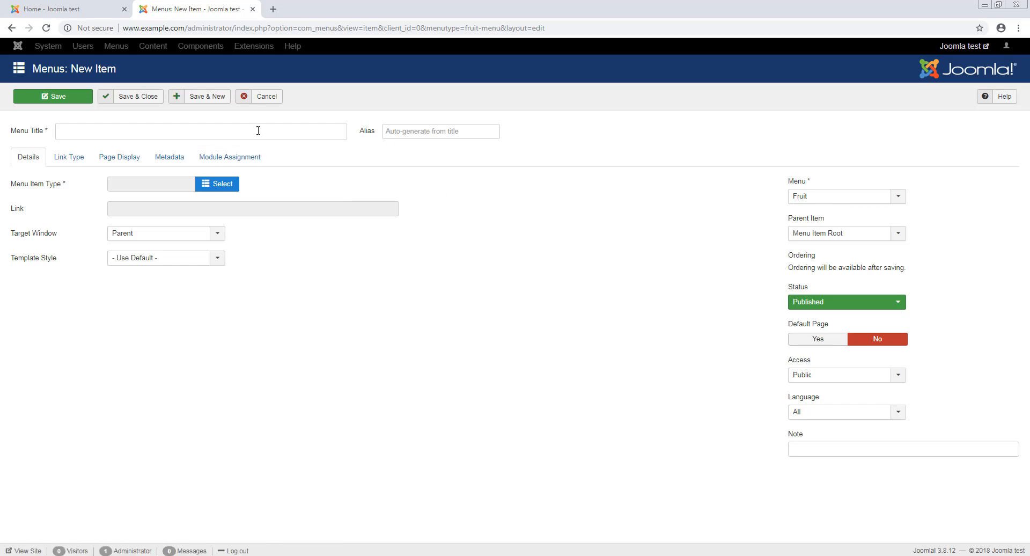
Title the new Fruit menu item Apples and bring up the menu item type chooser
text(A)
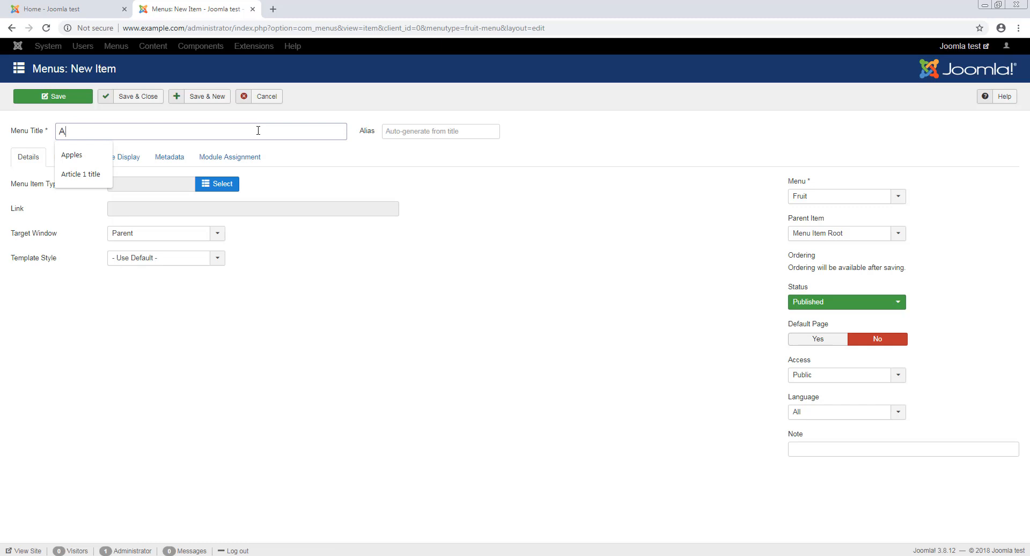
click(71, 155)
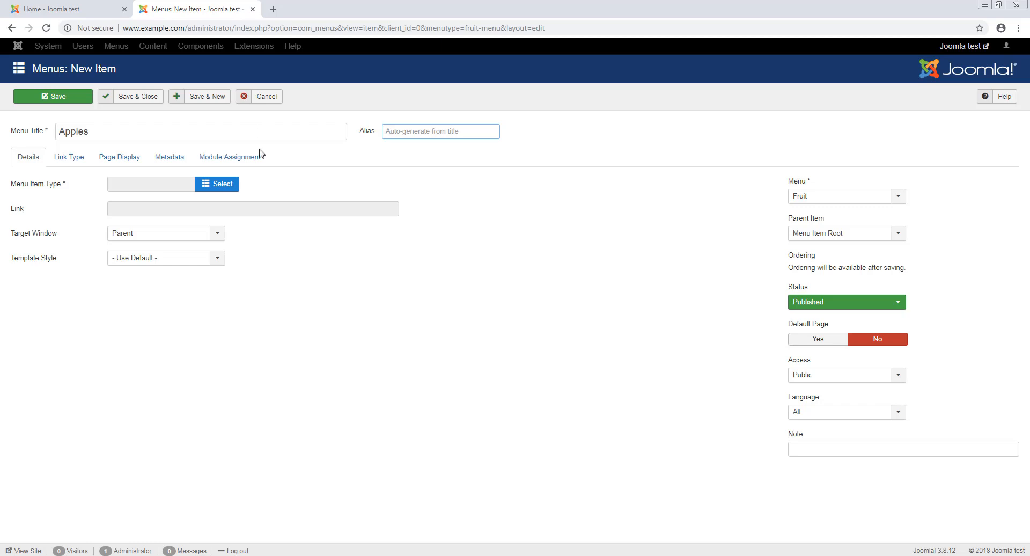
click(217, 183)
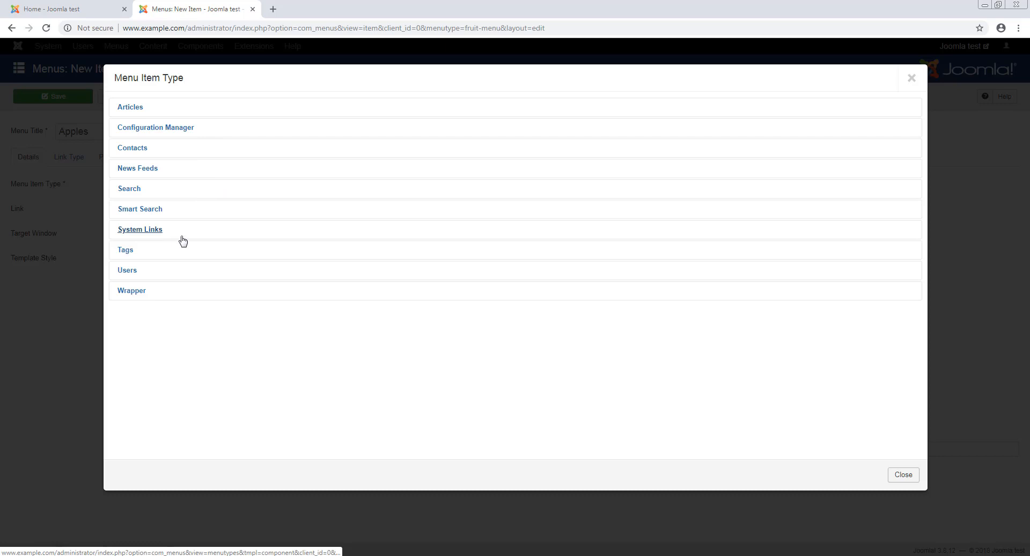
mouse_move(236, 263)
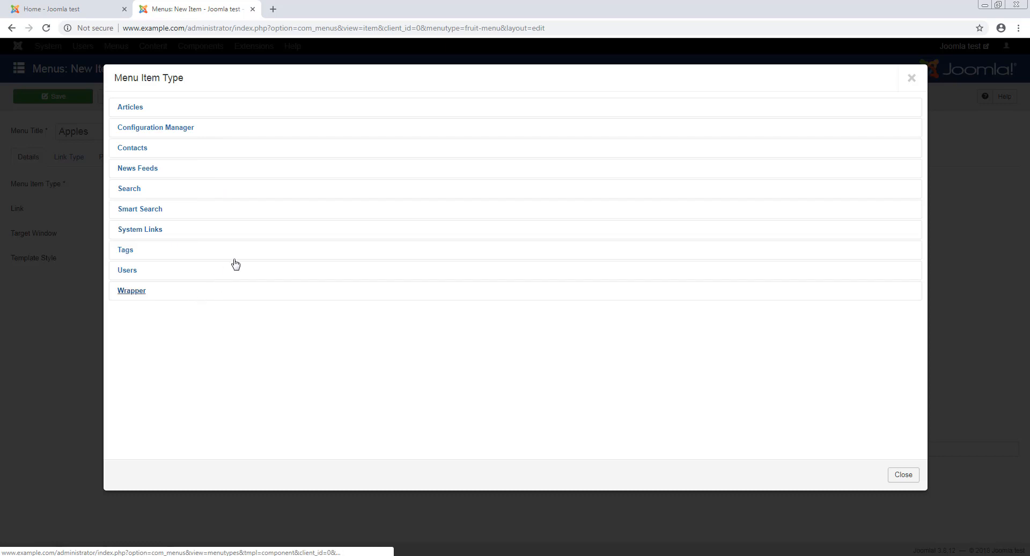
Make Apples a Single Article link under Articles, with the article still to choose
click(130, 106)
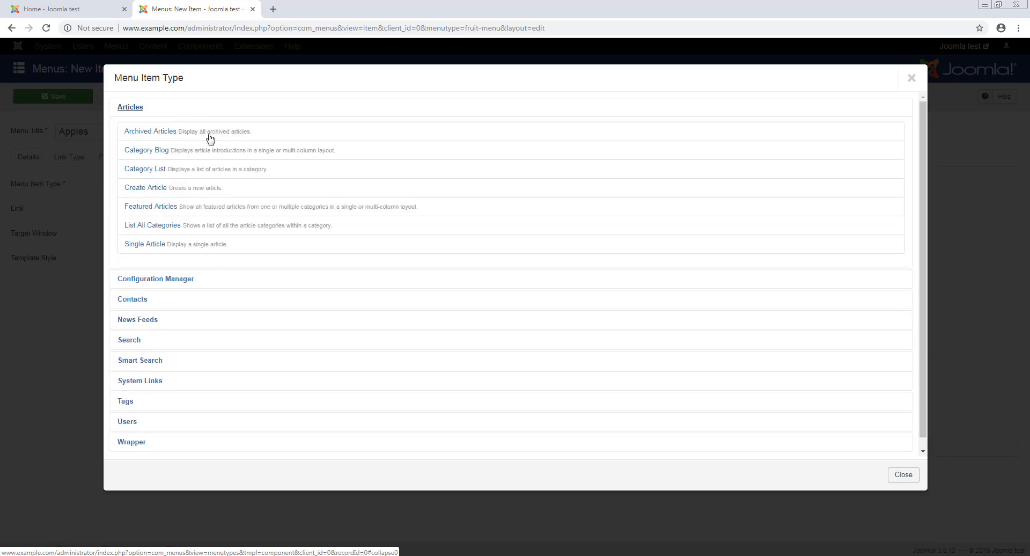
mouse_move(206, 233)
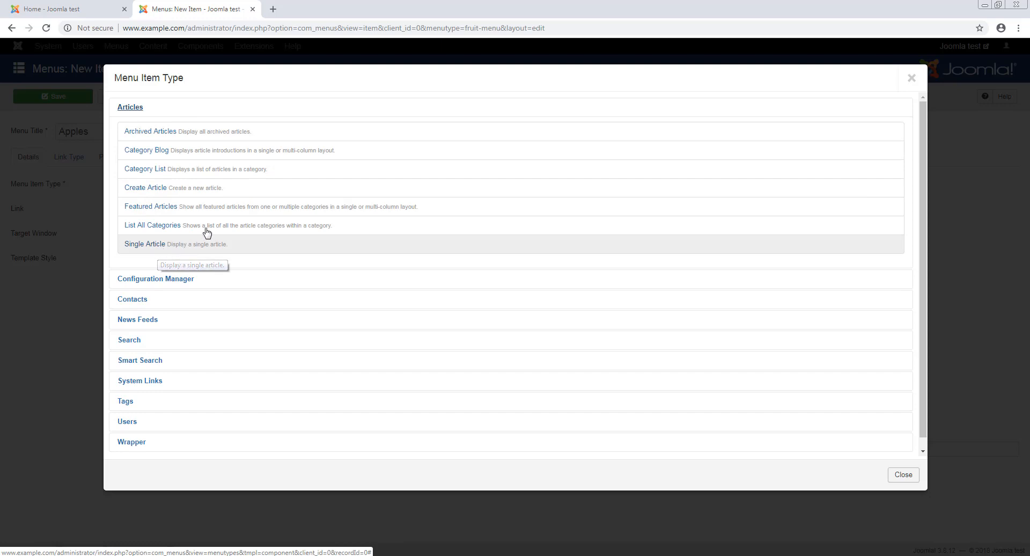
mouse_move(229, 227)
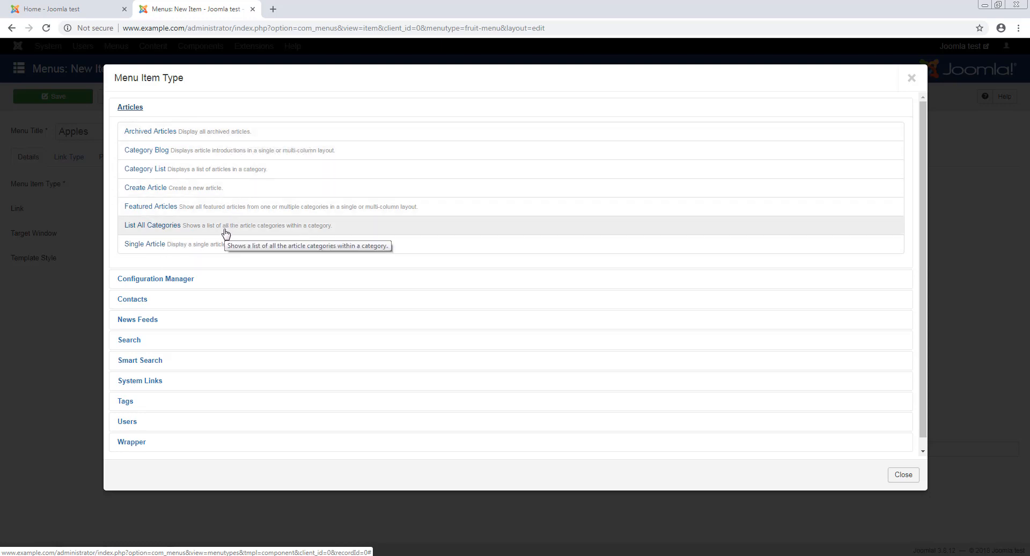
mouse_move(156, 247)
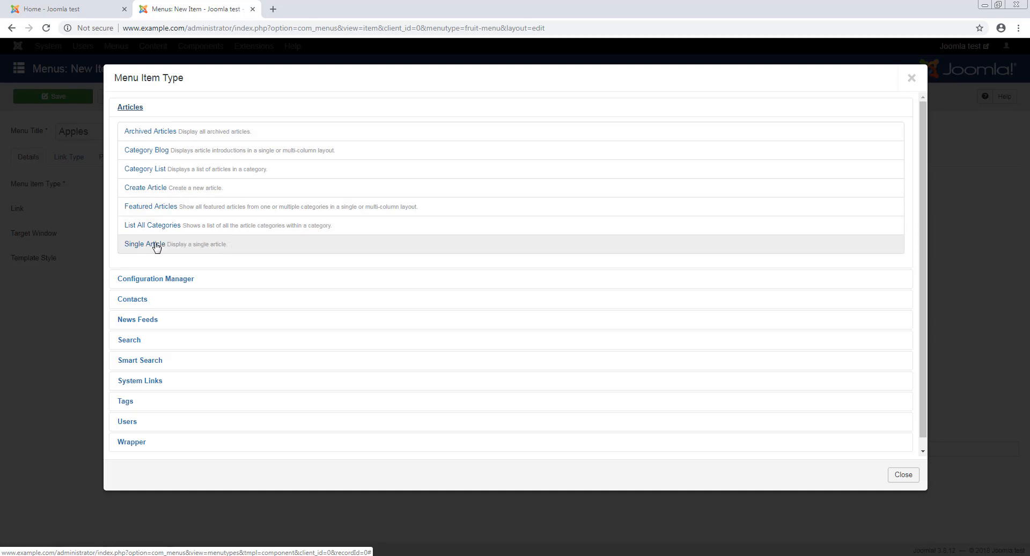
click(152, 243)
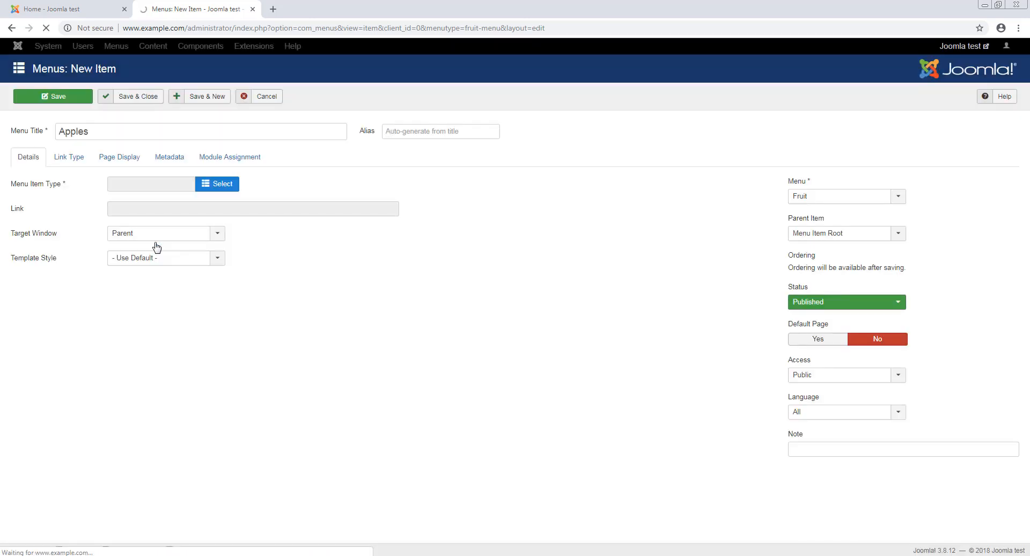
click(217, 184)
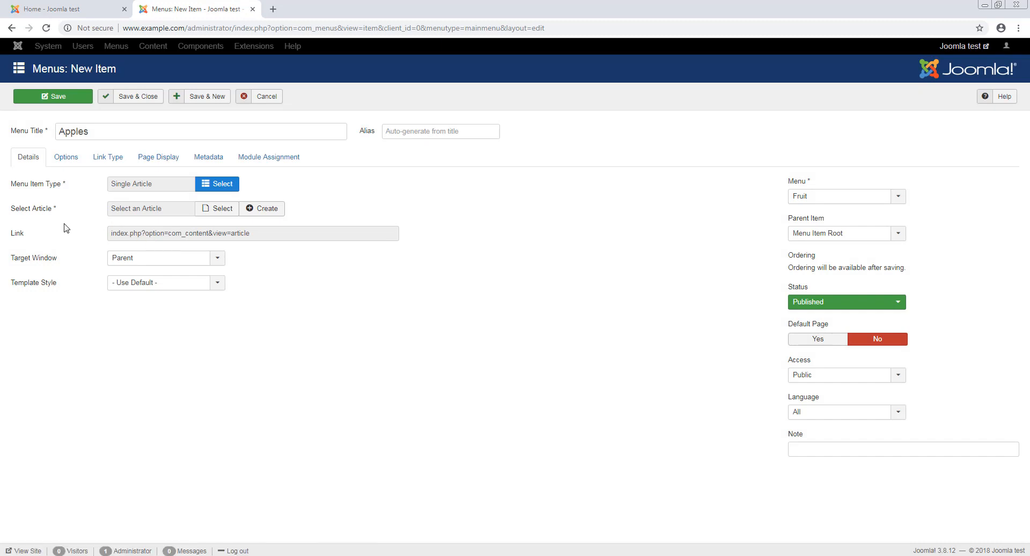
mouse_move(95, 200)
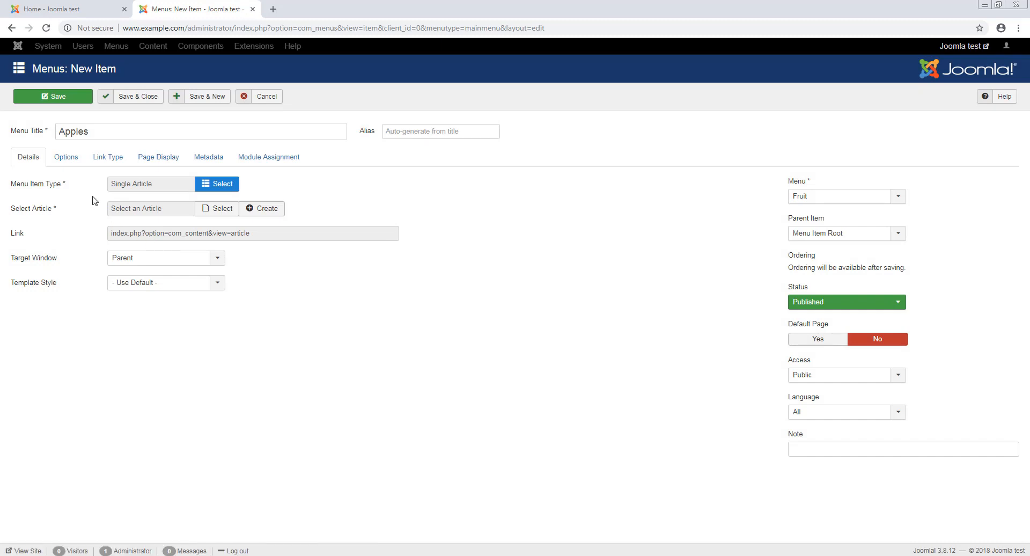
mouse_move(198, 209)
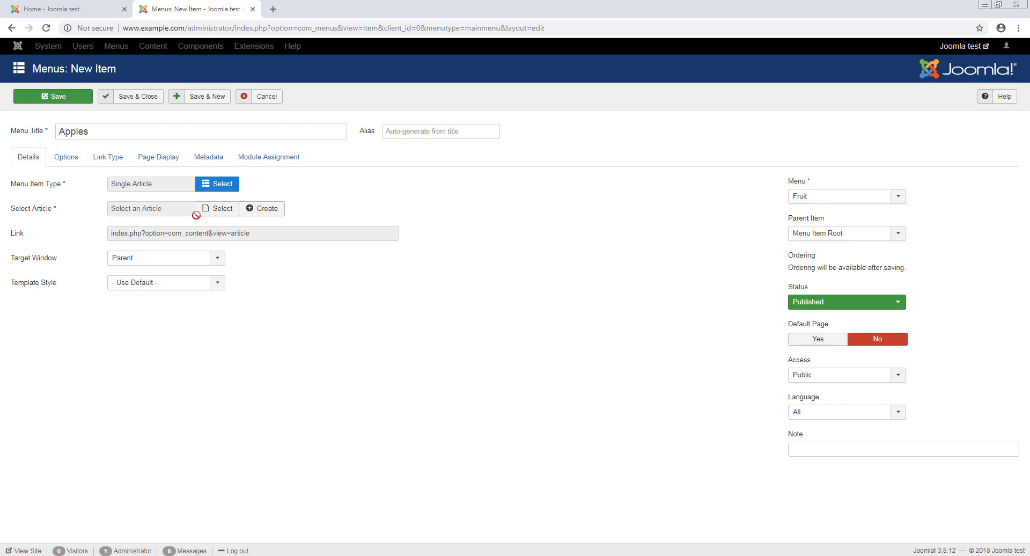
Link the Apples menu item to the Apples article and save it
click(217, 208)
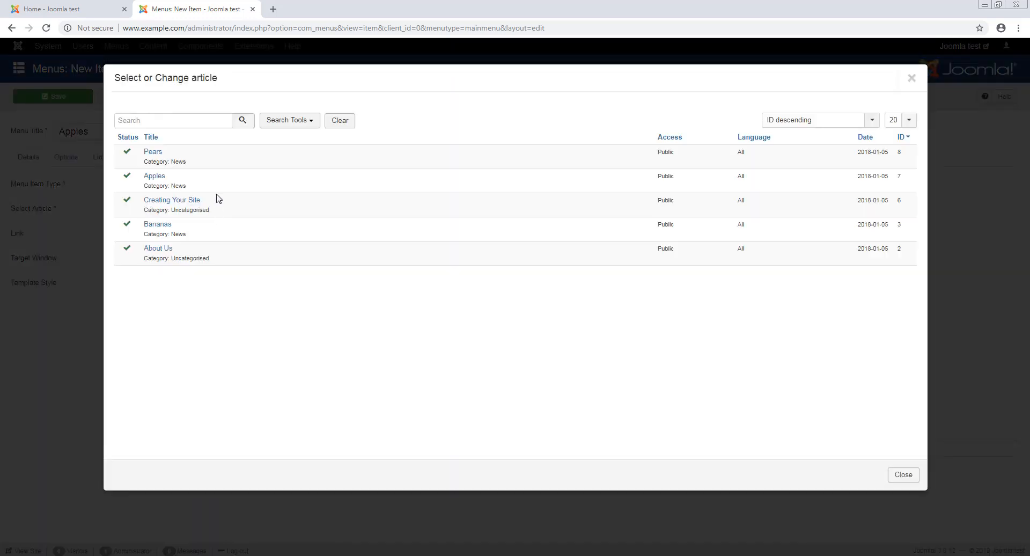
mouse_move(177, 181)
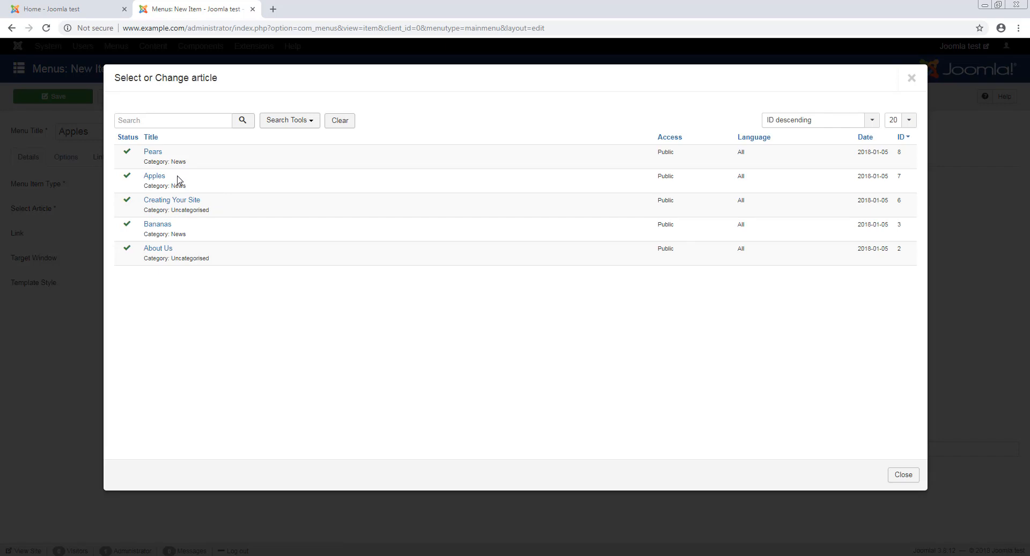
mouse_move(288, 120)
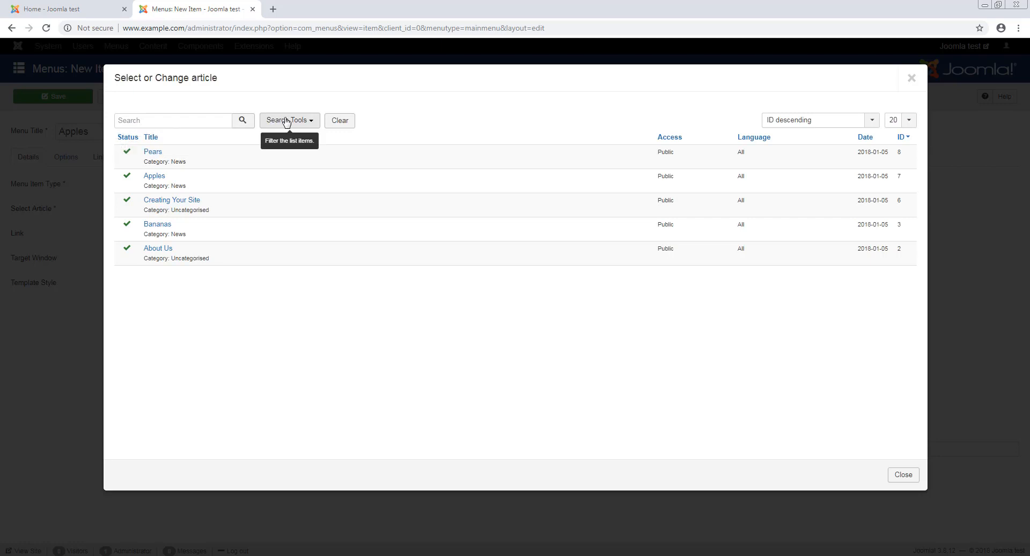
click(289, 120)
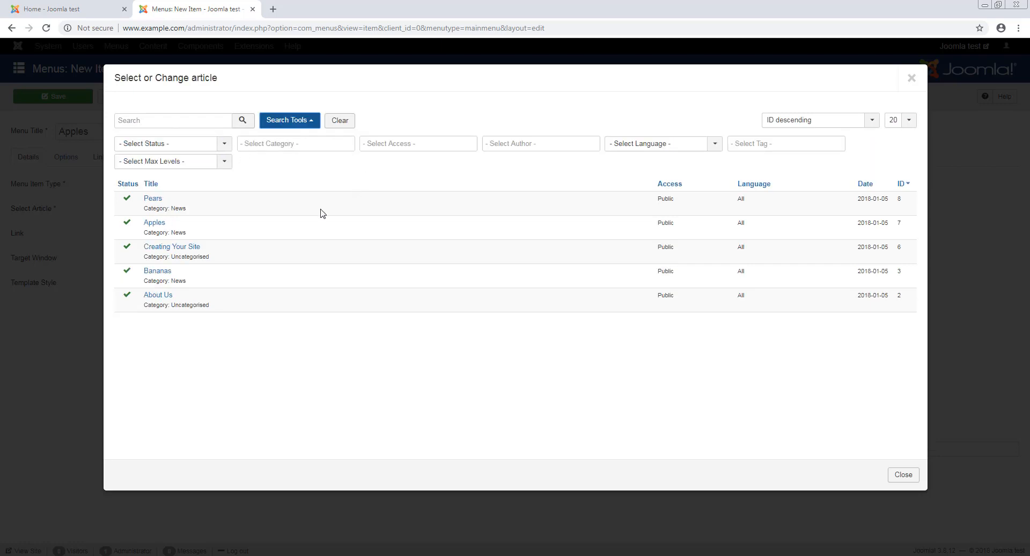
click(153, 222)
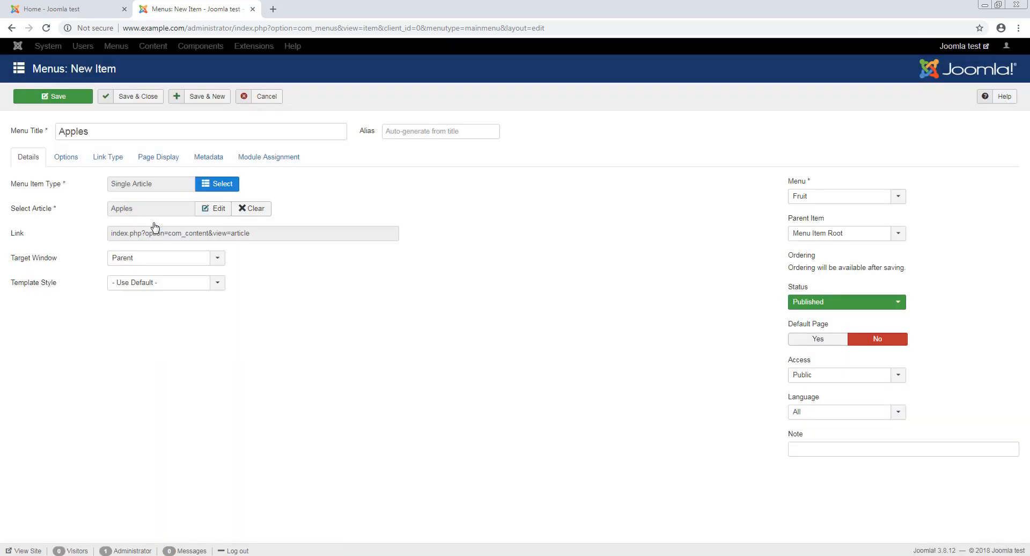
mouse_move(89, 120)
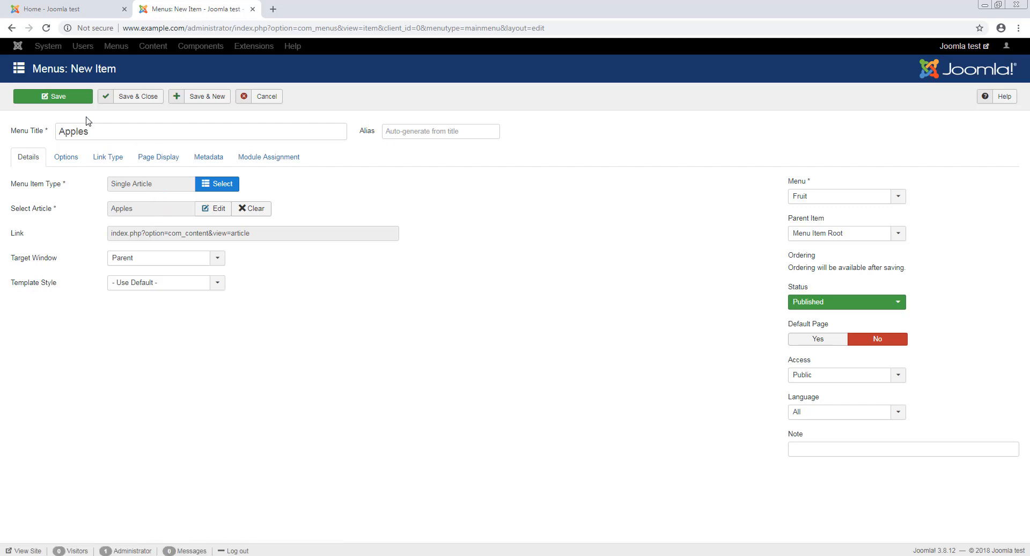
click(52, 95)
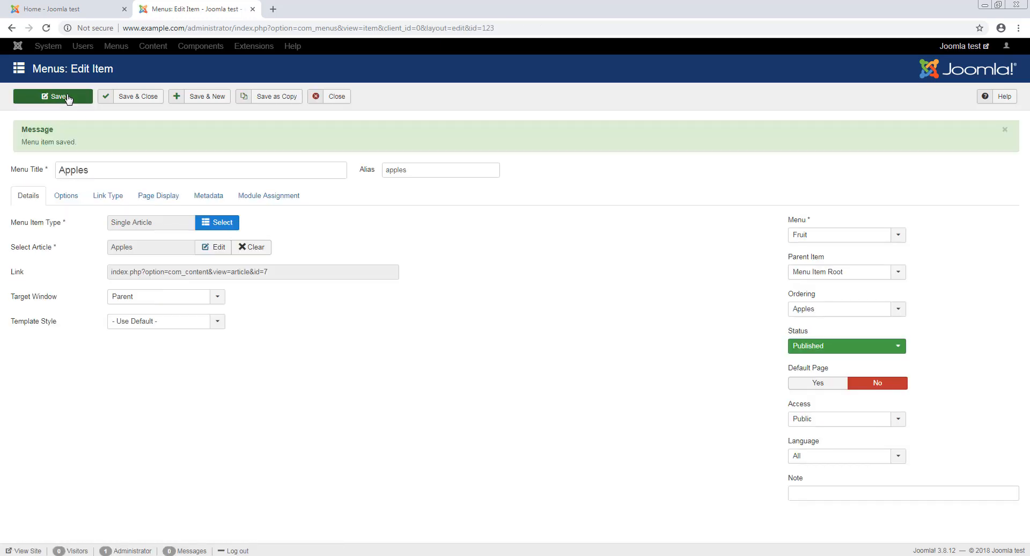
mouse_move(256, 142)
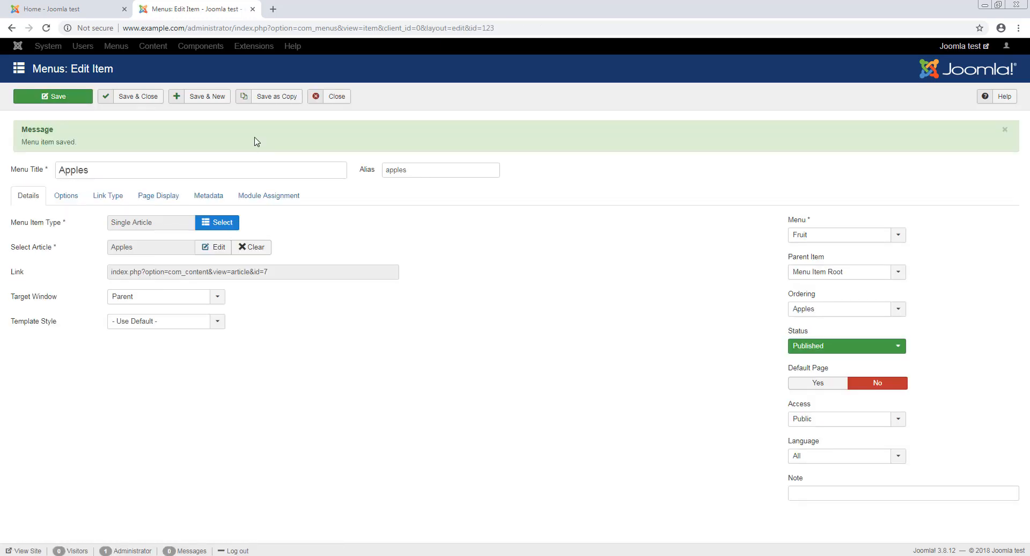
Create a Pears item as a Single Article linked to the Pears article, saving with Save & New
click(200, 96)
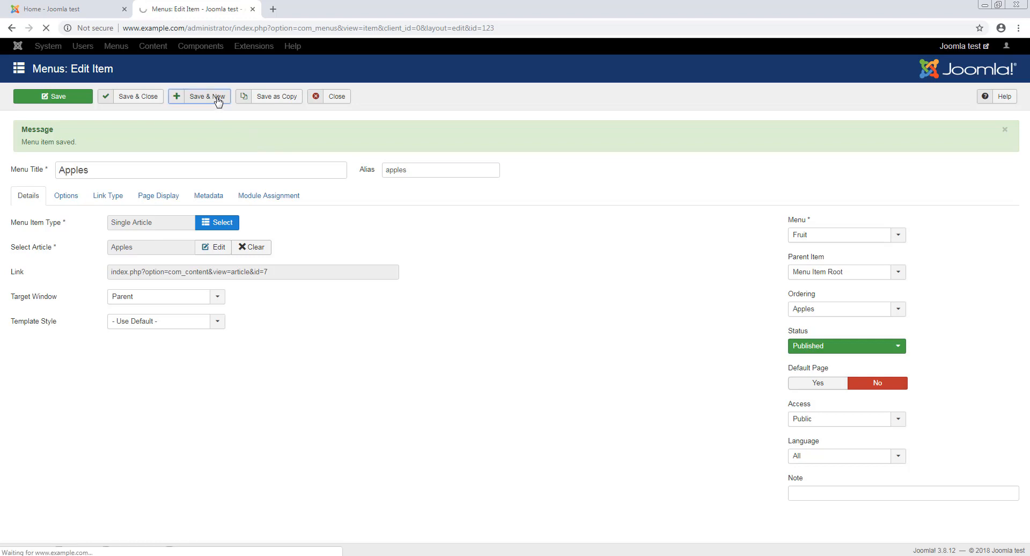
click(200, 95)
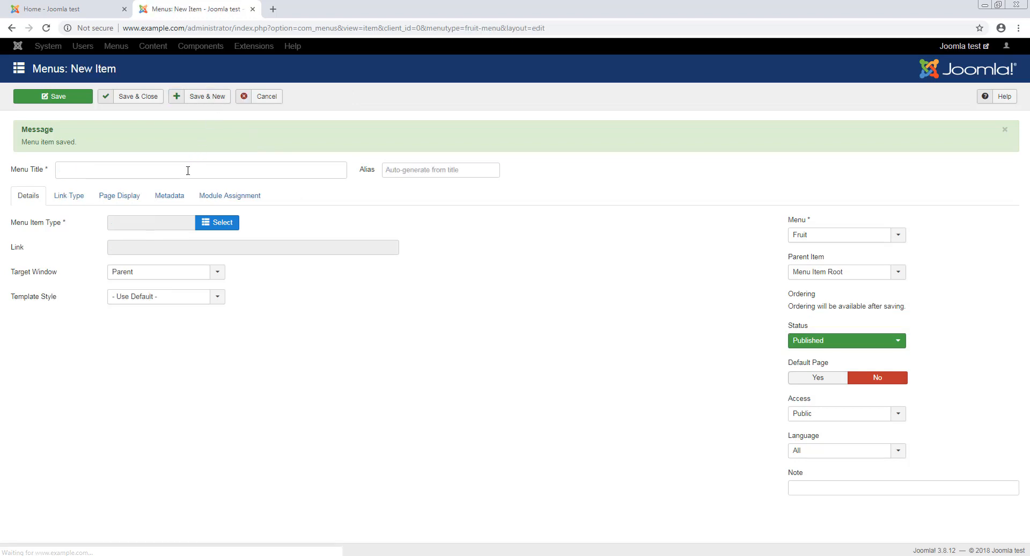
text(Pear)
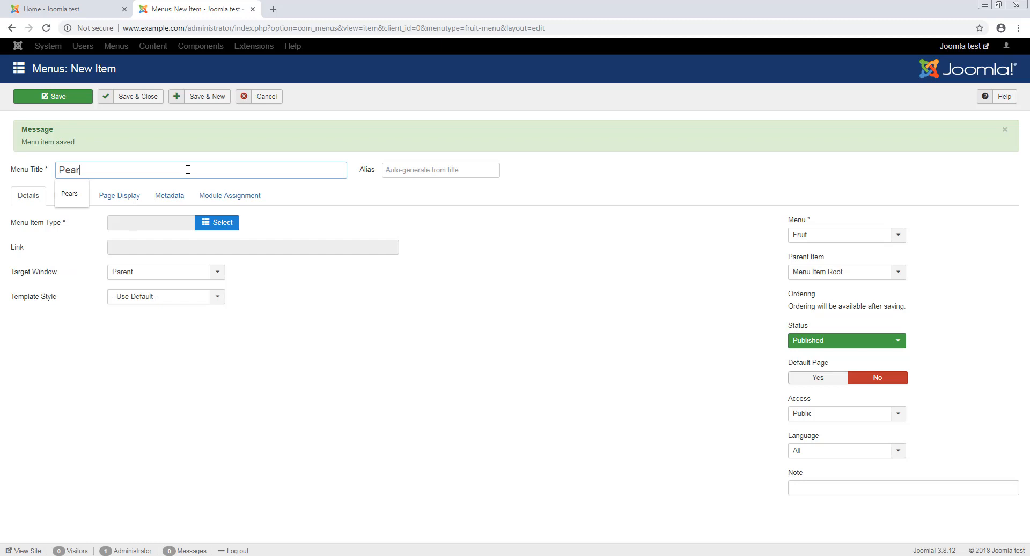
text(s)
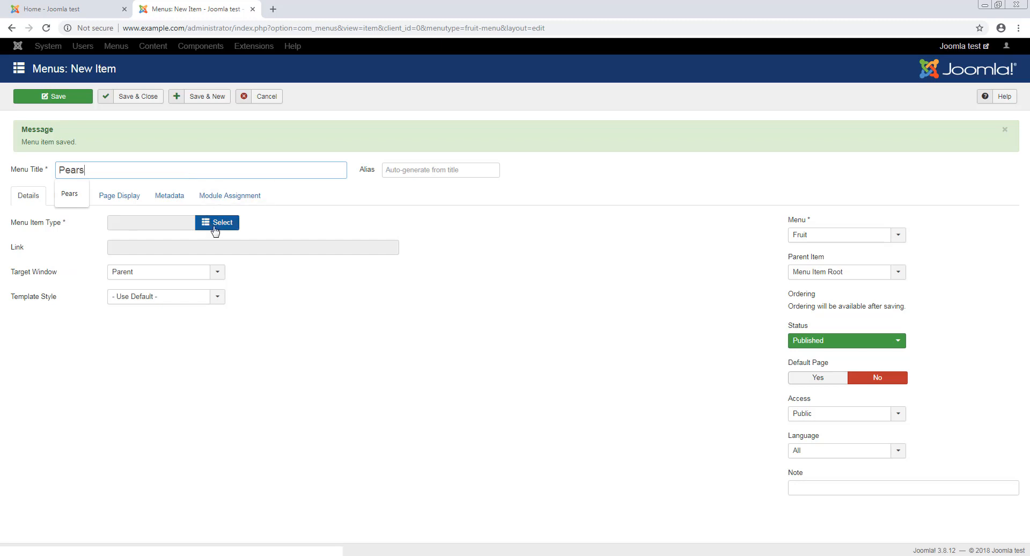
click(217, 222)
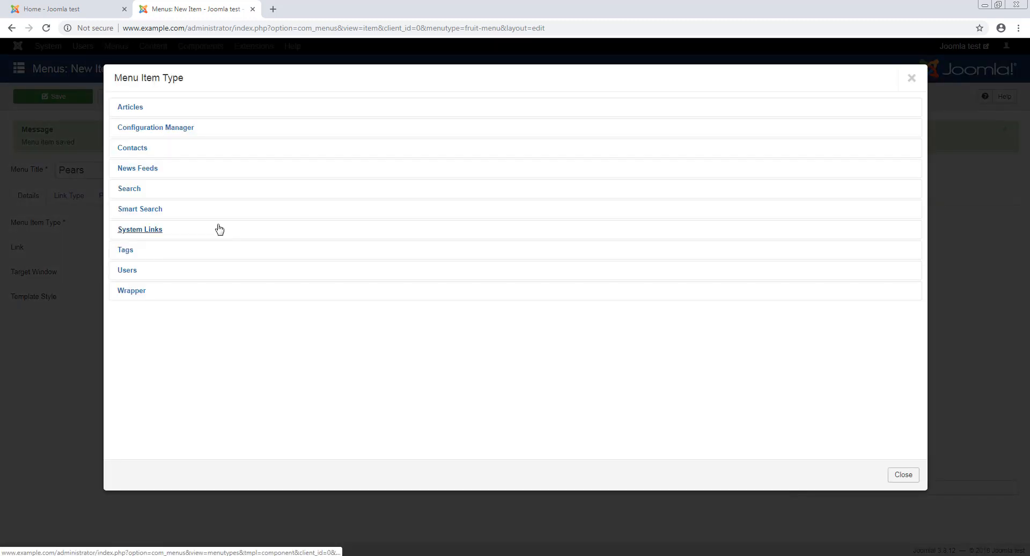
click(130, 107)
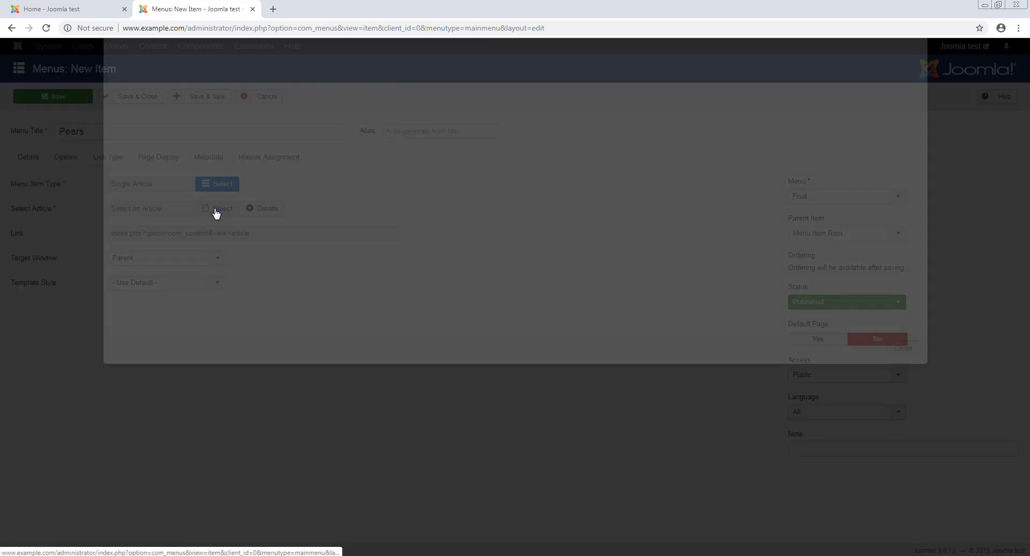
click(223, 209)
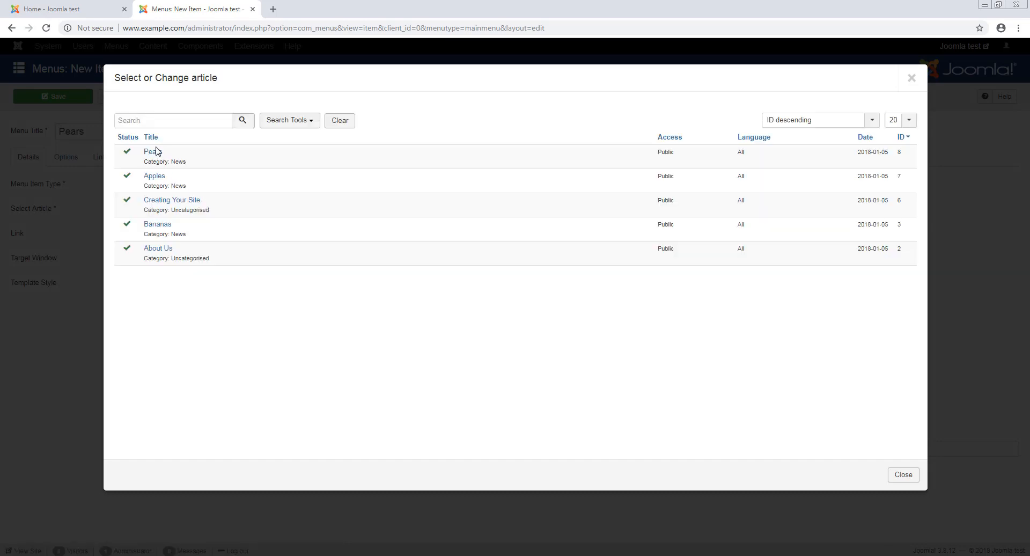
click(150, 151)
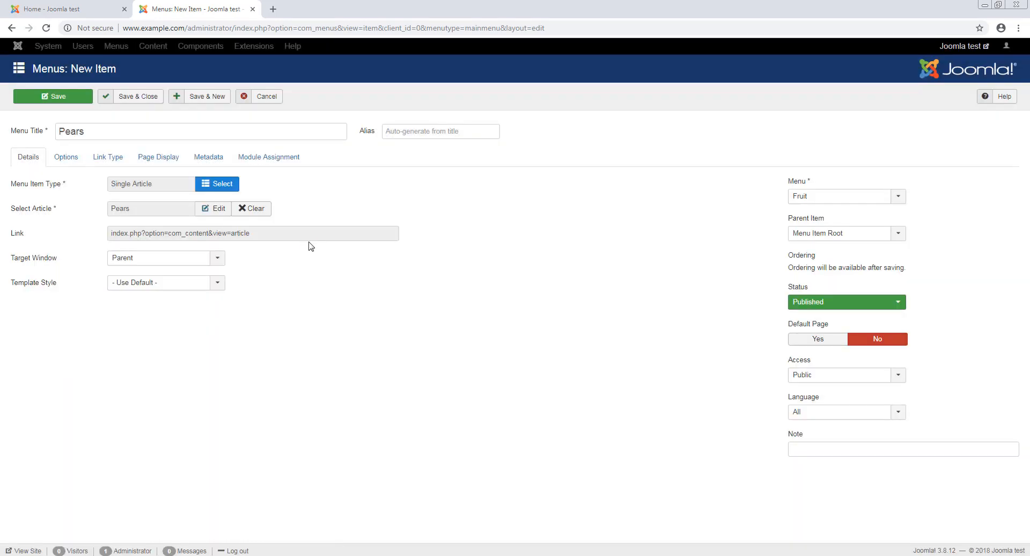
mouse_move(214, 99)
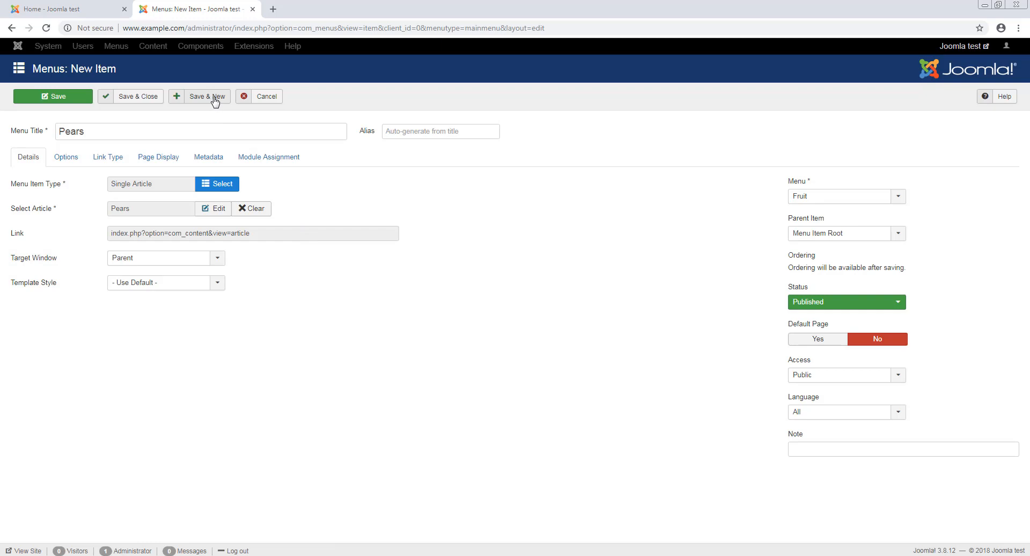
click(206, 95)
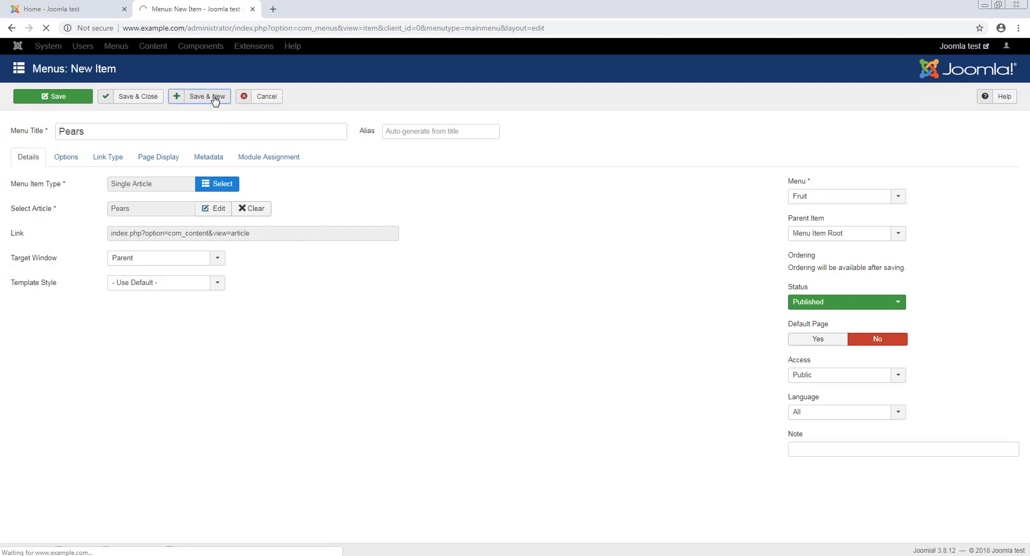
Create a Bananas item as a Single Article linked to the Bananas article and save it
click(206, 95)
text(Bananas)
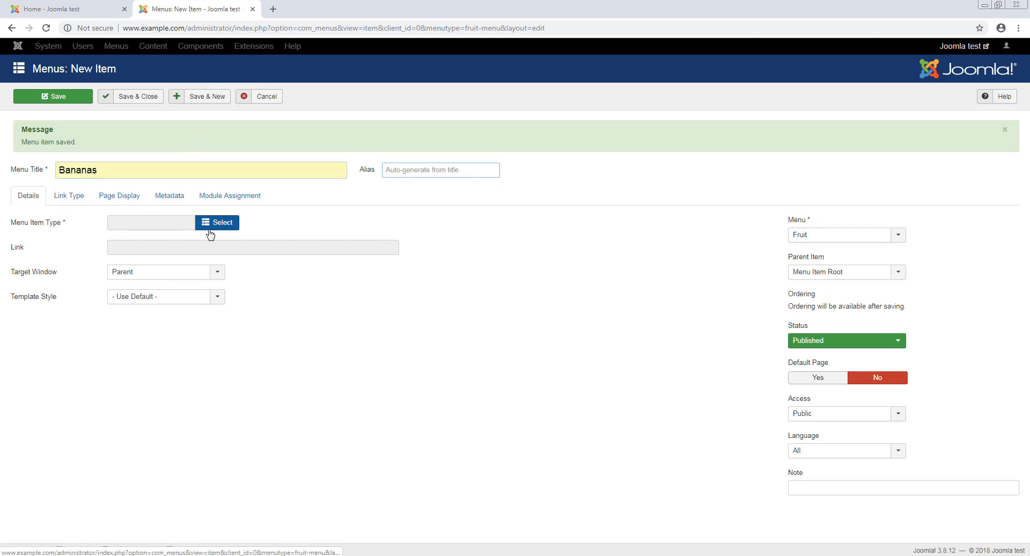
click(216, 222)
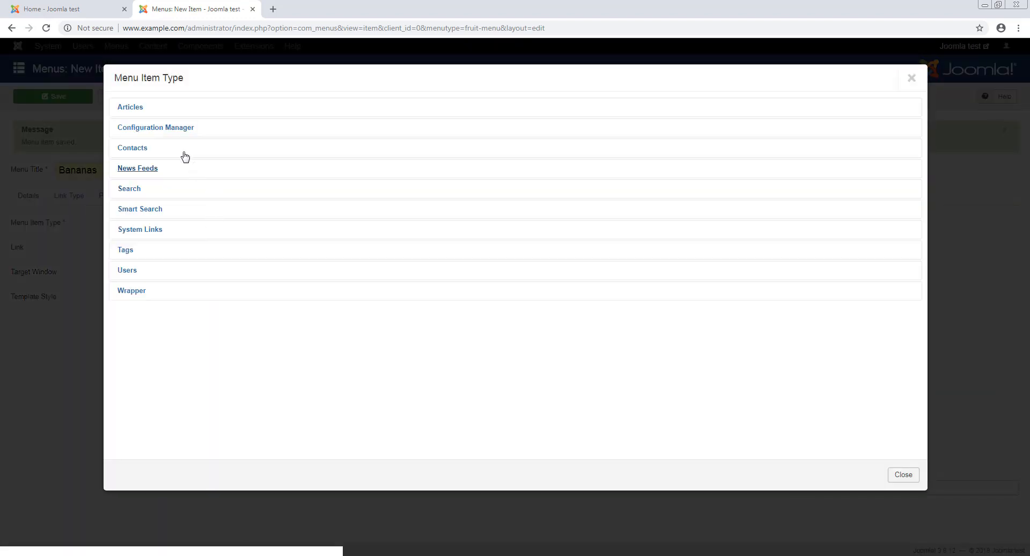
click(130, 106)
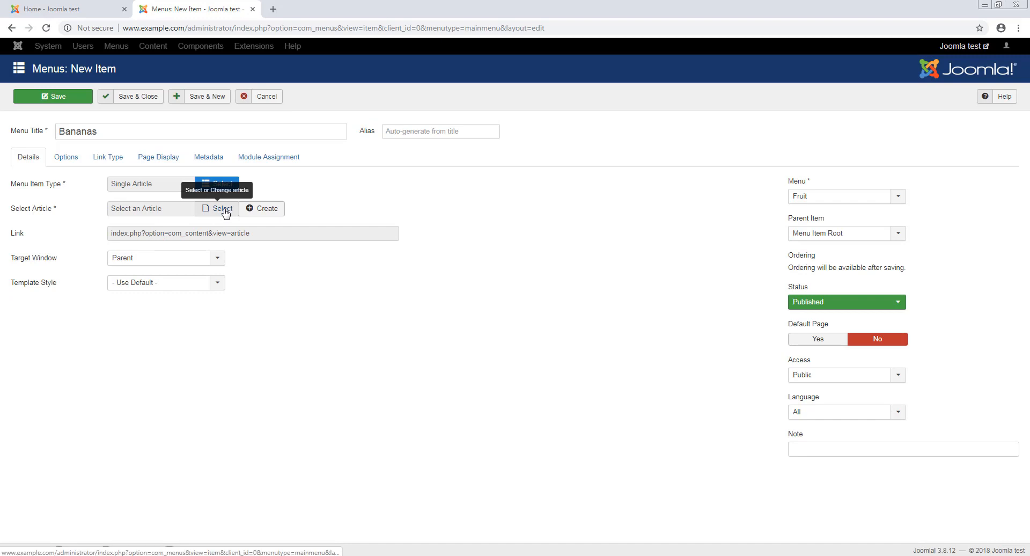
click(220, 208)
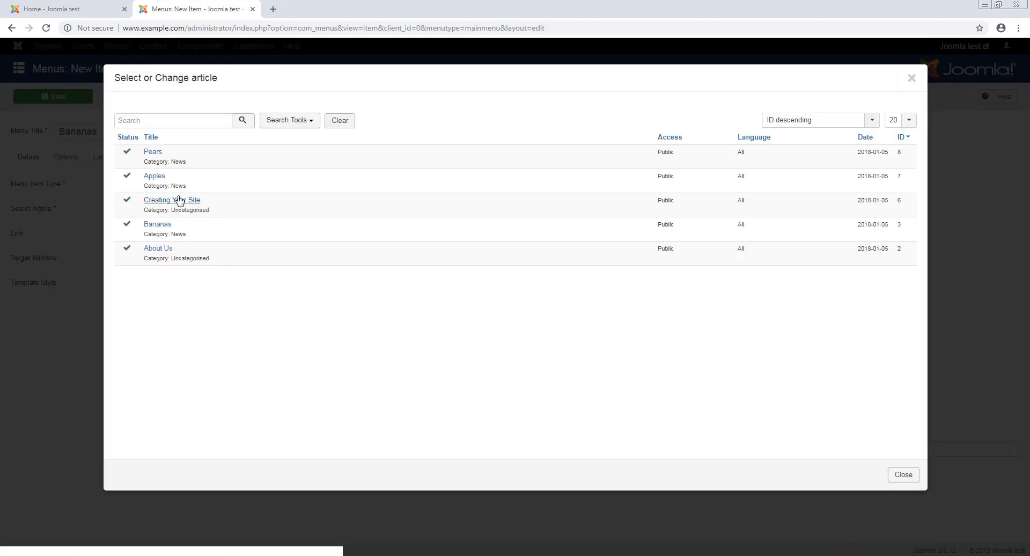
click(157, 224)
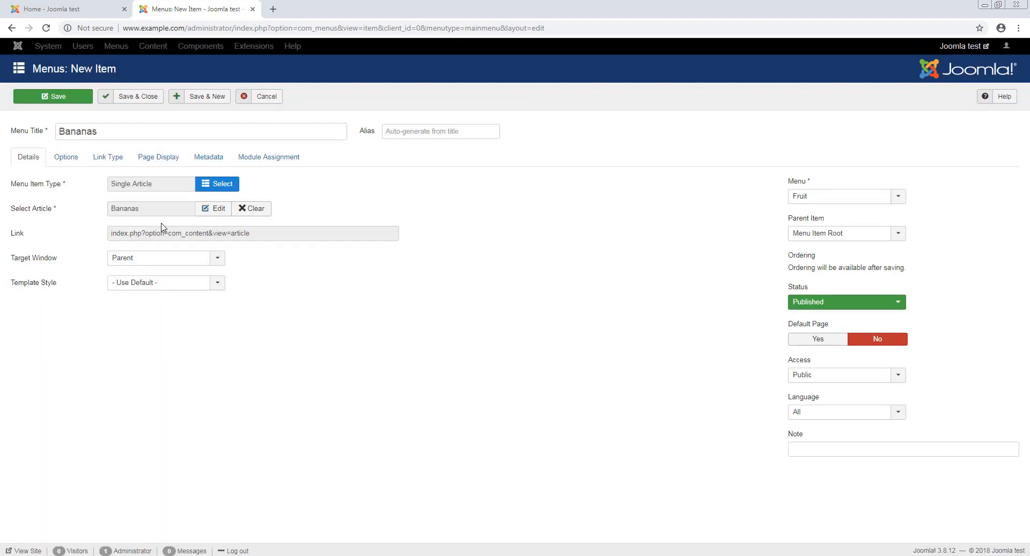
click(53, 96)
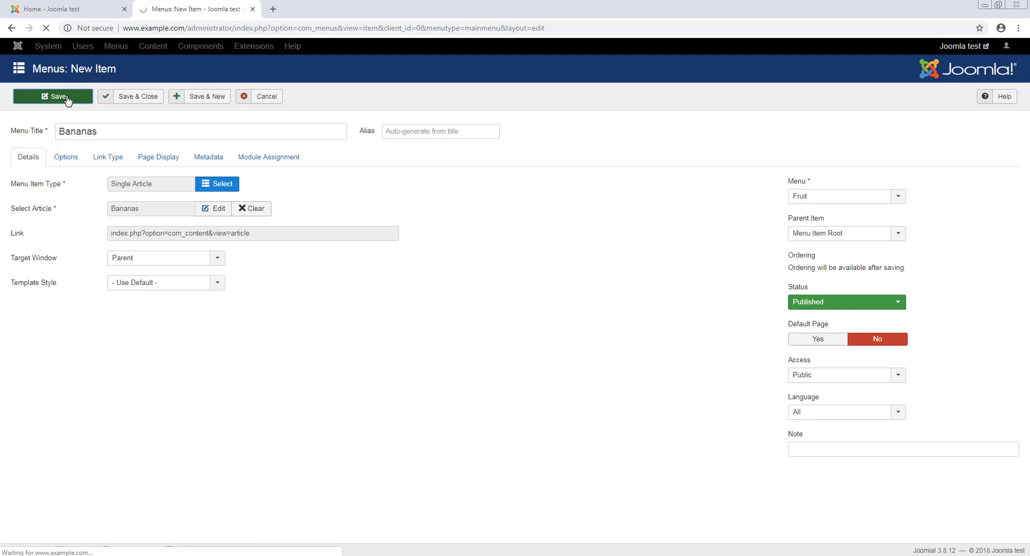
click(53, 96)
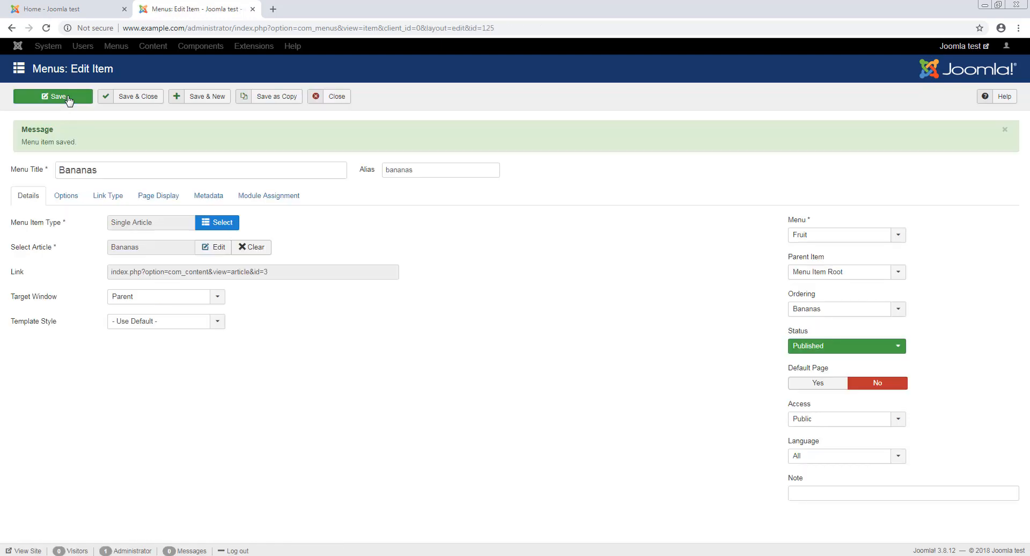
mouse_move(403, 239)
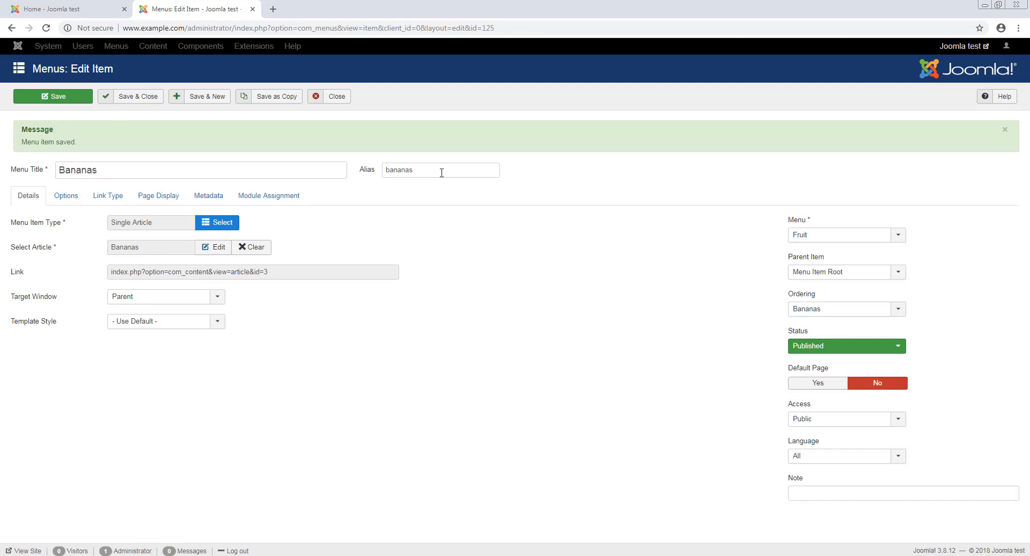
mouse_move(109, 196)
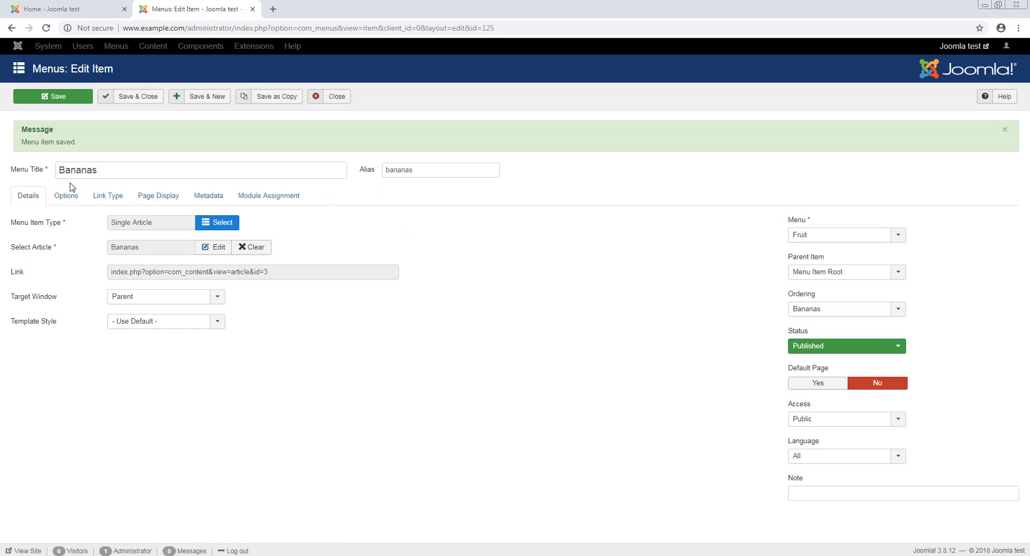
mouse_move(107, 187)
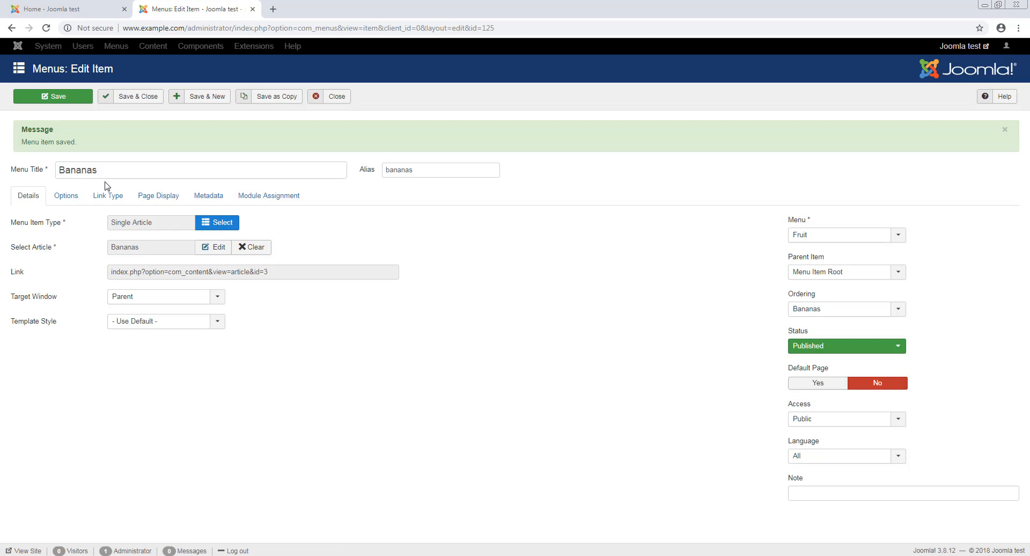
mouse_move(380, 186)
text(-keyphrase-here)
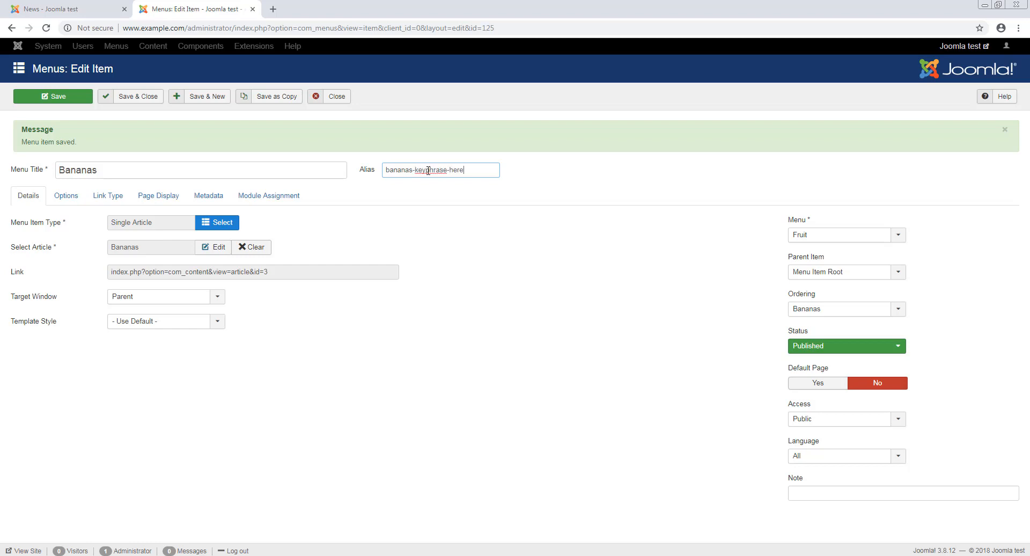
mouse_move(158, 139)
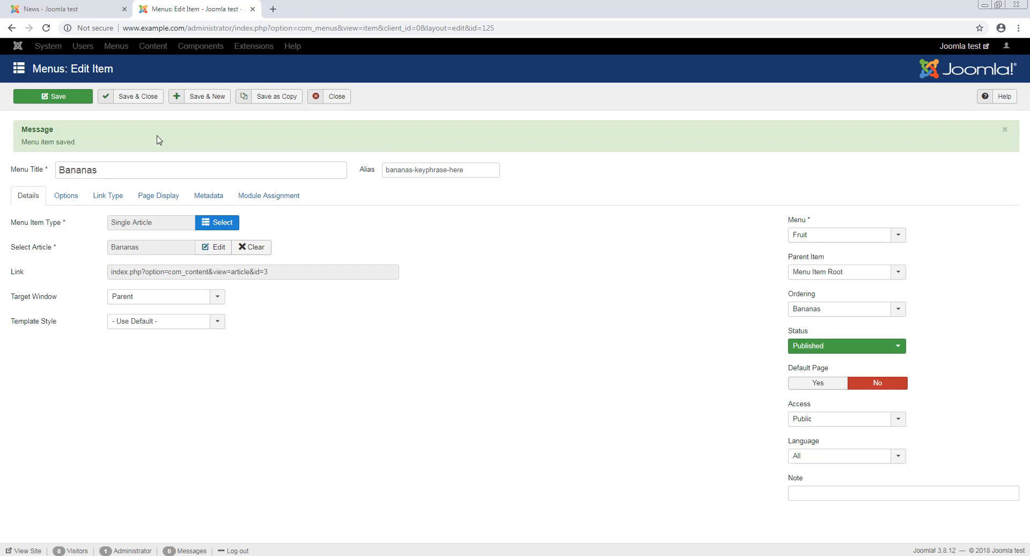
Save and close the Bananas item, returning to the Fruit menu's item list
click(137, 96)
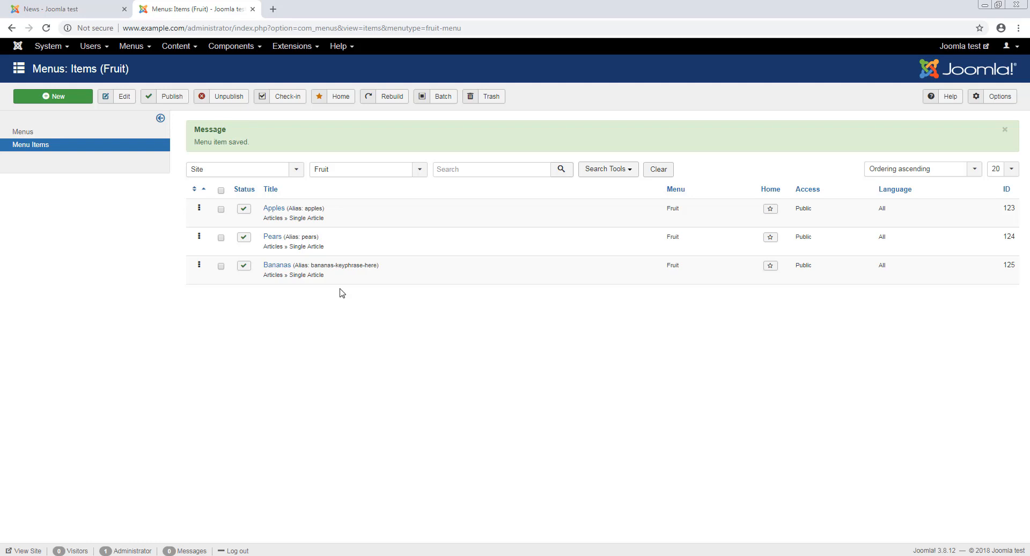
mouse_move(345, 297)
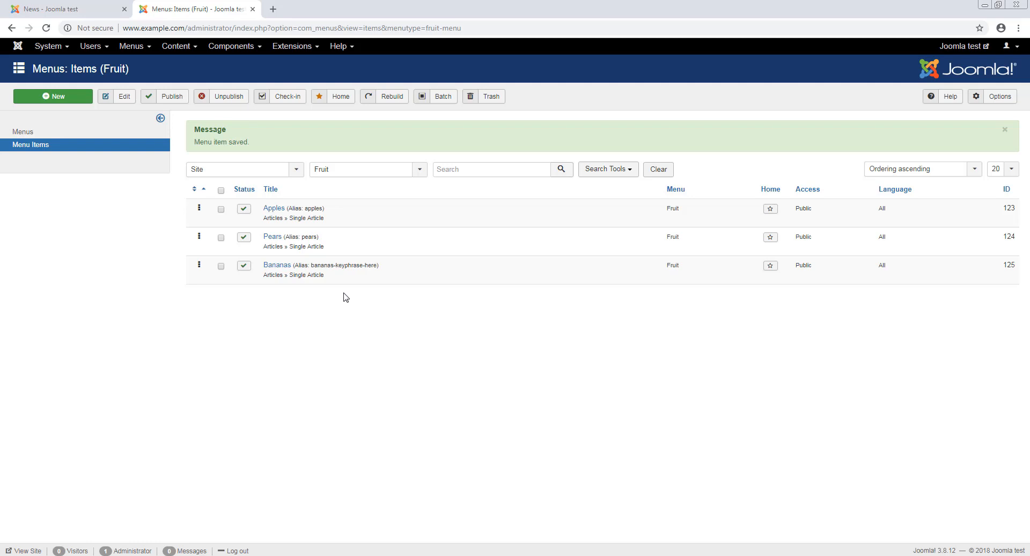
Go to Extensions > Modules and start a new site module
click(292, 47)
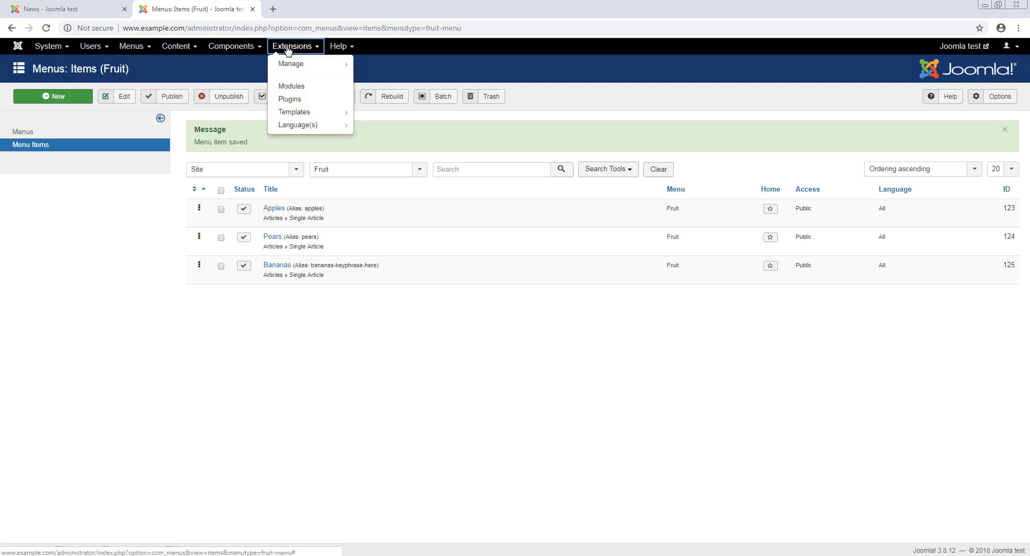
click(290, 86)
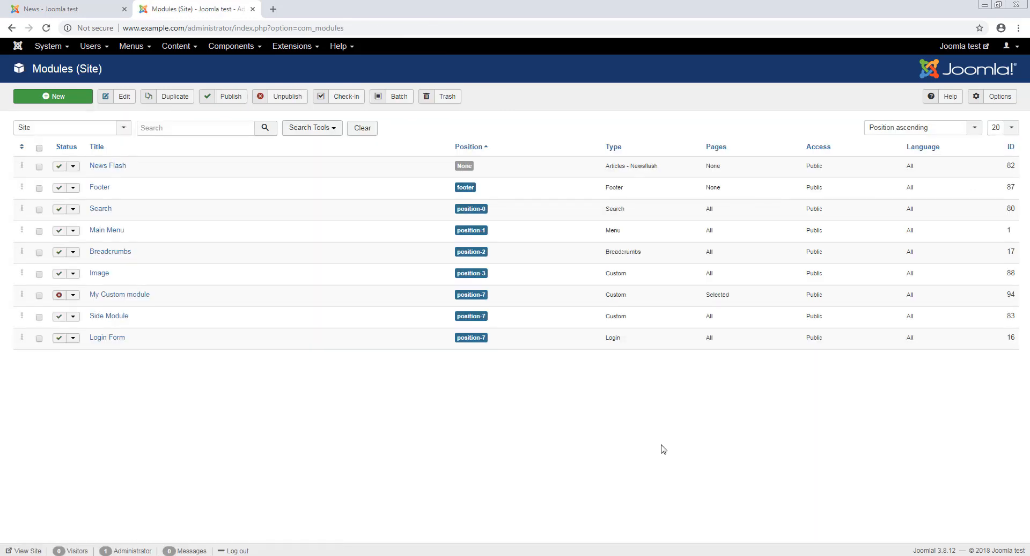
mouse_move(628, 232)
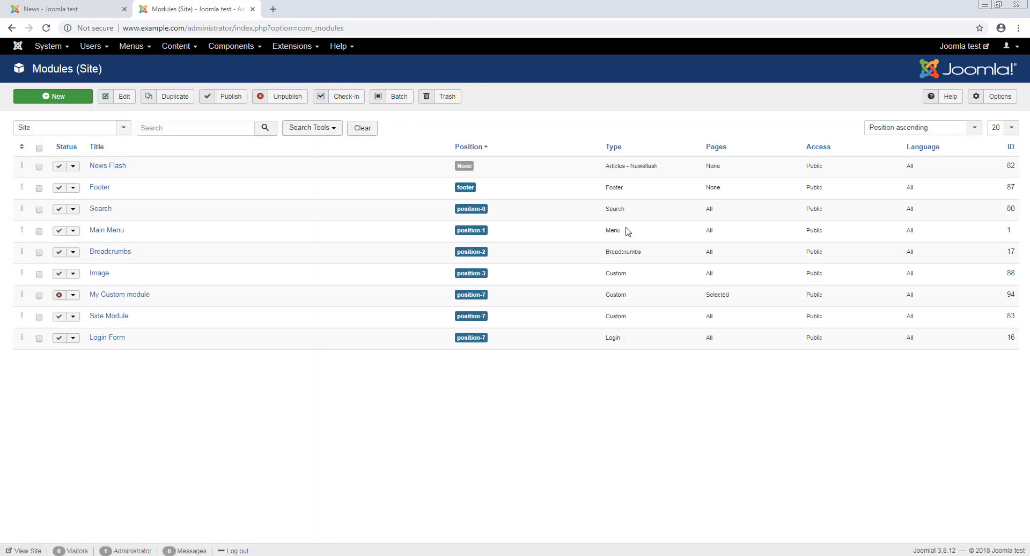
double_click(612, 230)
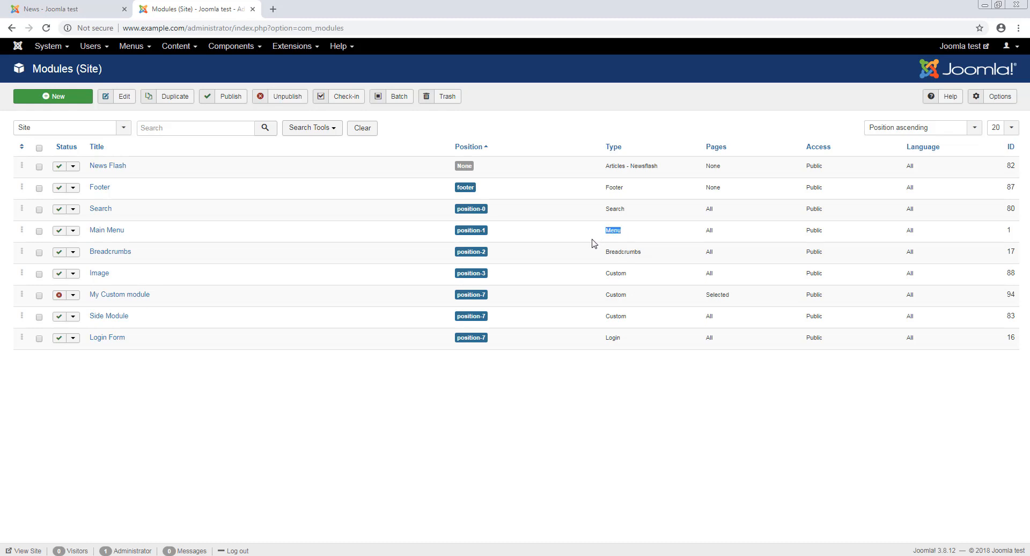
mouse_move(561, 232)
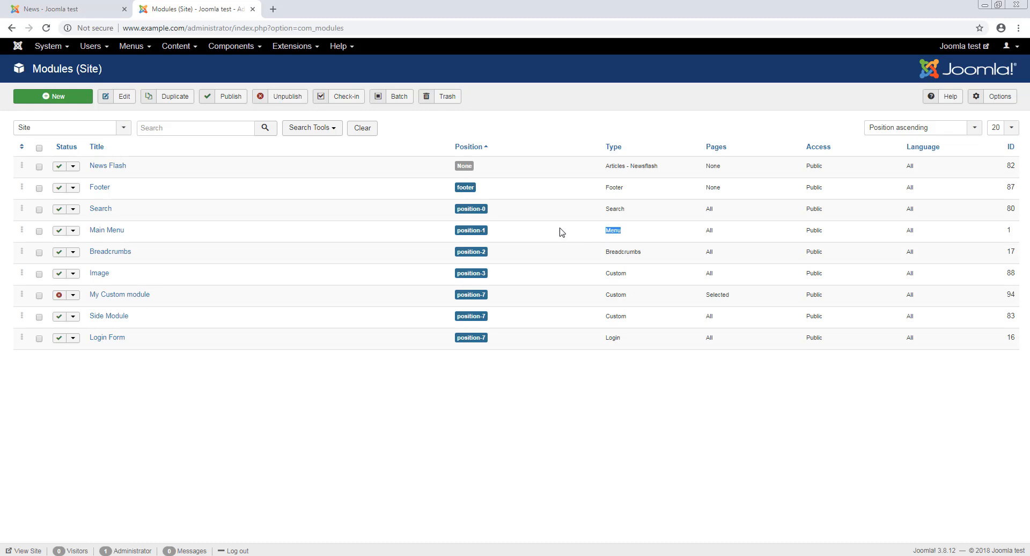
click(52, 95)
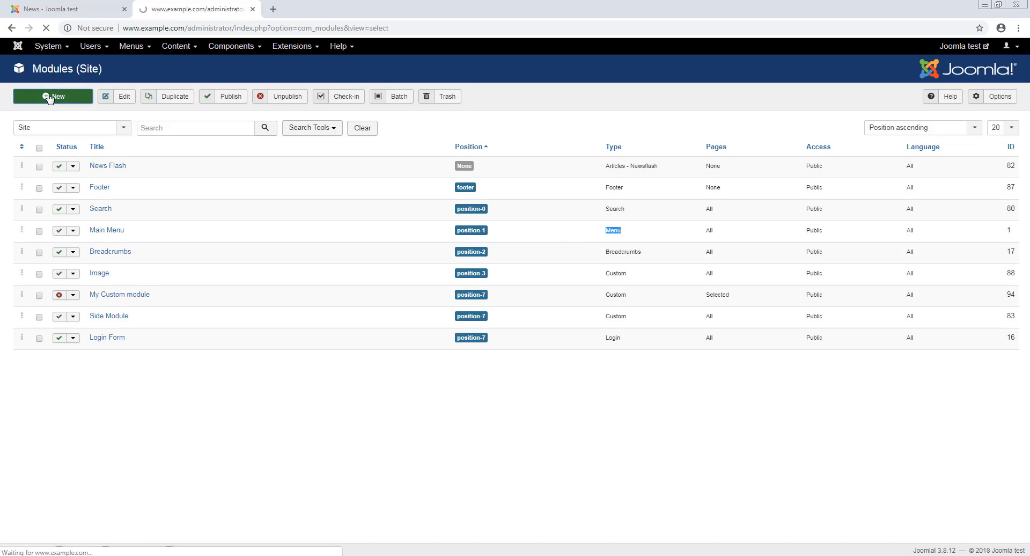
Choose Menu as the new module's type from the module type list
click(53, 96)
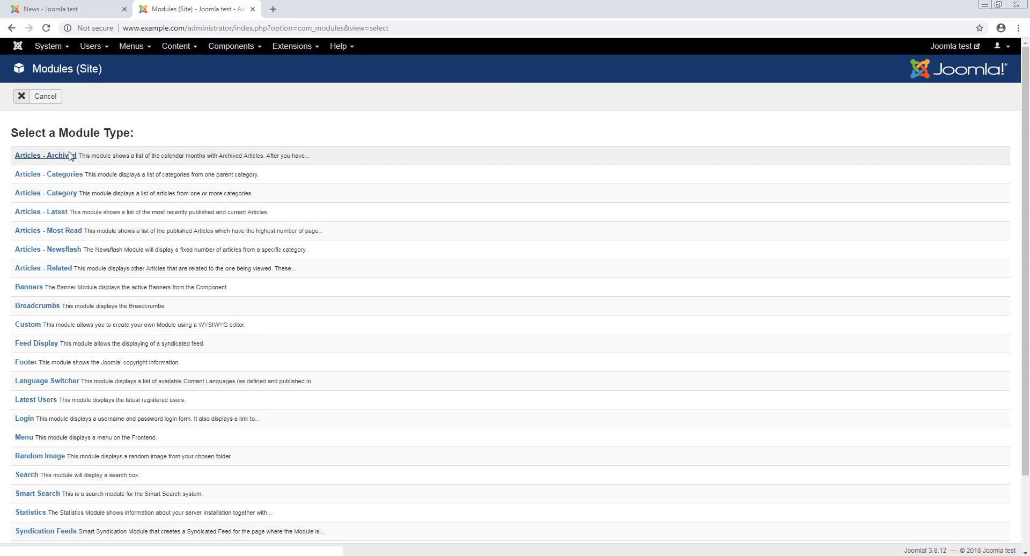
mouse_move(200, 415)
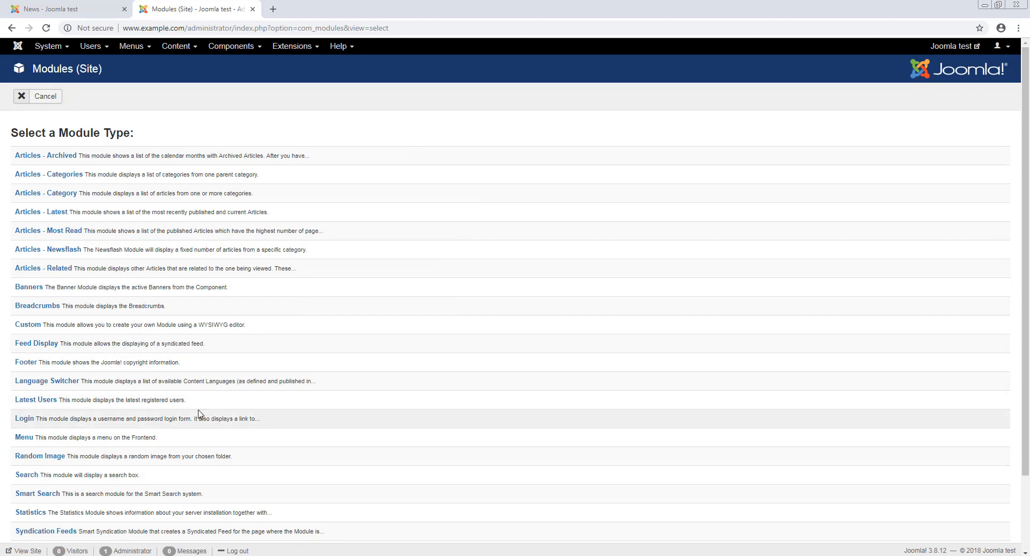
scroll(down, 3)
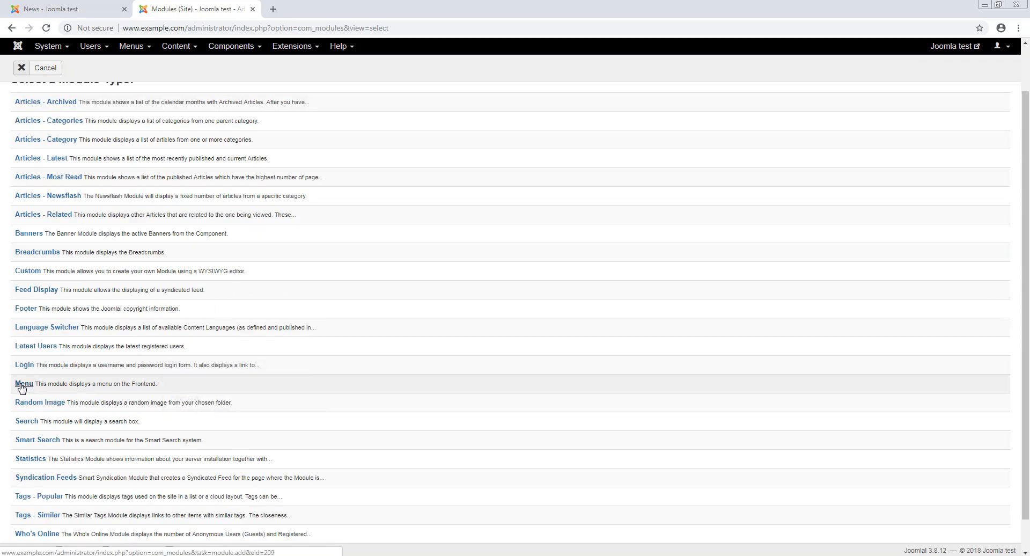
click(23, 384)
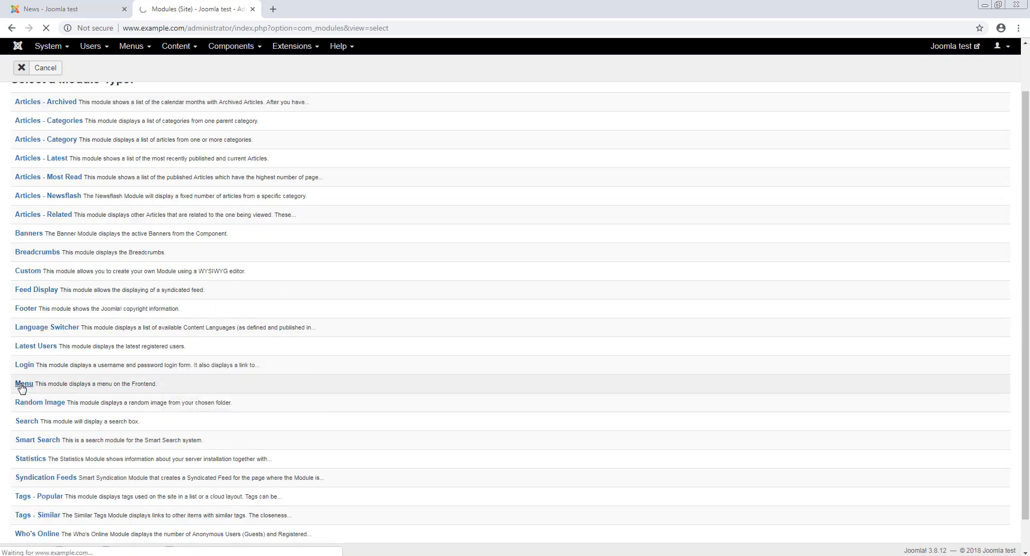
click(23, 384)
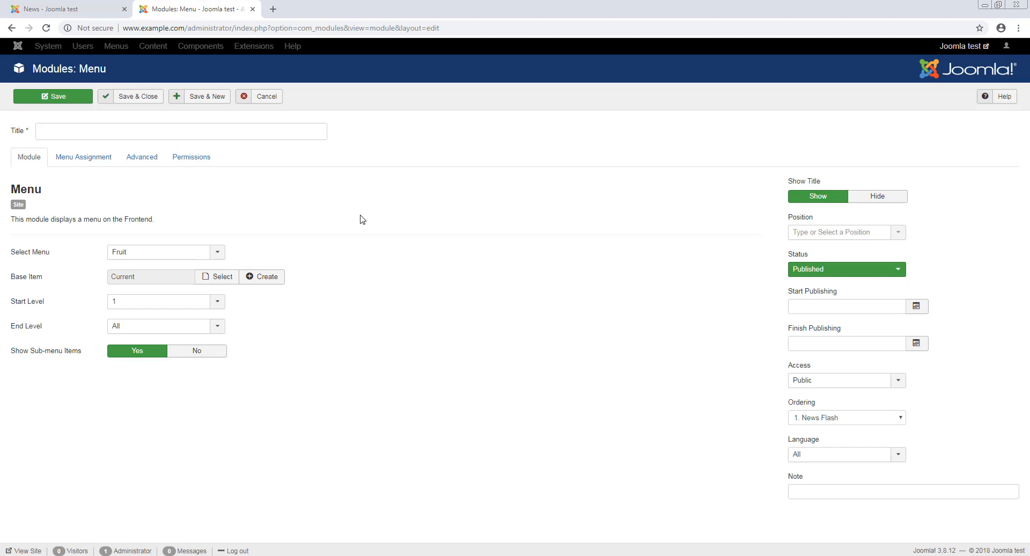
Title the module Fruit, confirm it uses the Fruit menu, then view the frontend News page
click(180, 131)
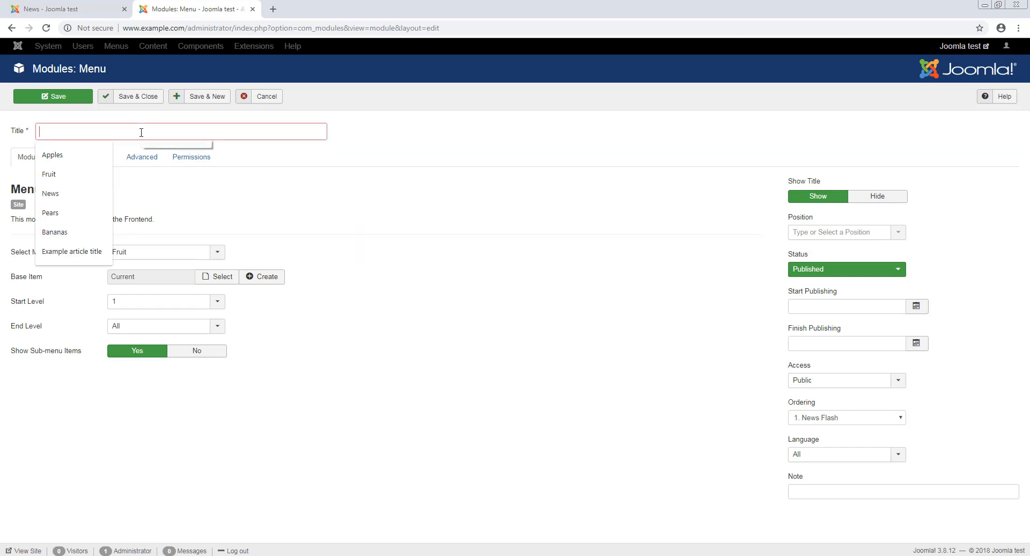
text(Fruo)
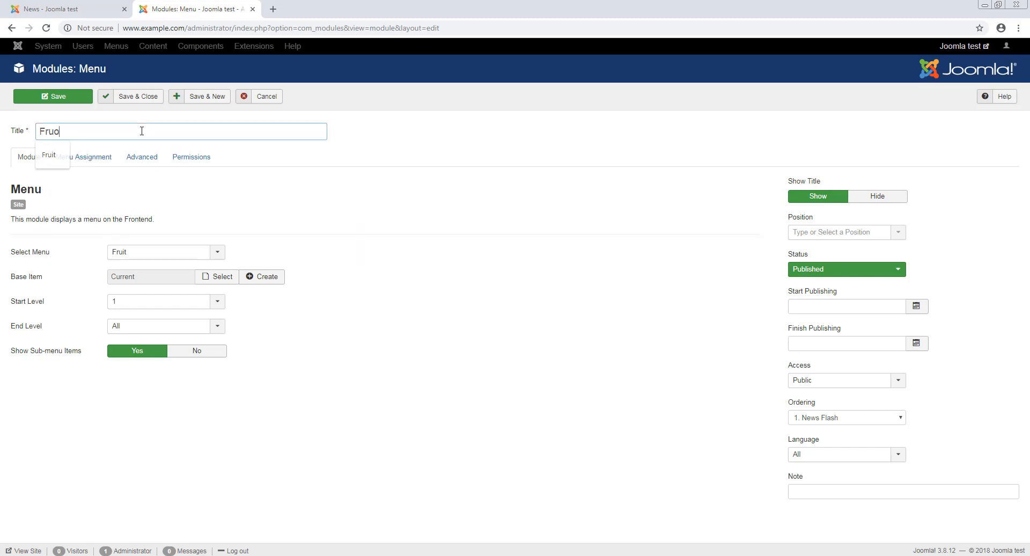
click(49, 156)
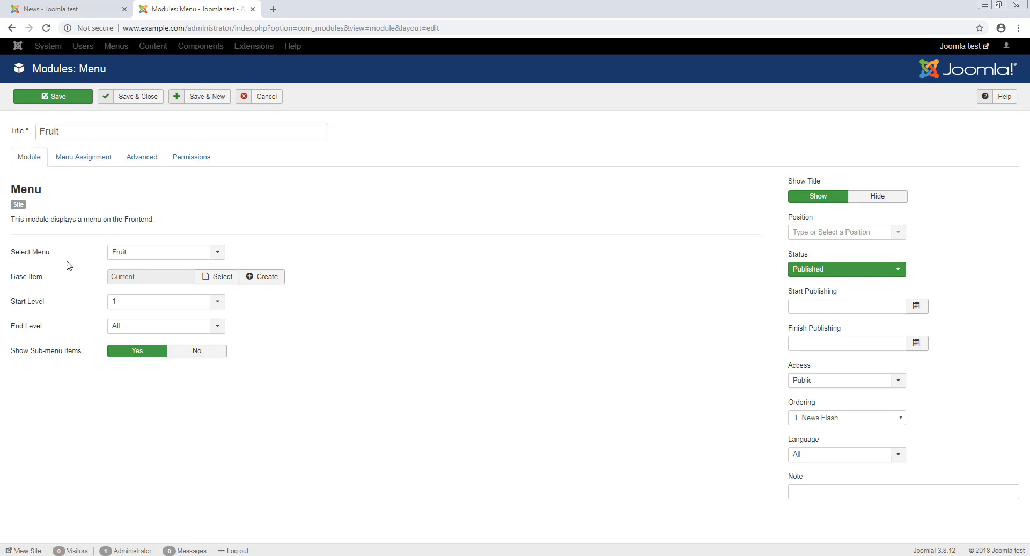
mouse_move(222, 257)
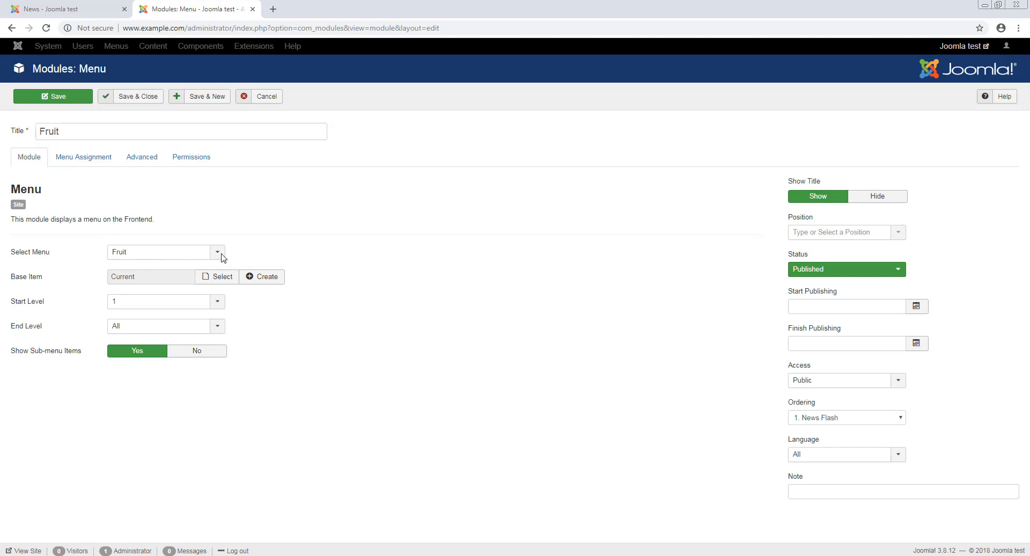
click(218, 252)
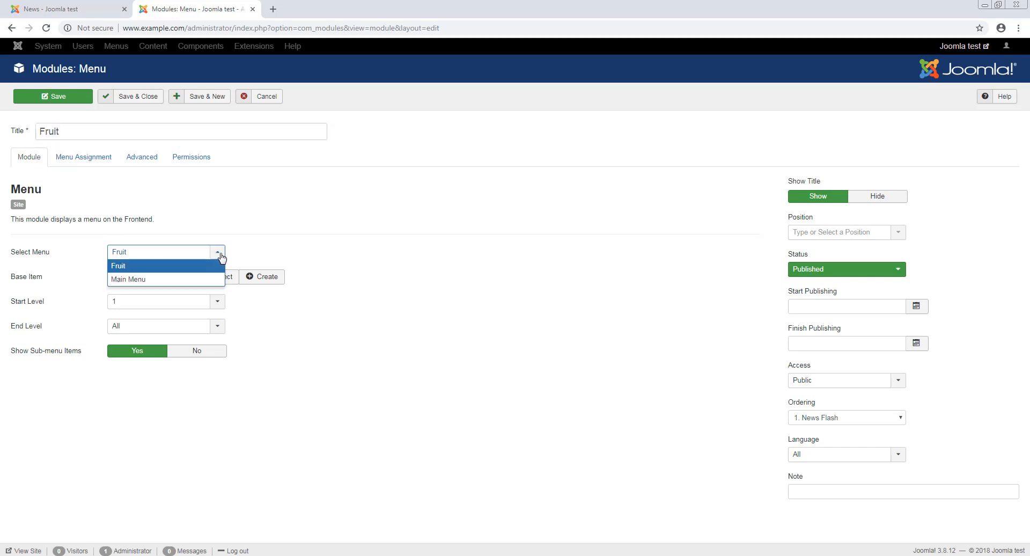
mouse_move(211, 269)
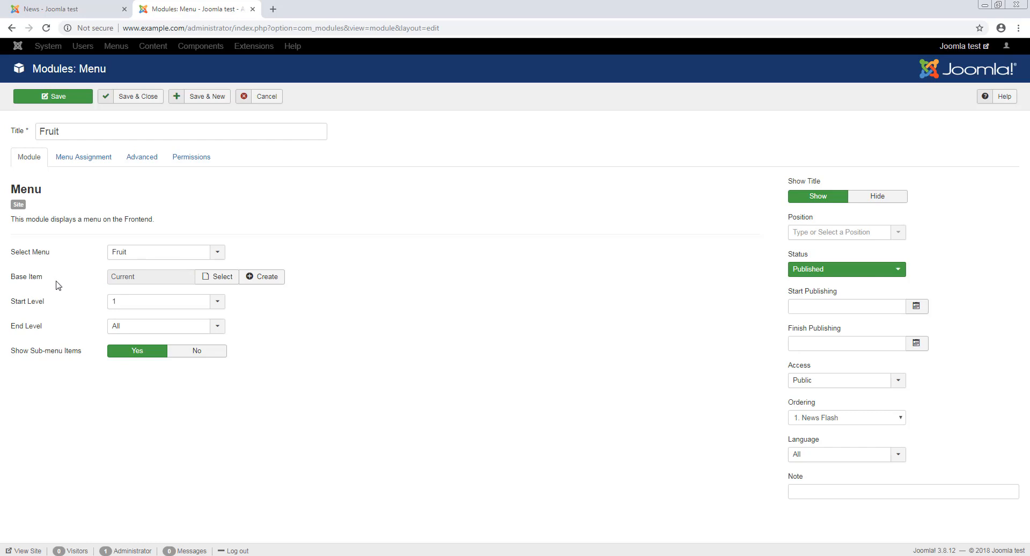
mouse_move(57, 306)
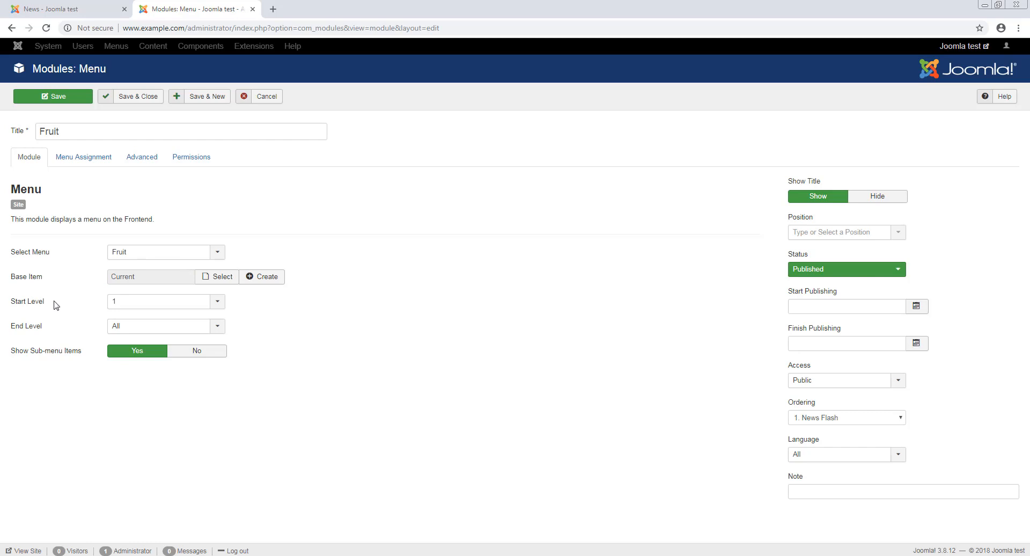
click(65, 8)
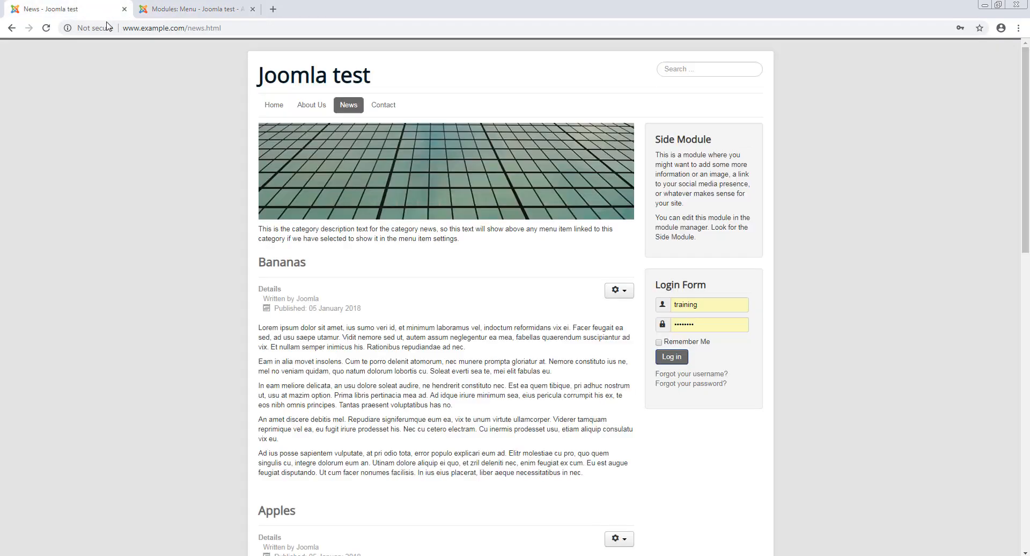
mouse_move(686, 269)
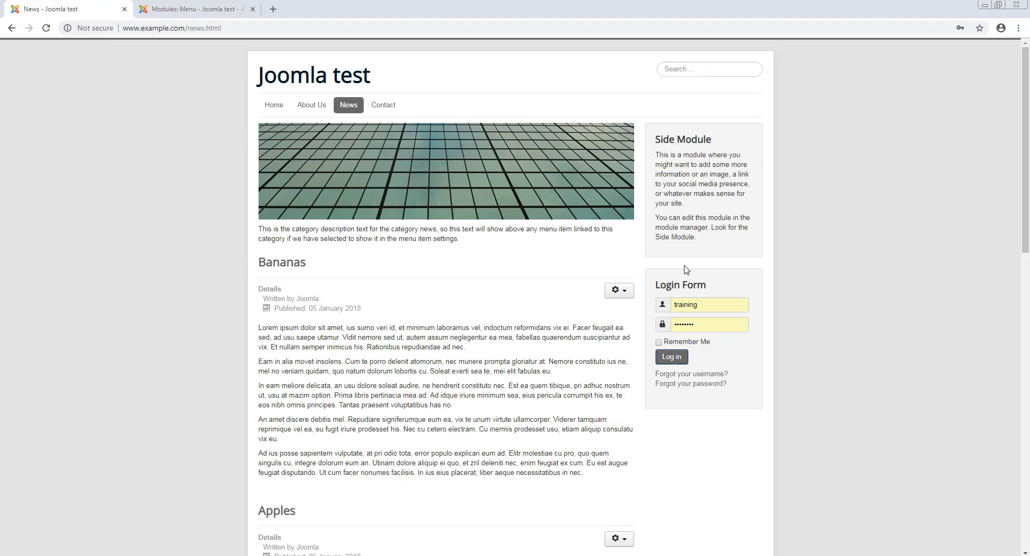
mouse_move(719, 158)
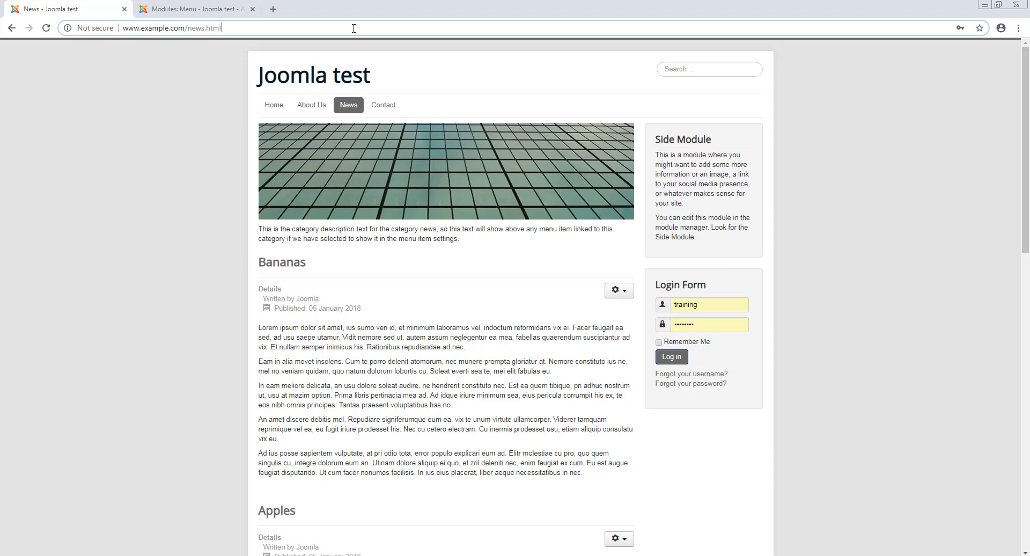
Reload the News page with ?tp=1 to outline template positions, then return to the admin tab
text(?tp=)
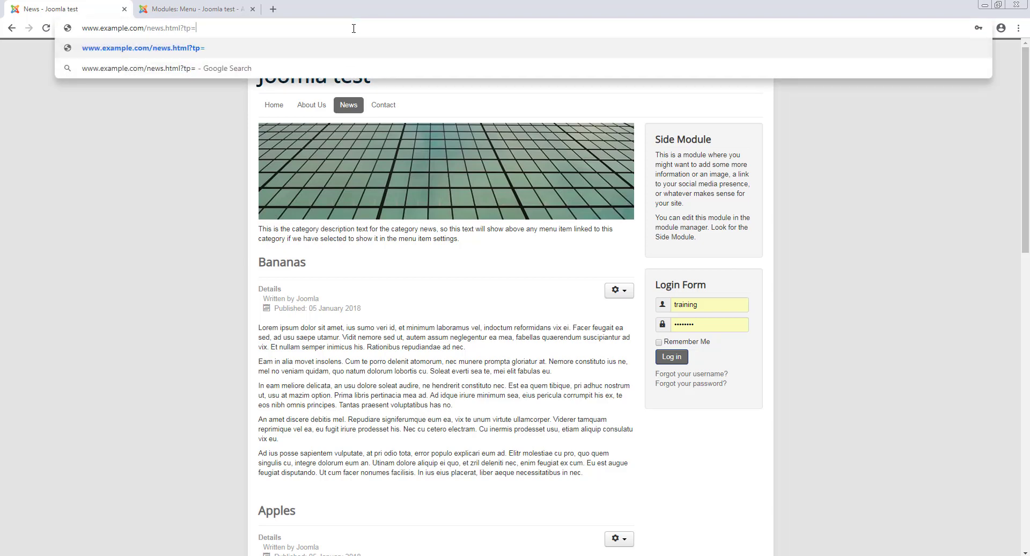
text(1)
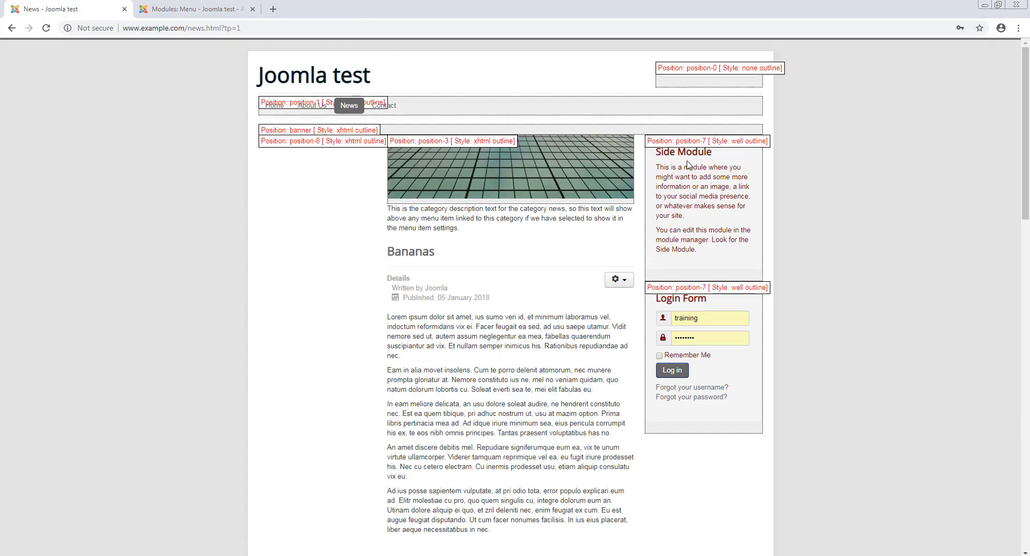
click(194, 10)
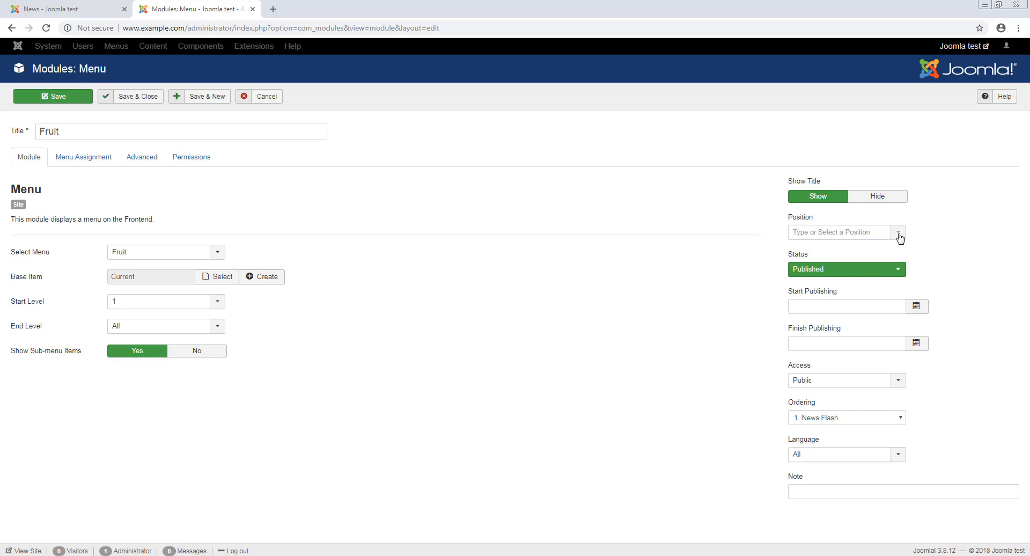
Set the module position to Protostar Right [position-7] and view its Menu Assignment
click(899, 232)
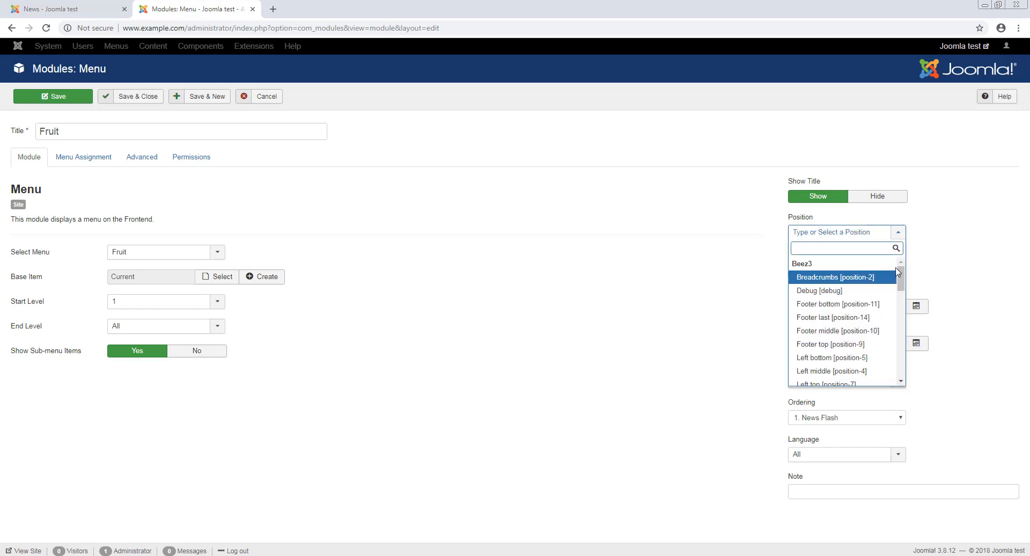
scroll(down, 3)
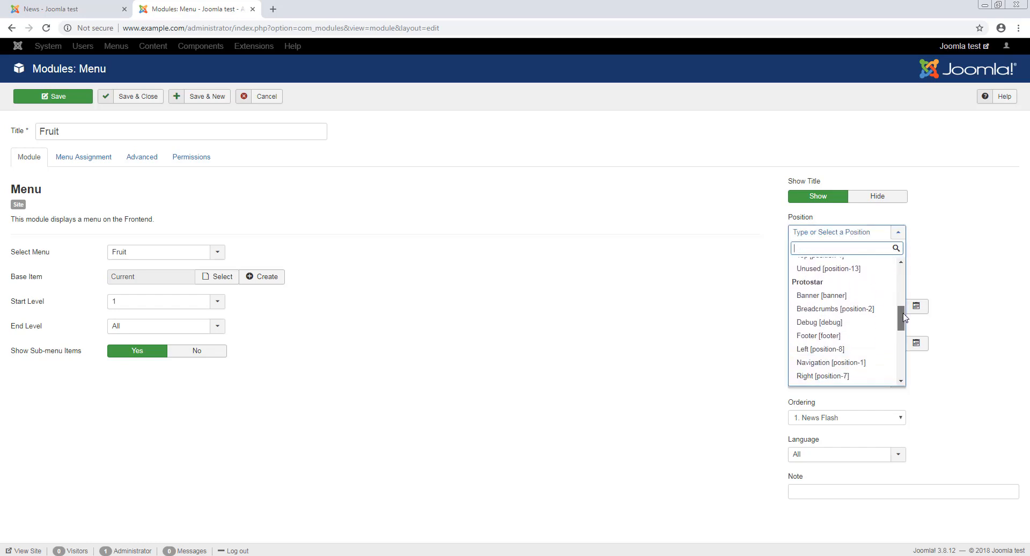
mouse_move(818, 335)
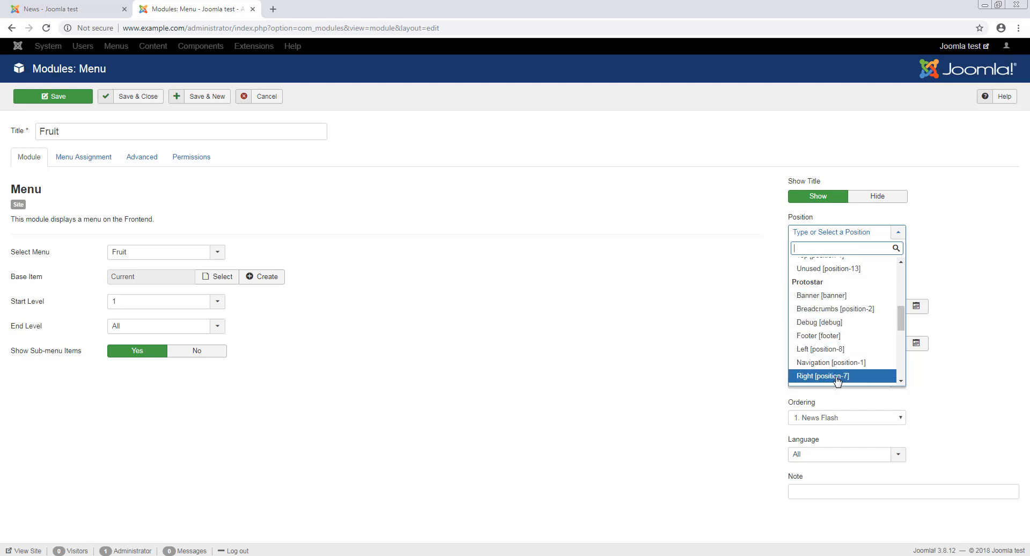
click(822, 376)
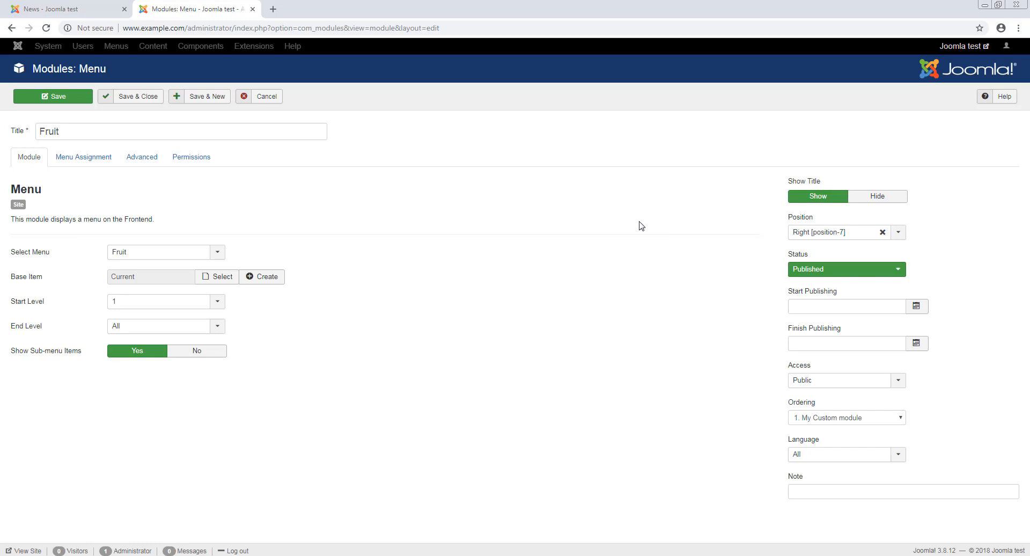
click(83, 157)
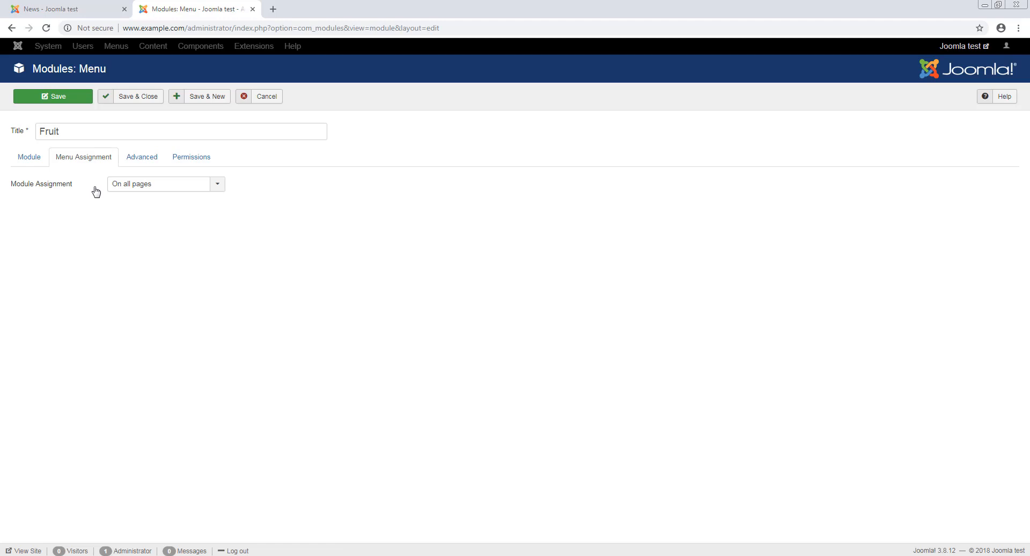
mouse_move(182, 199)
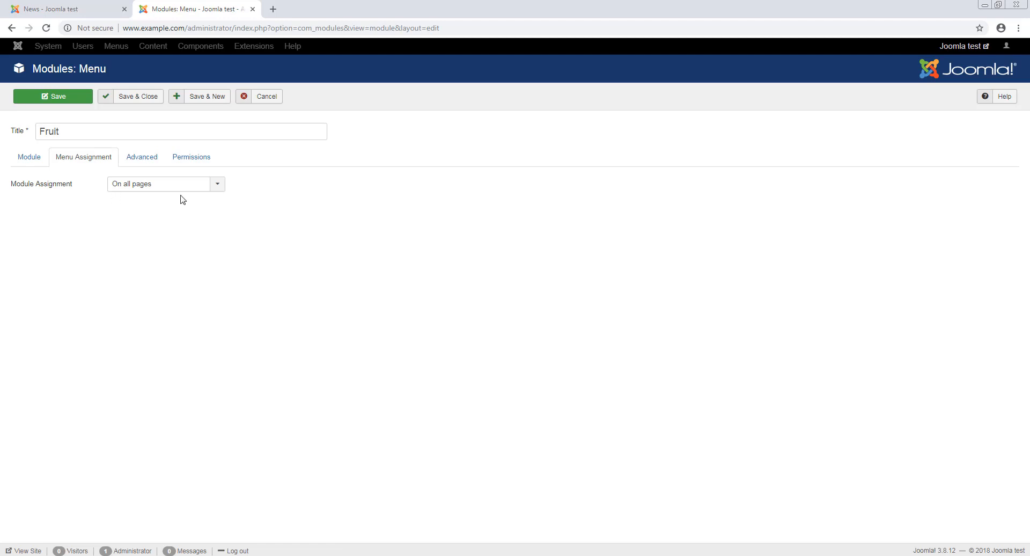
Keep assignment On all pages, save and close the Fruit module, then check the live site
click(166, 183)
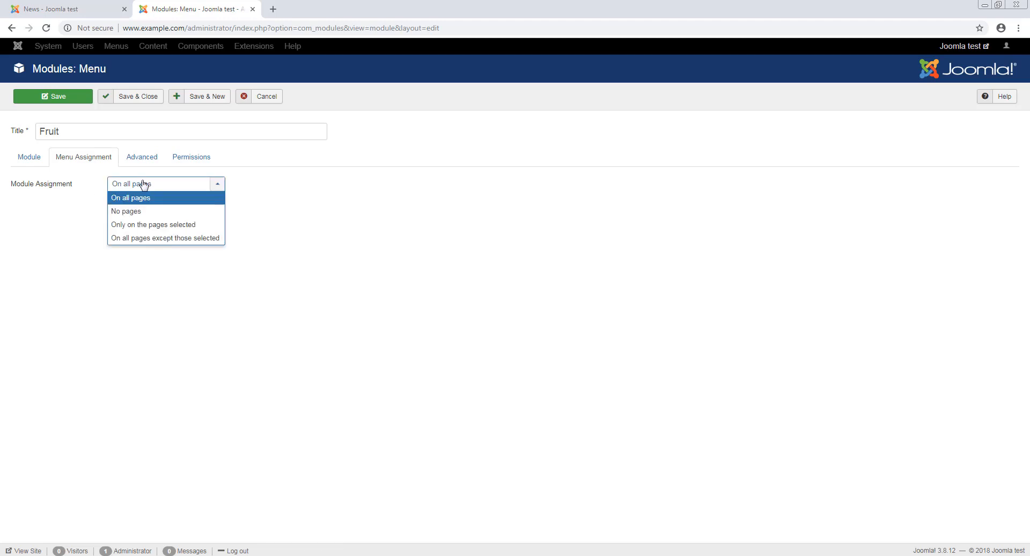
click(29, 157)
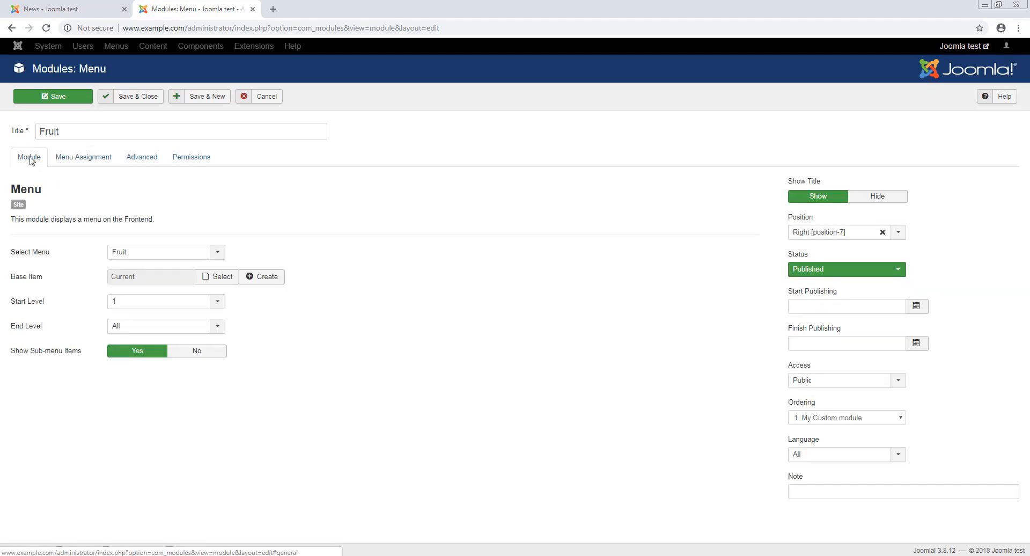
click(138, 95)
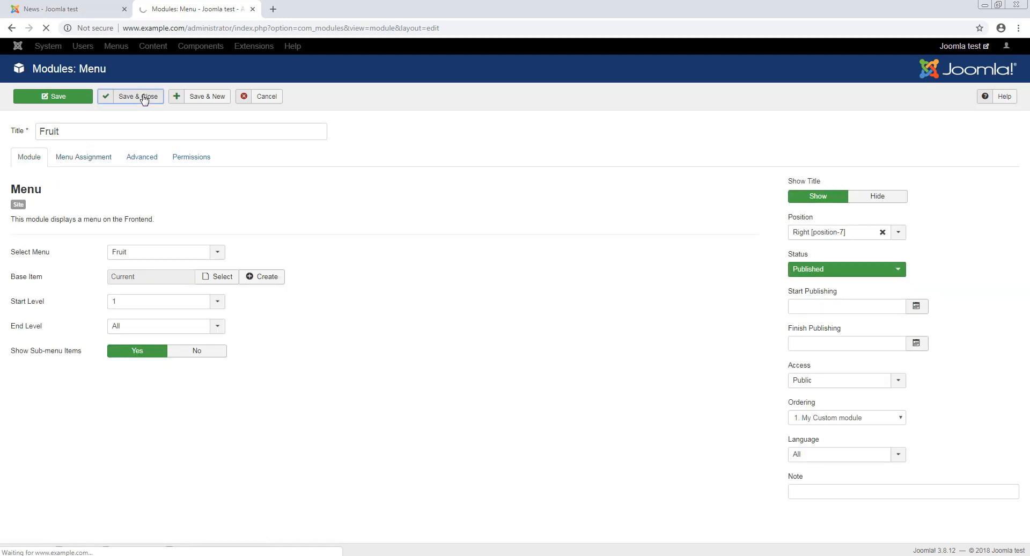
click(137, 96)
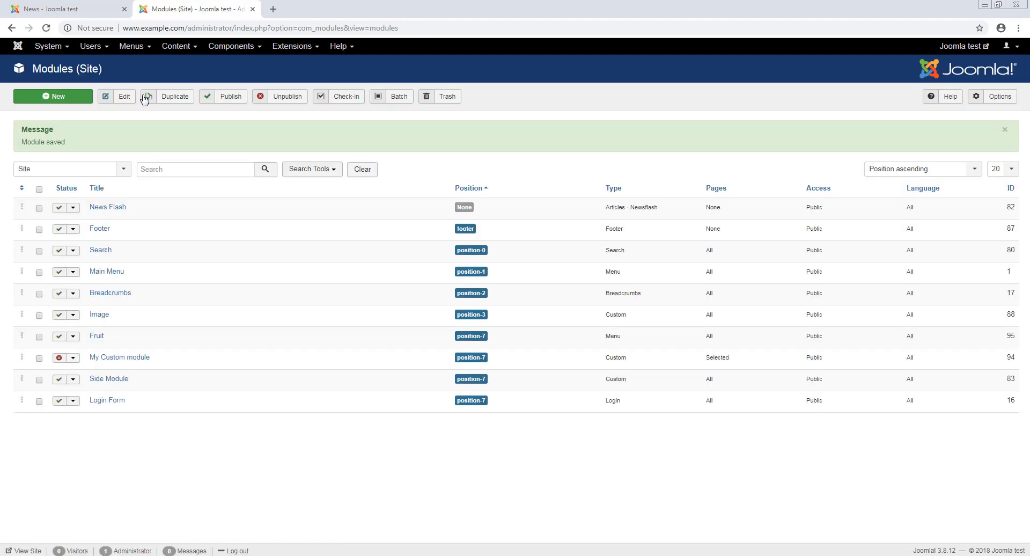
click(63, 9)
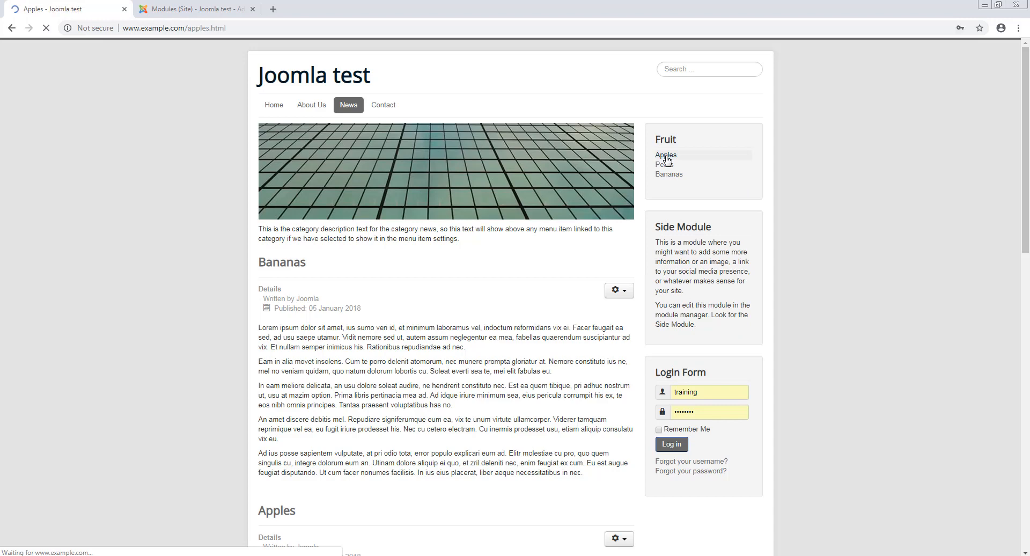
Follow the Pears link in the Fruit sidebar menu and scroll through the live Pears page
click(666, 155)
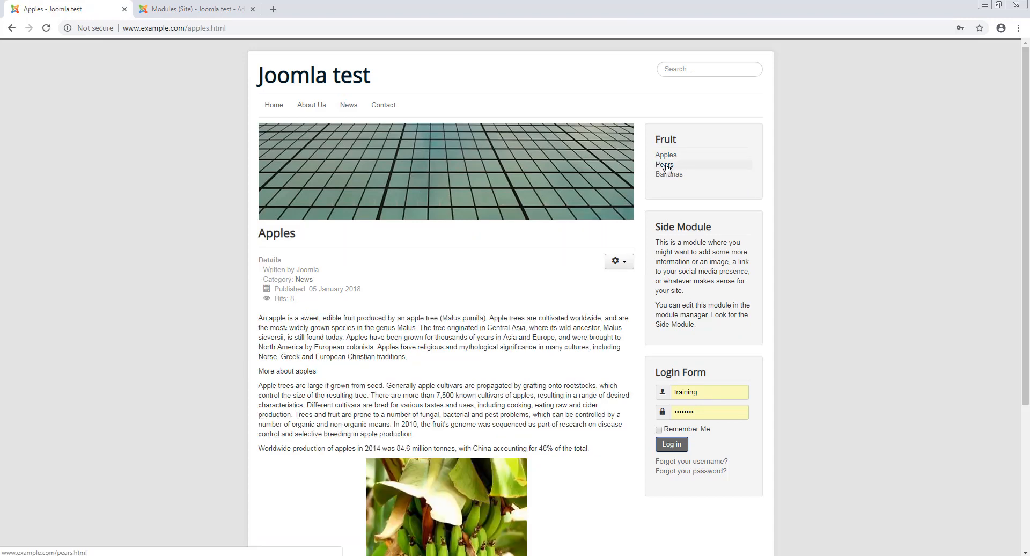
click(664, 164)
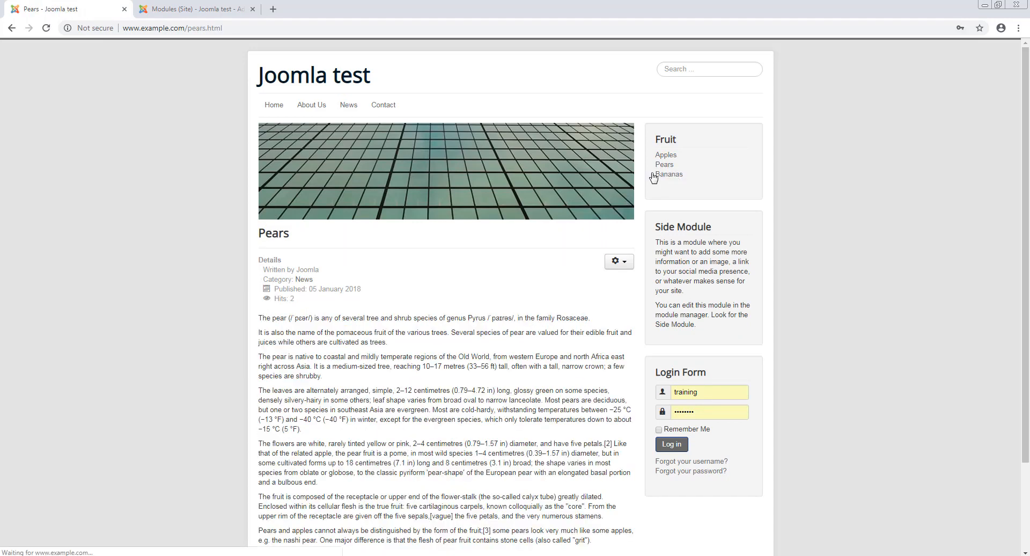
scroll(down, 3)
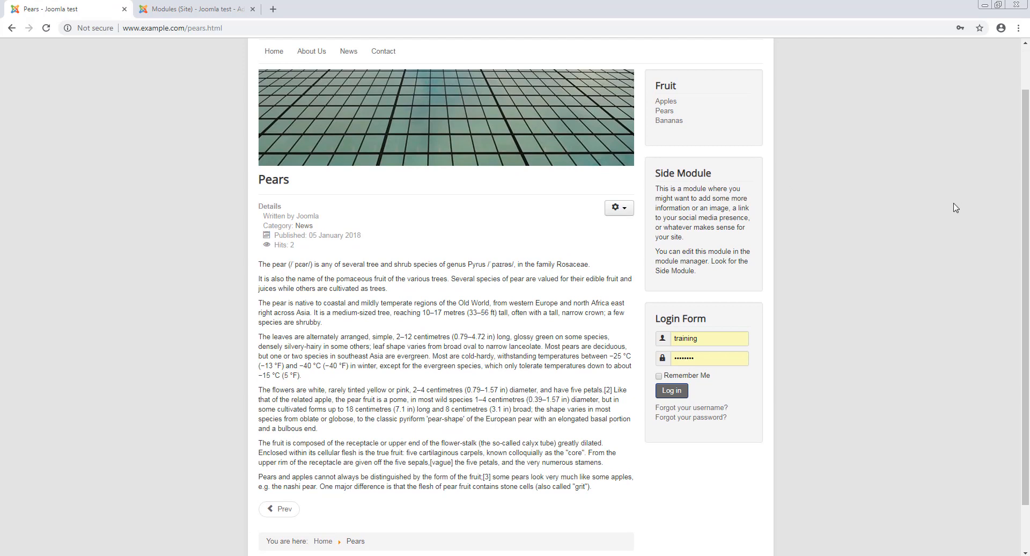